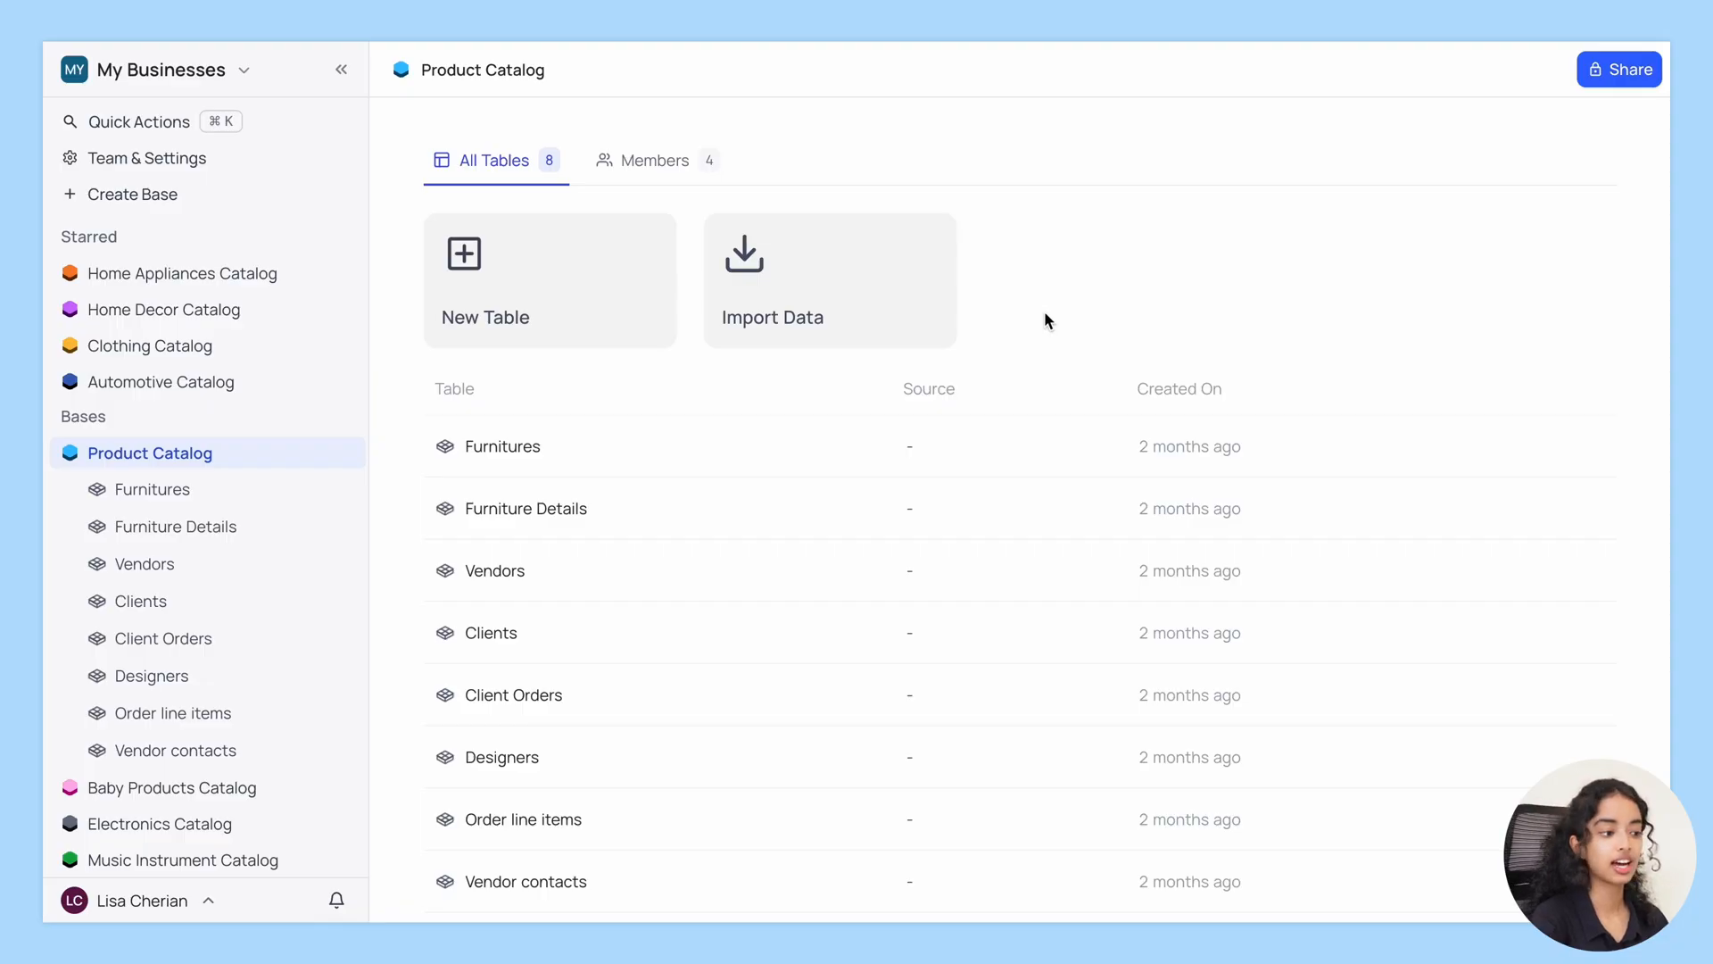
mouse_move(862, 677)
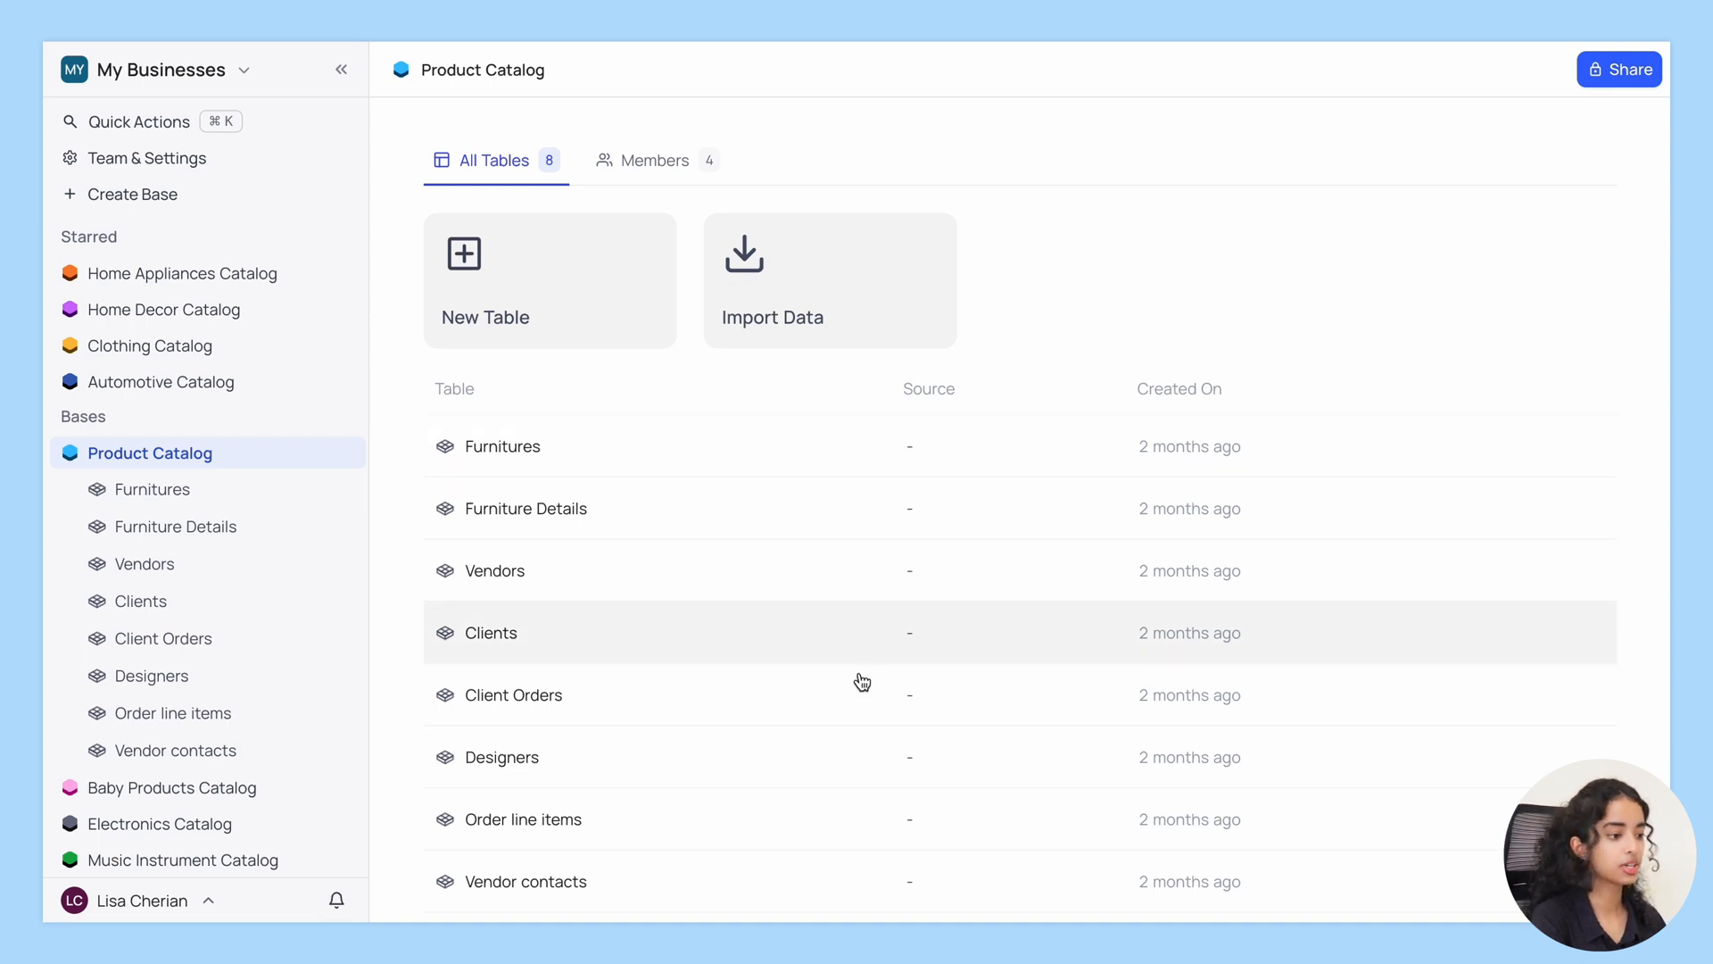
mouse_move(774, 871)
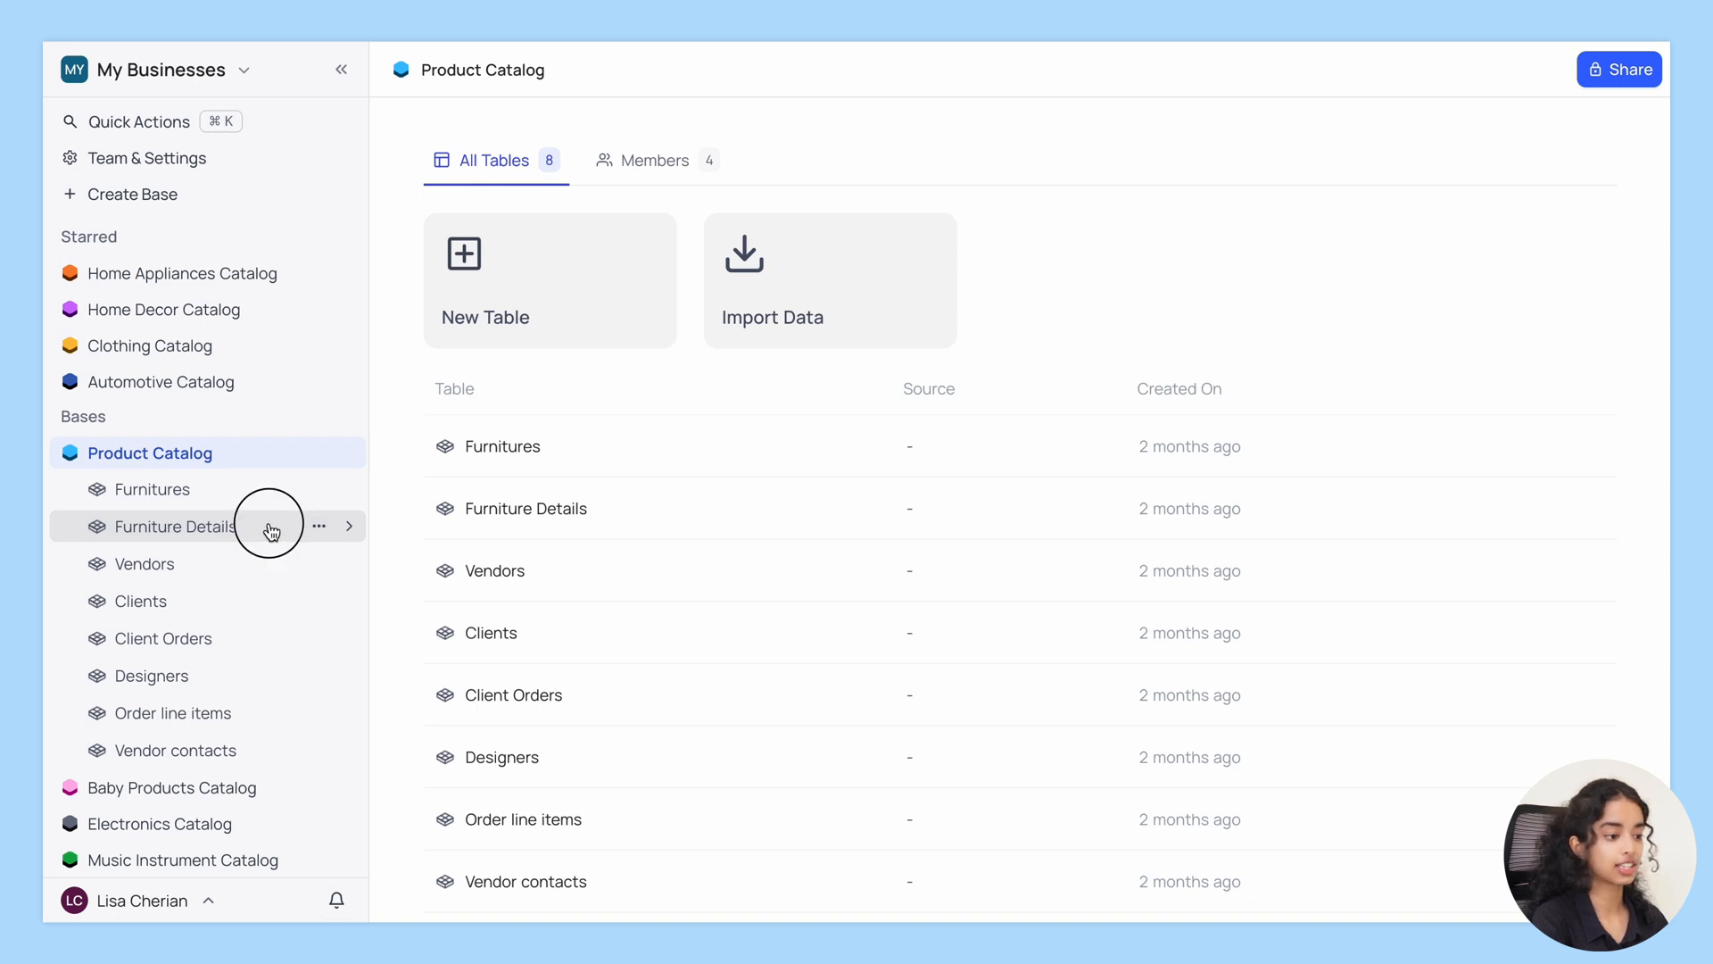
Create a grid view called 'Only Office Furniture' under the Furniture Details table.
left_click(182, 527)
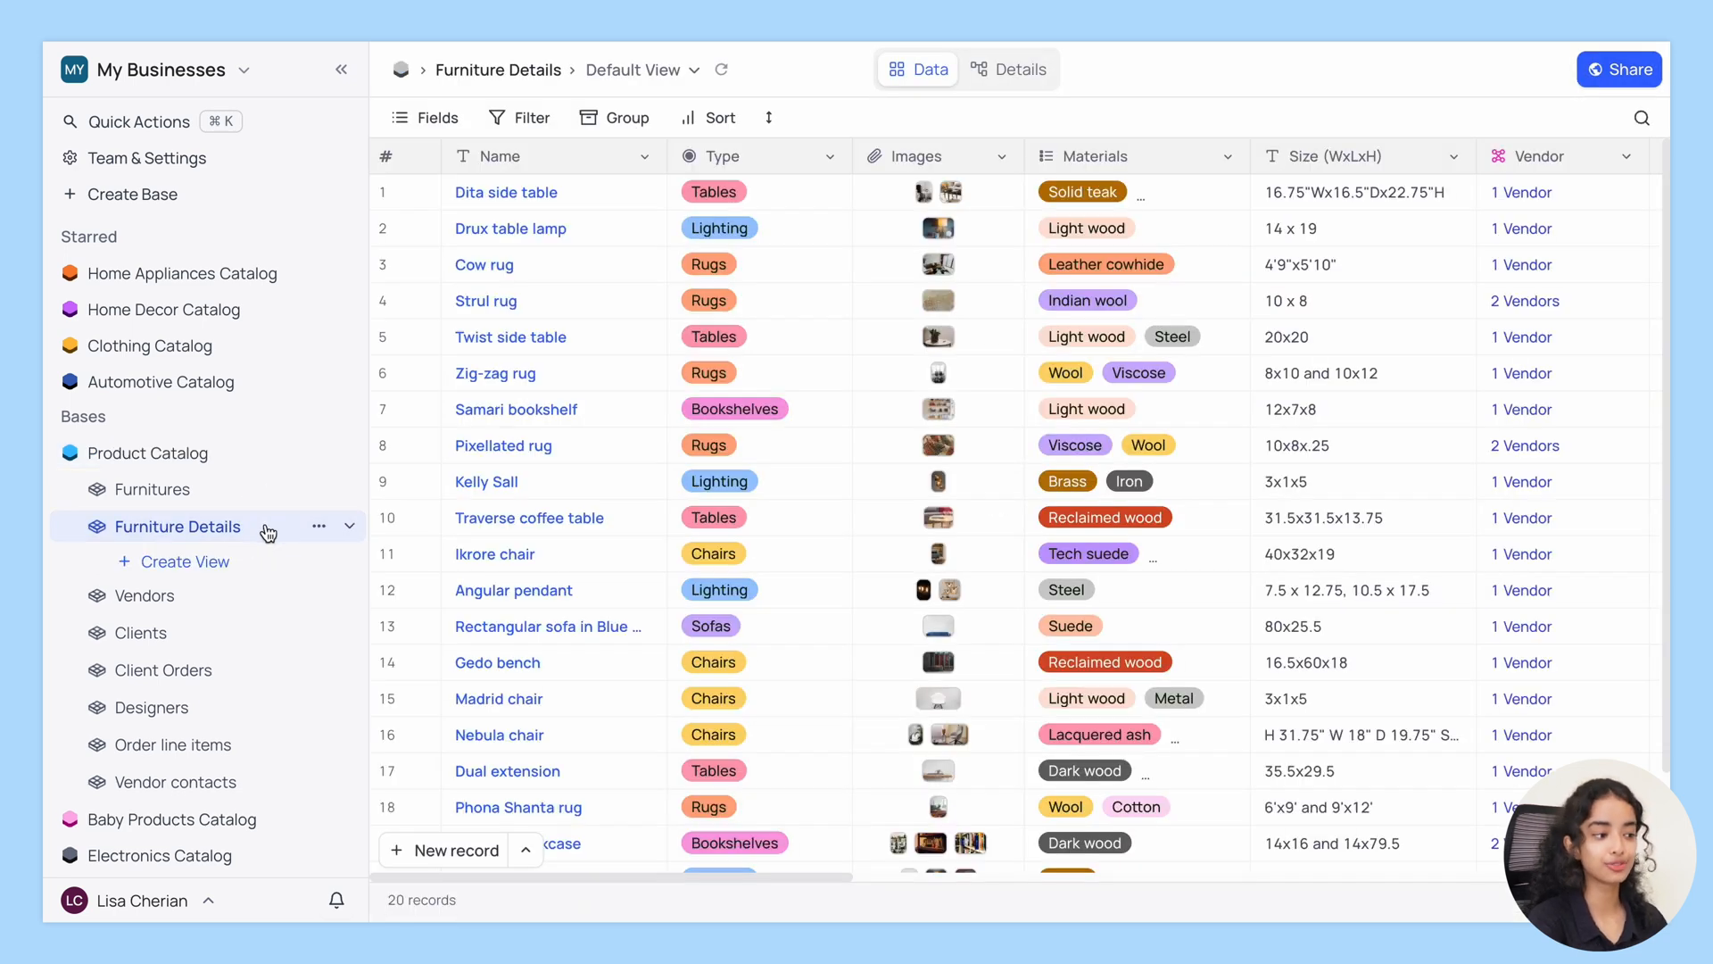
left_click(184, 560)
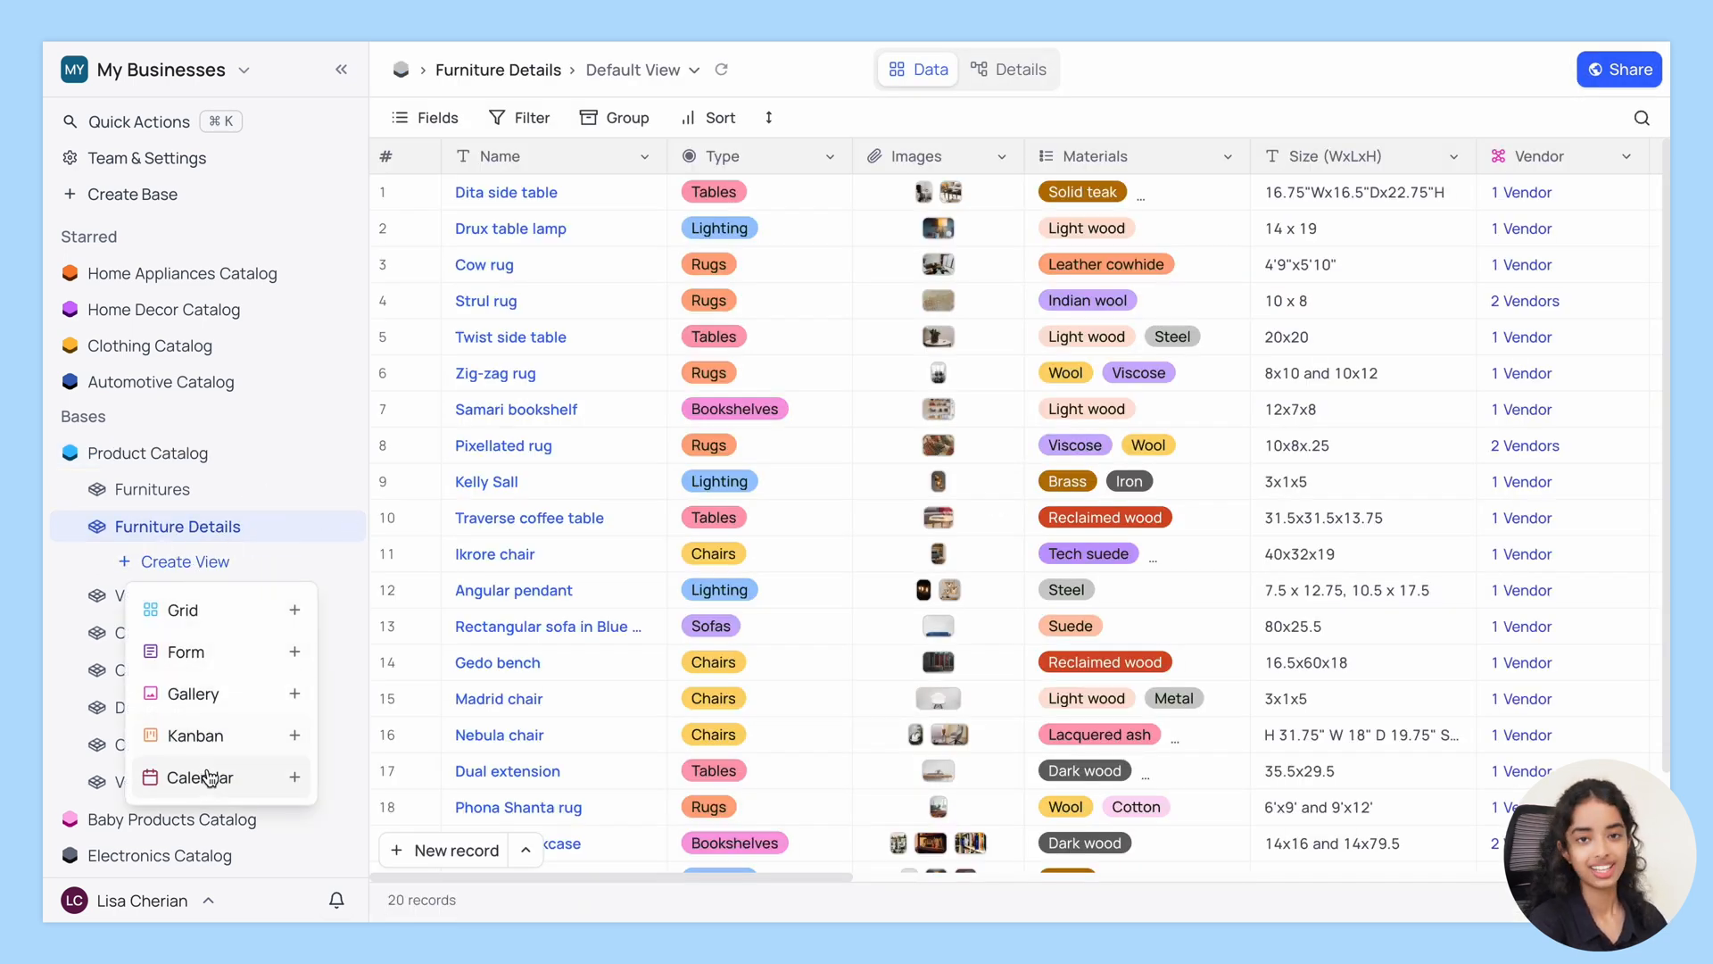
left_click(180, 609)
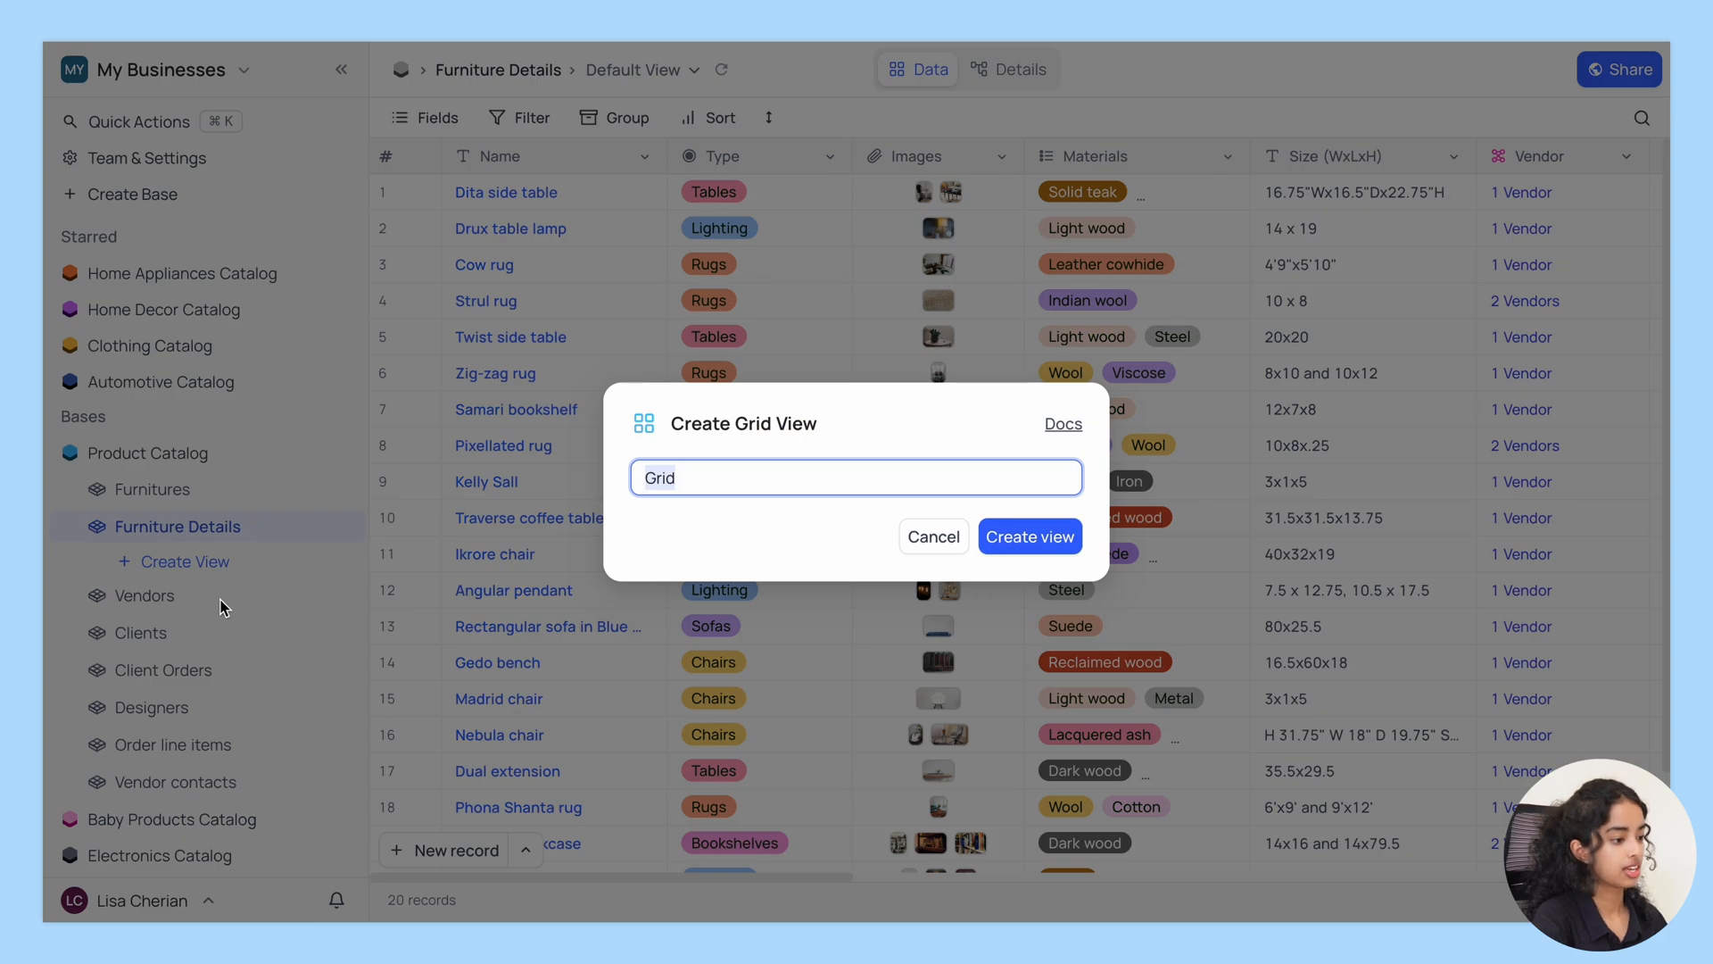
type("Only Office Furniture")
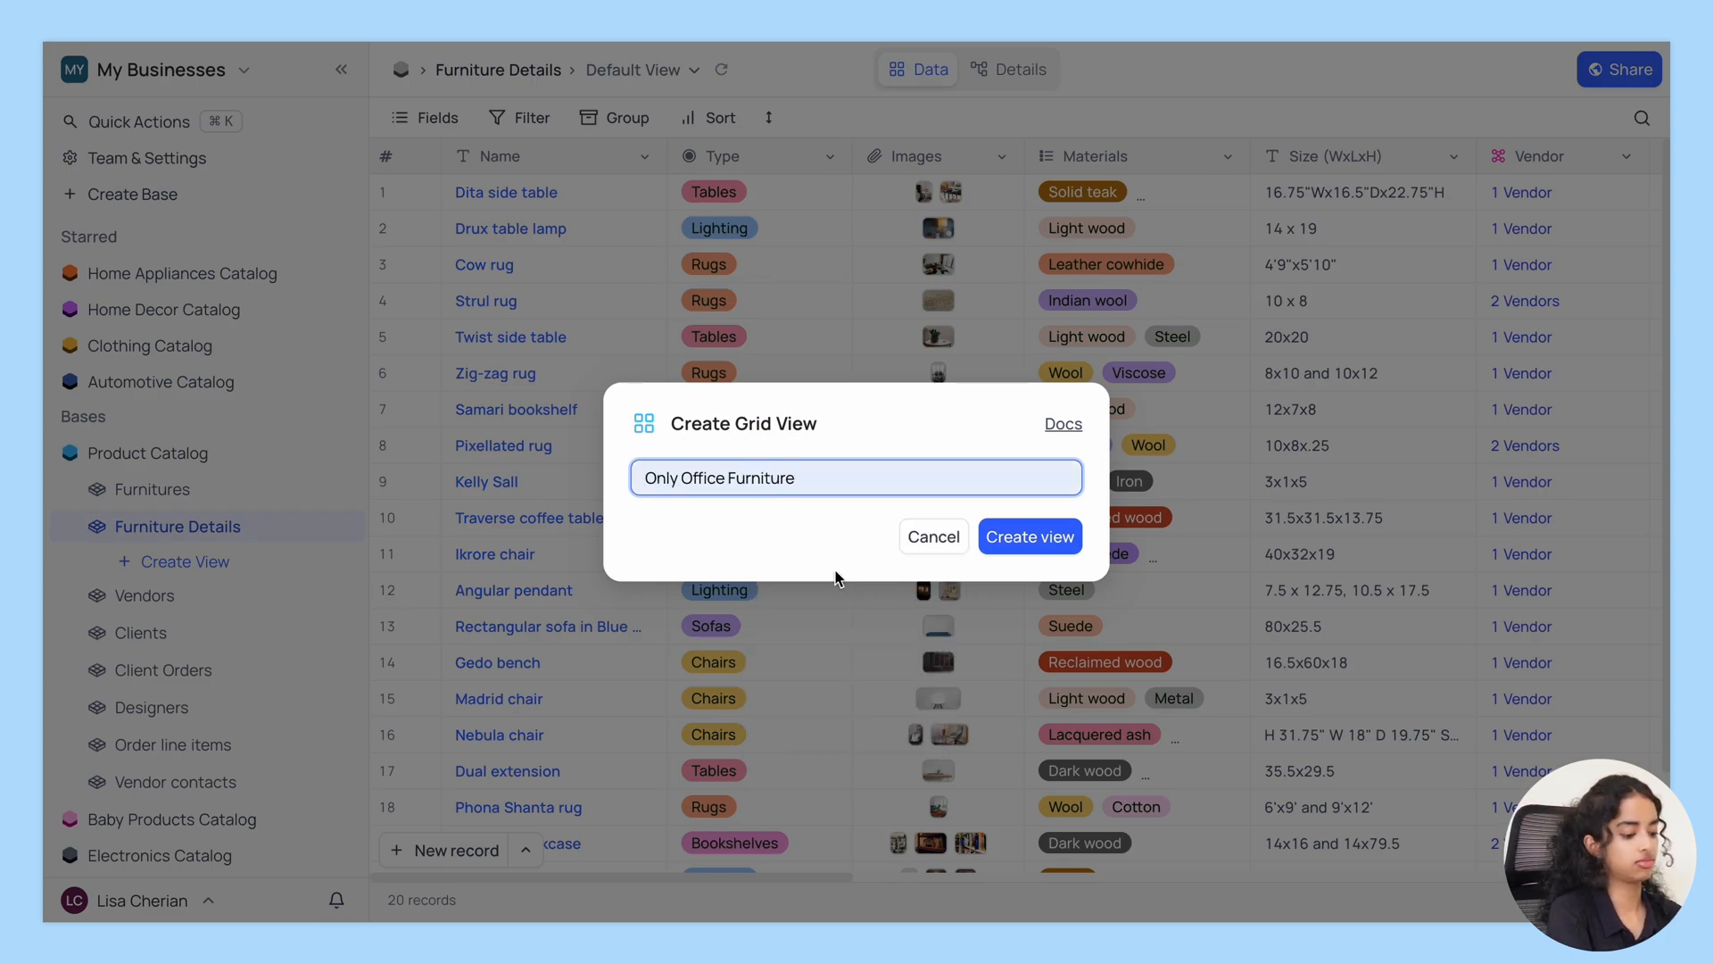
left_click(1028, 536)
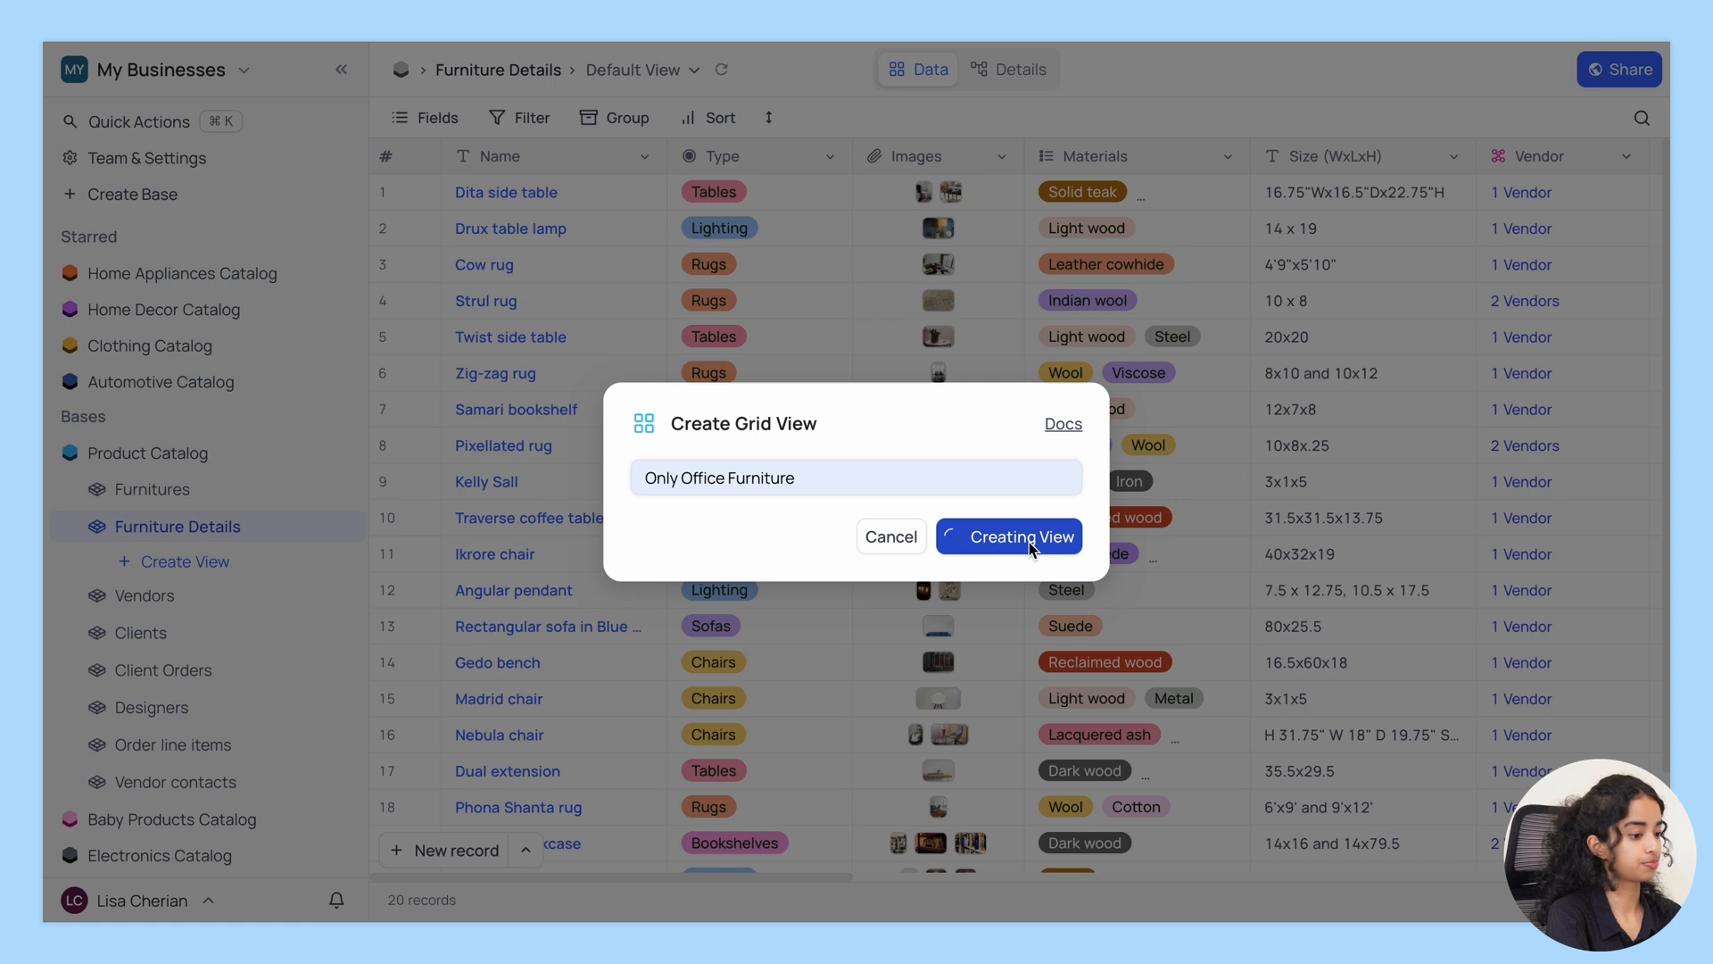
left_click(1007, 536)
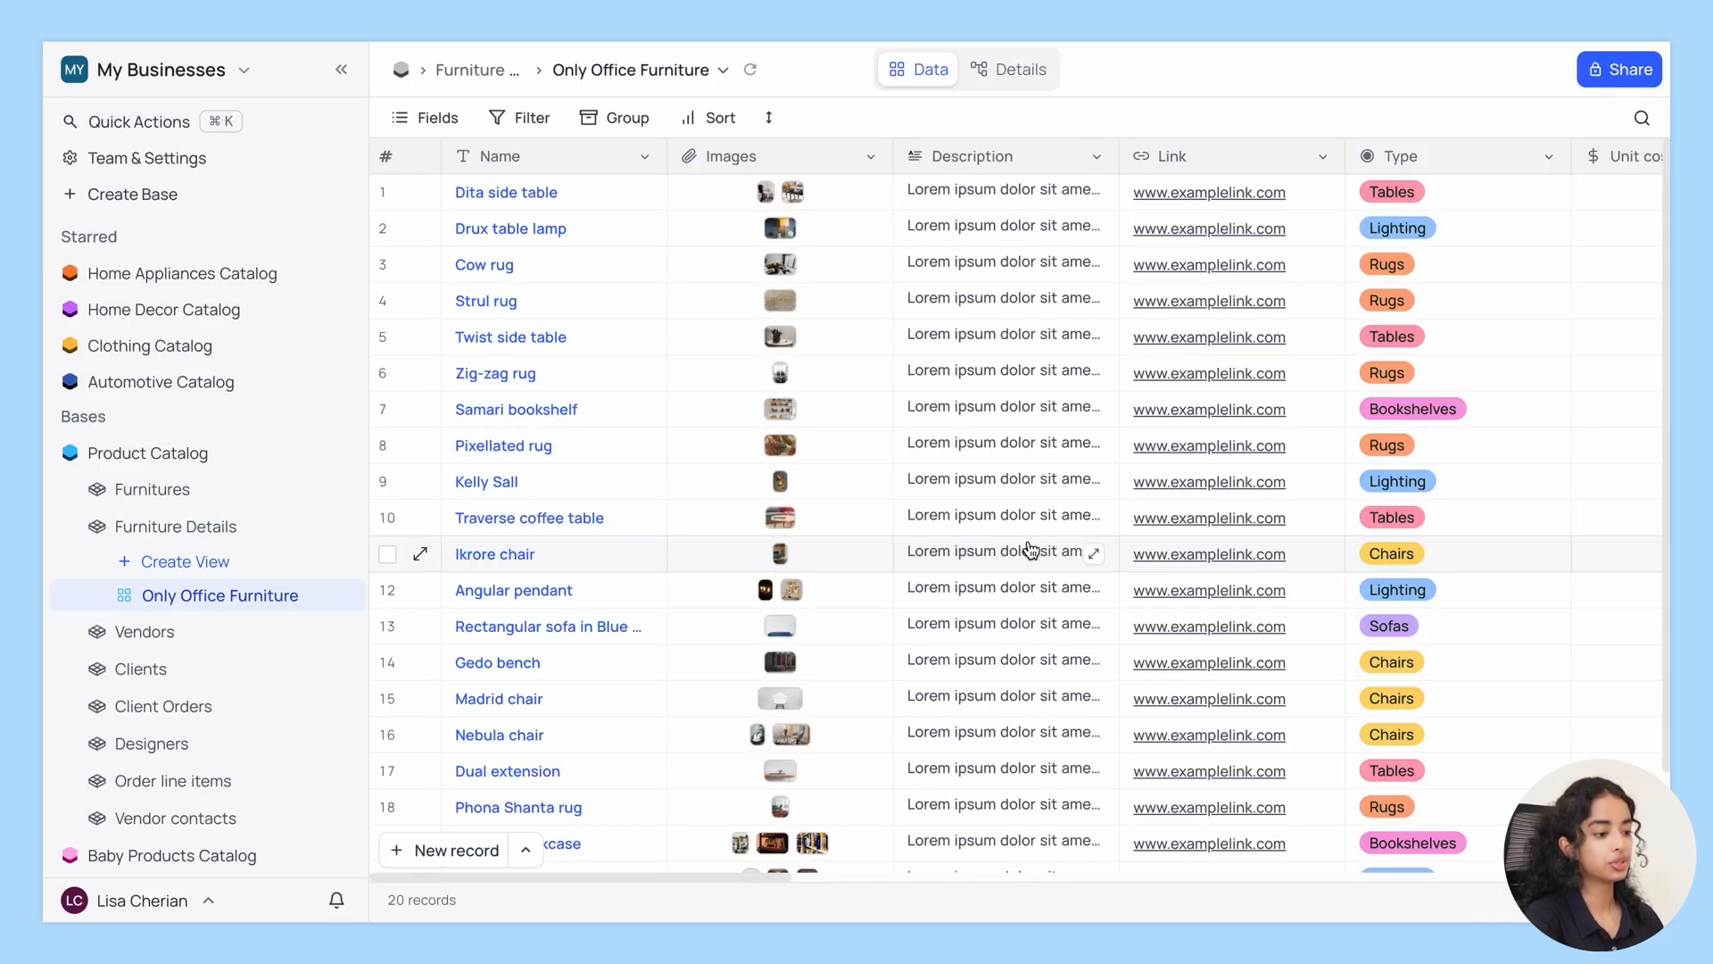
Scroll across the columns and add a filter where Settings includes Office.
scroll("right", 3)
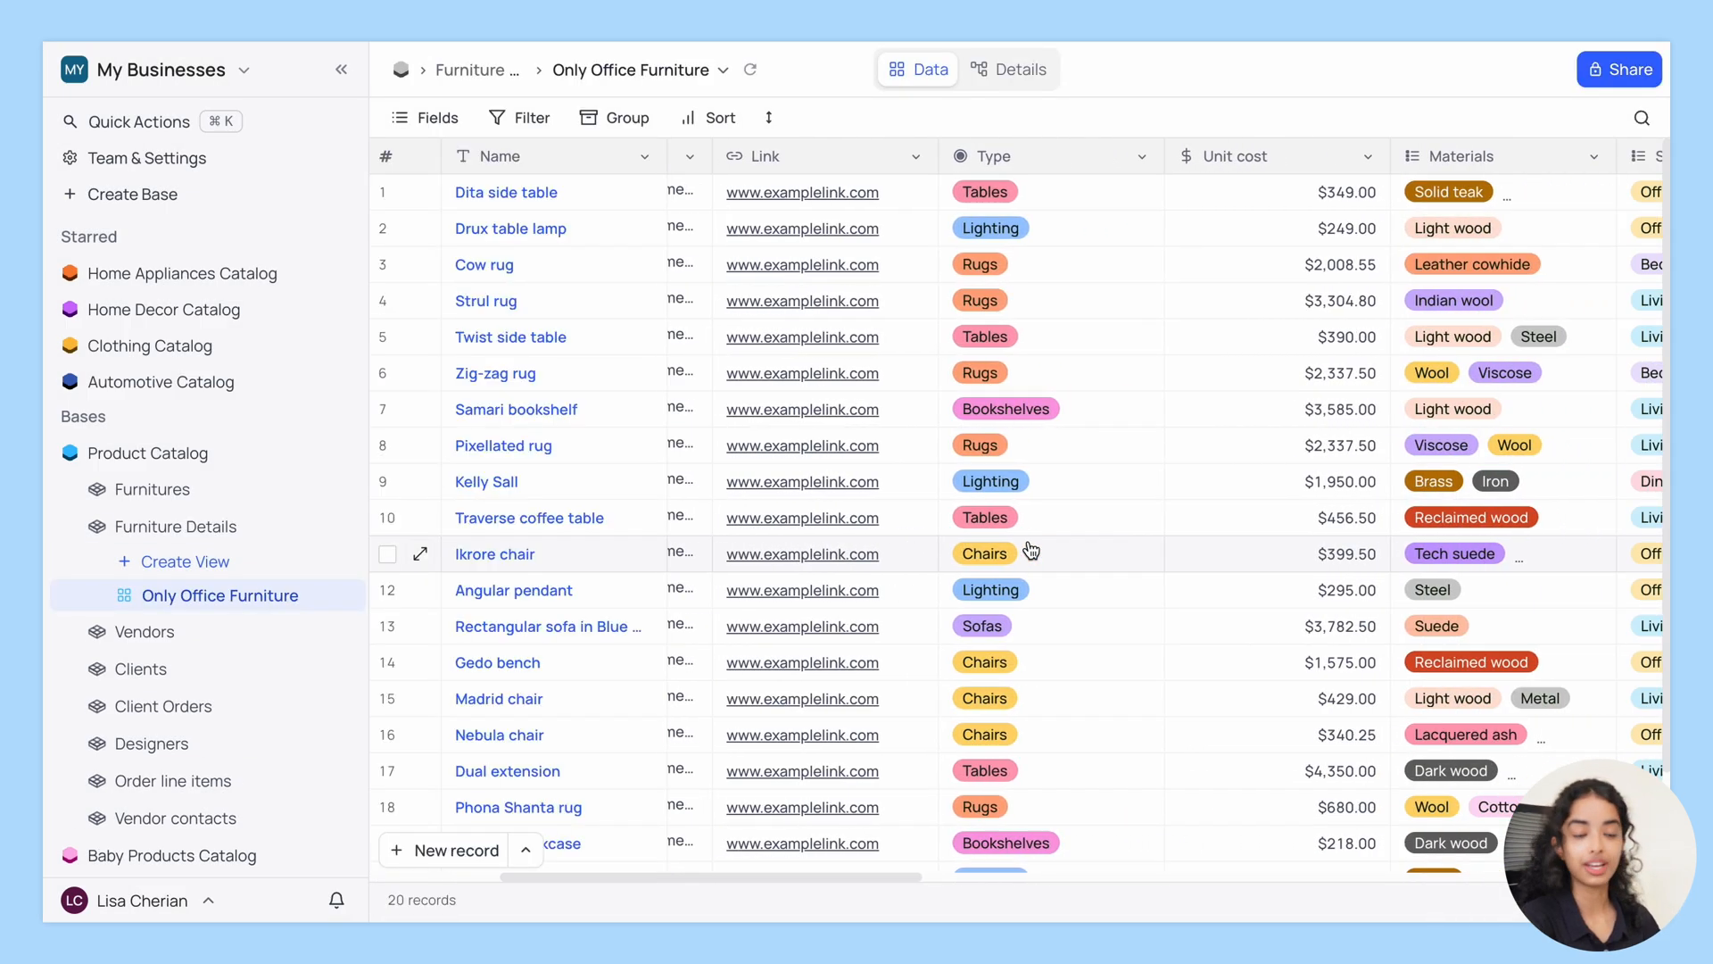
scroll("right", 3)
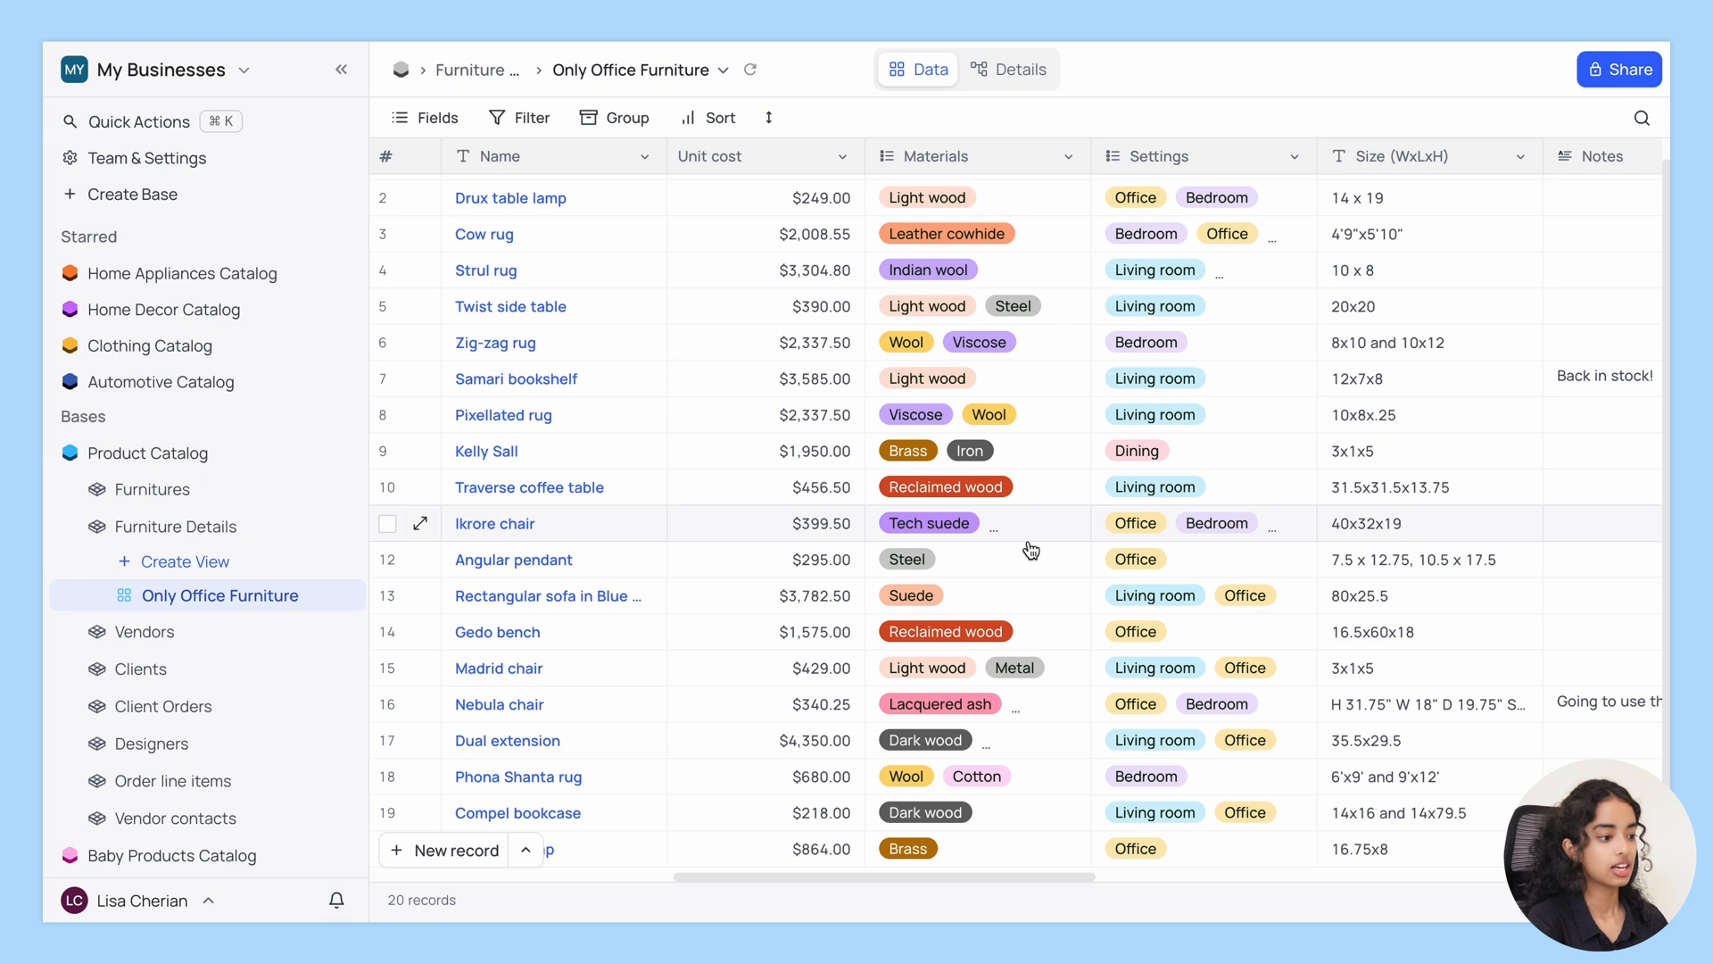
scroll("up", 3)
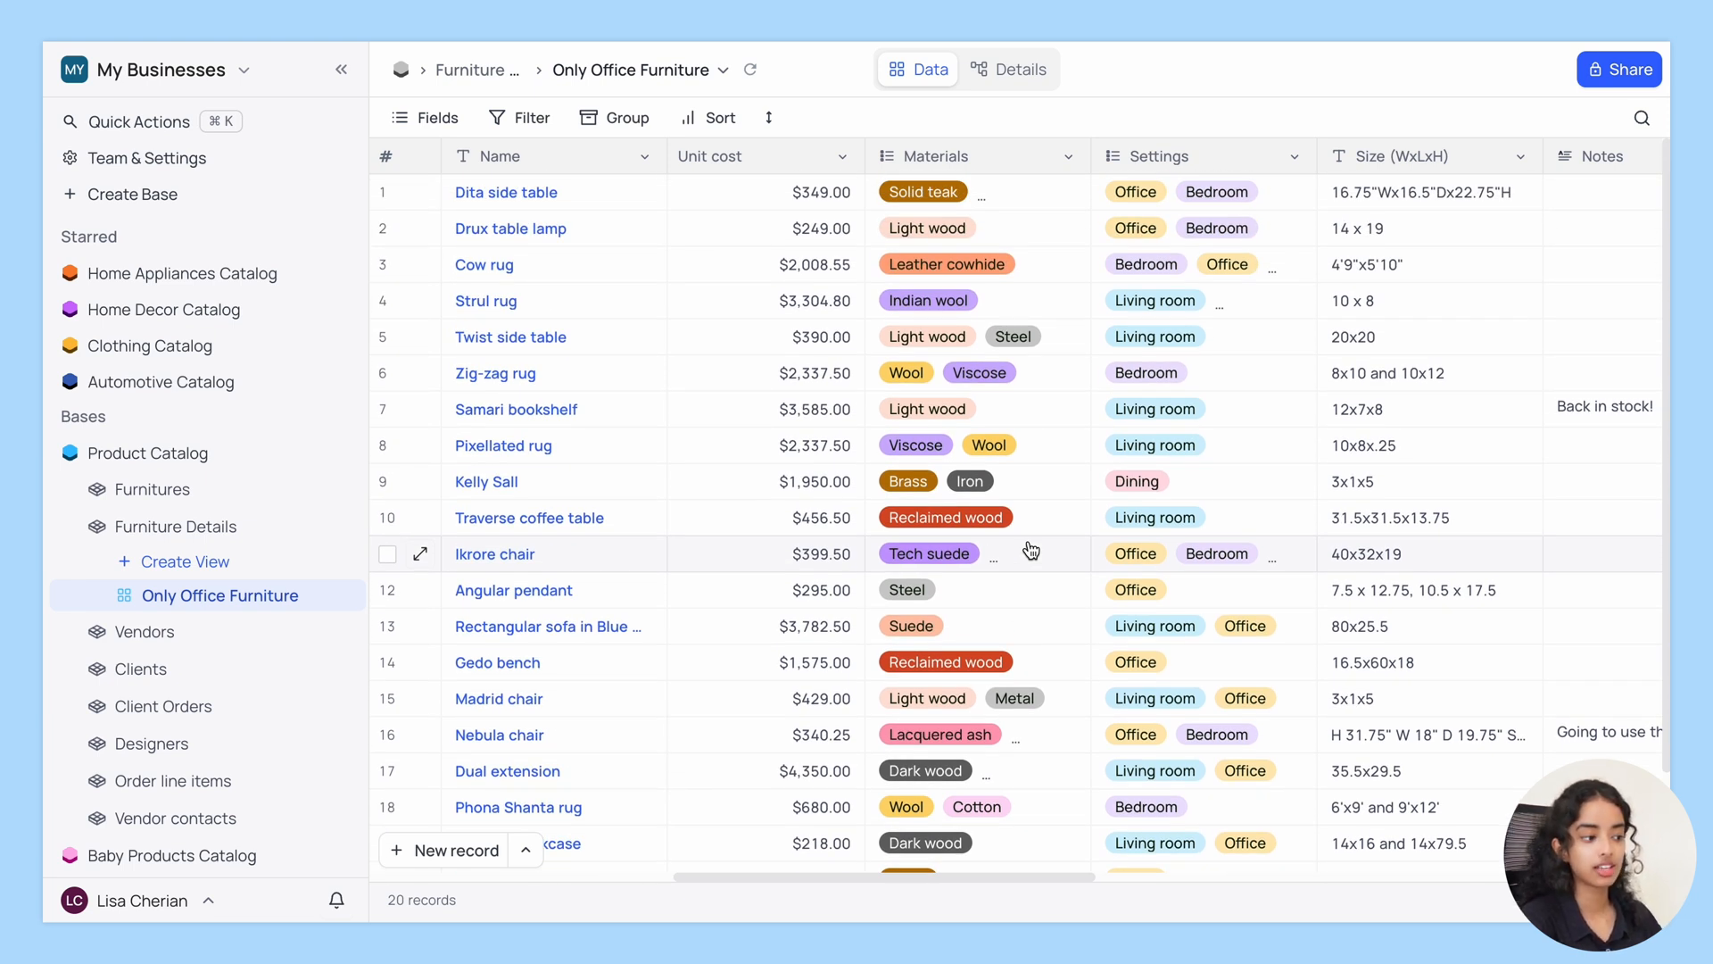
left_click(521, 117)
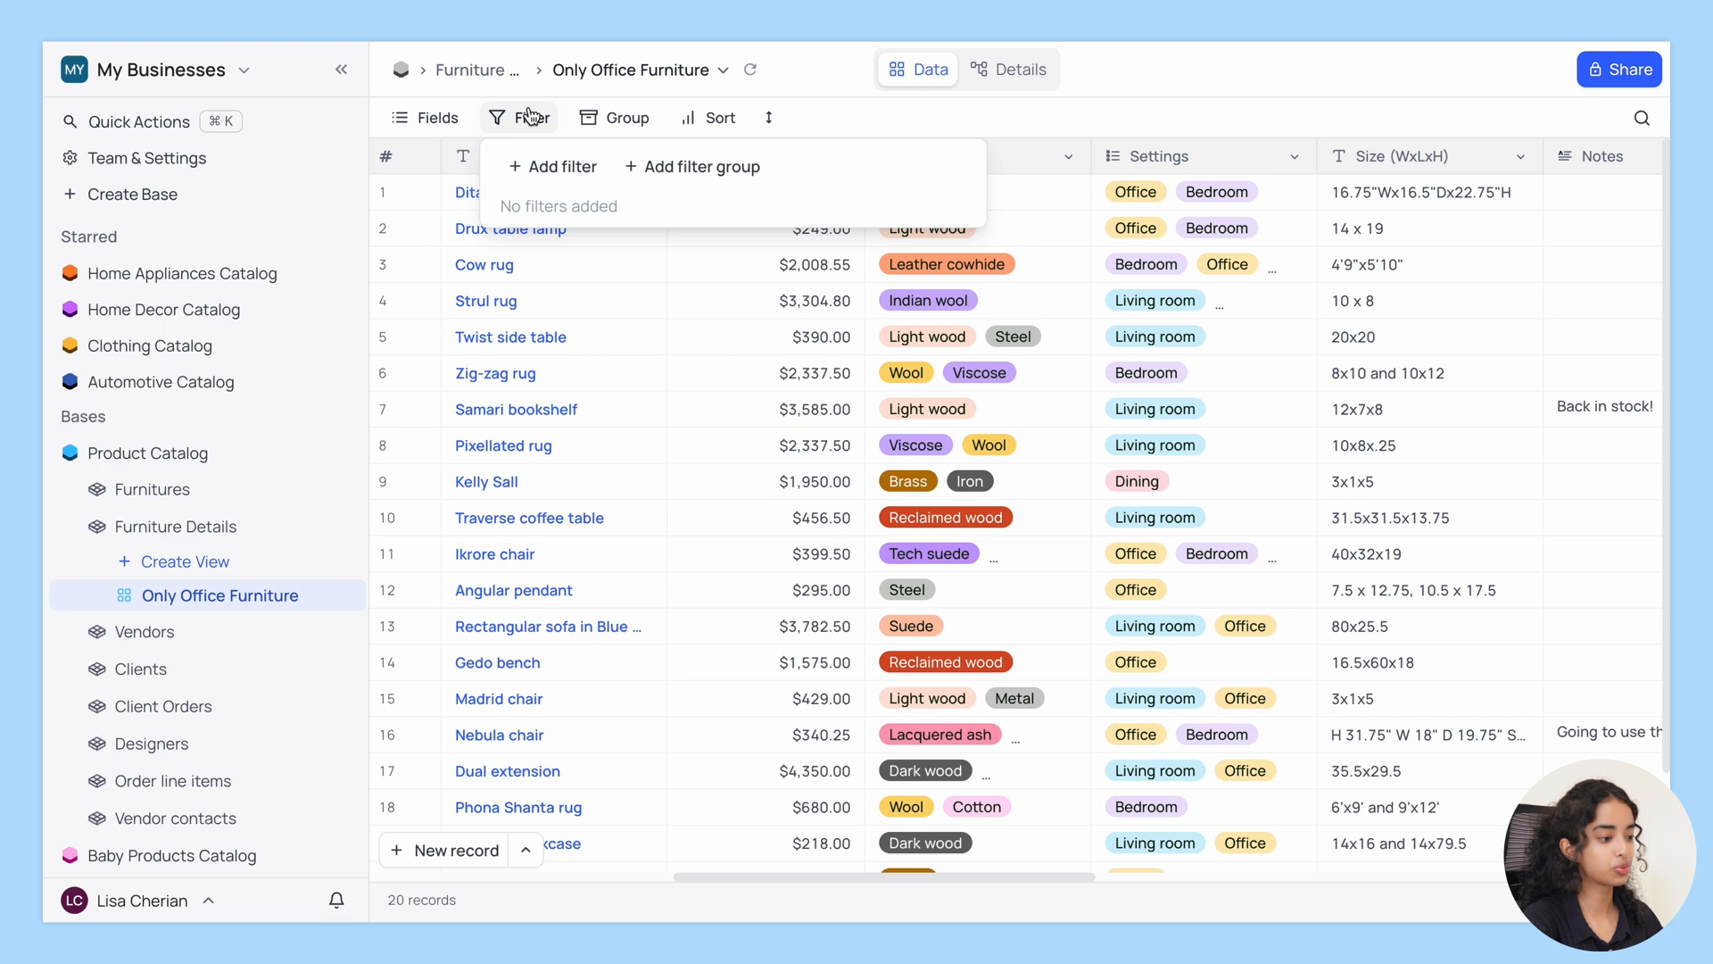
left_click(551, 166)
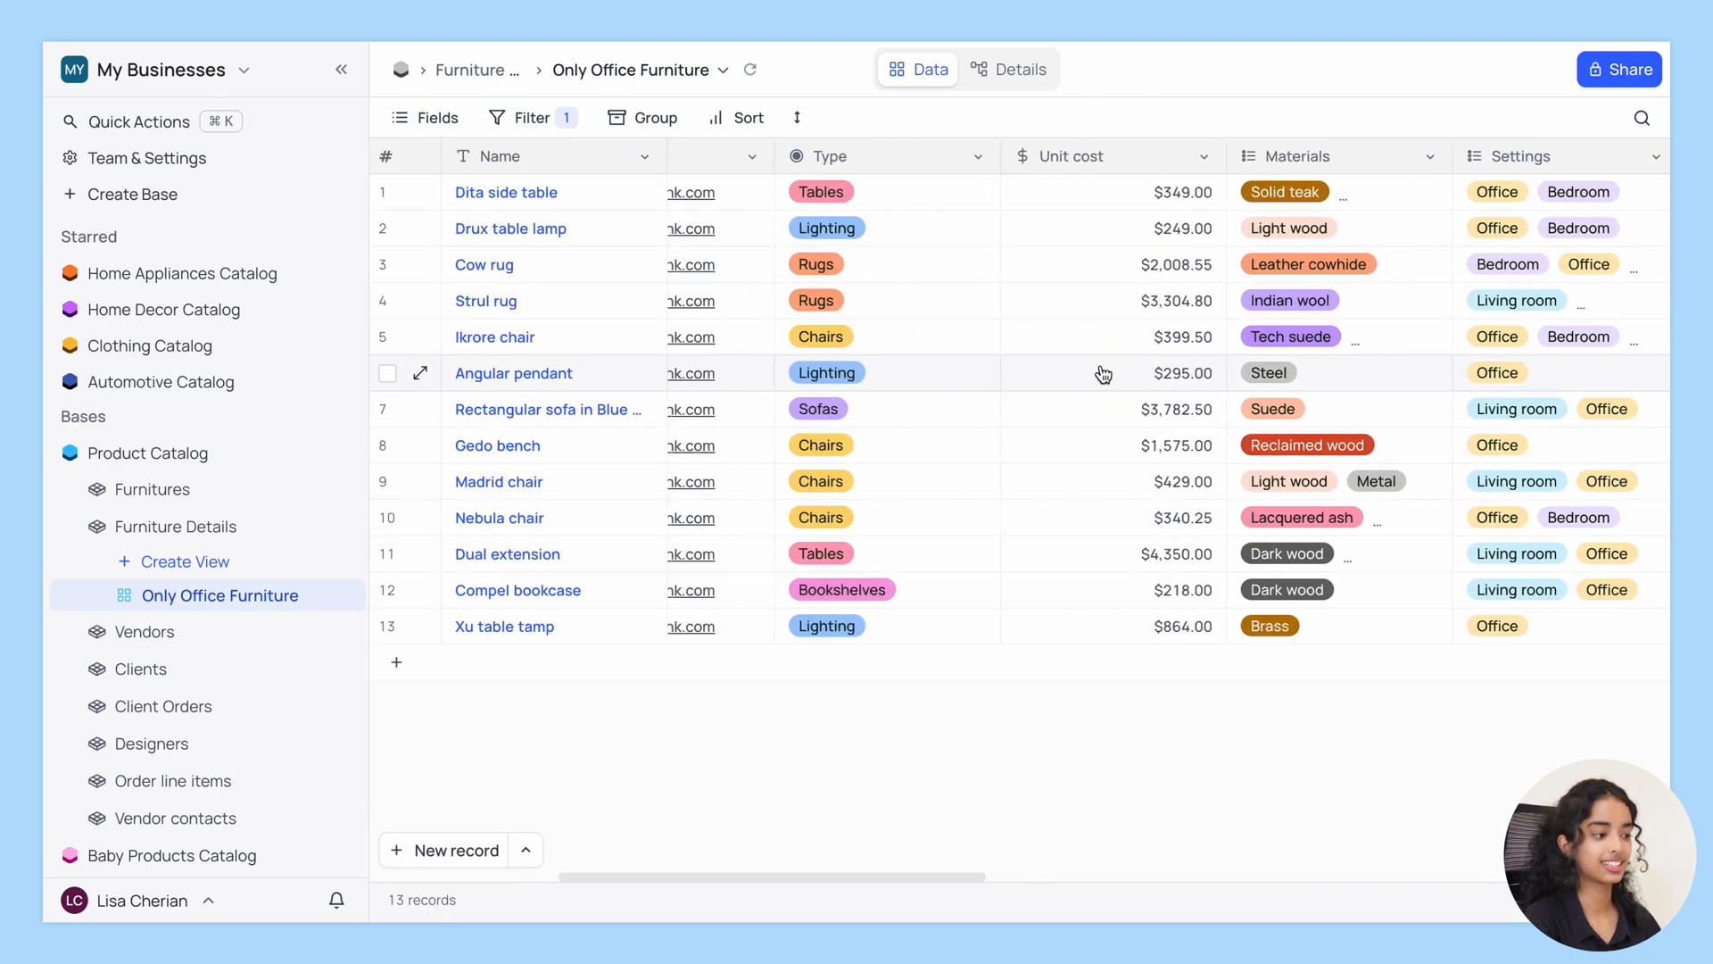
Create a form view named 'New Furniture Form' for Furniture Details.
left_click(184, 561)
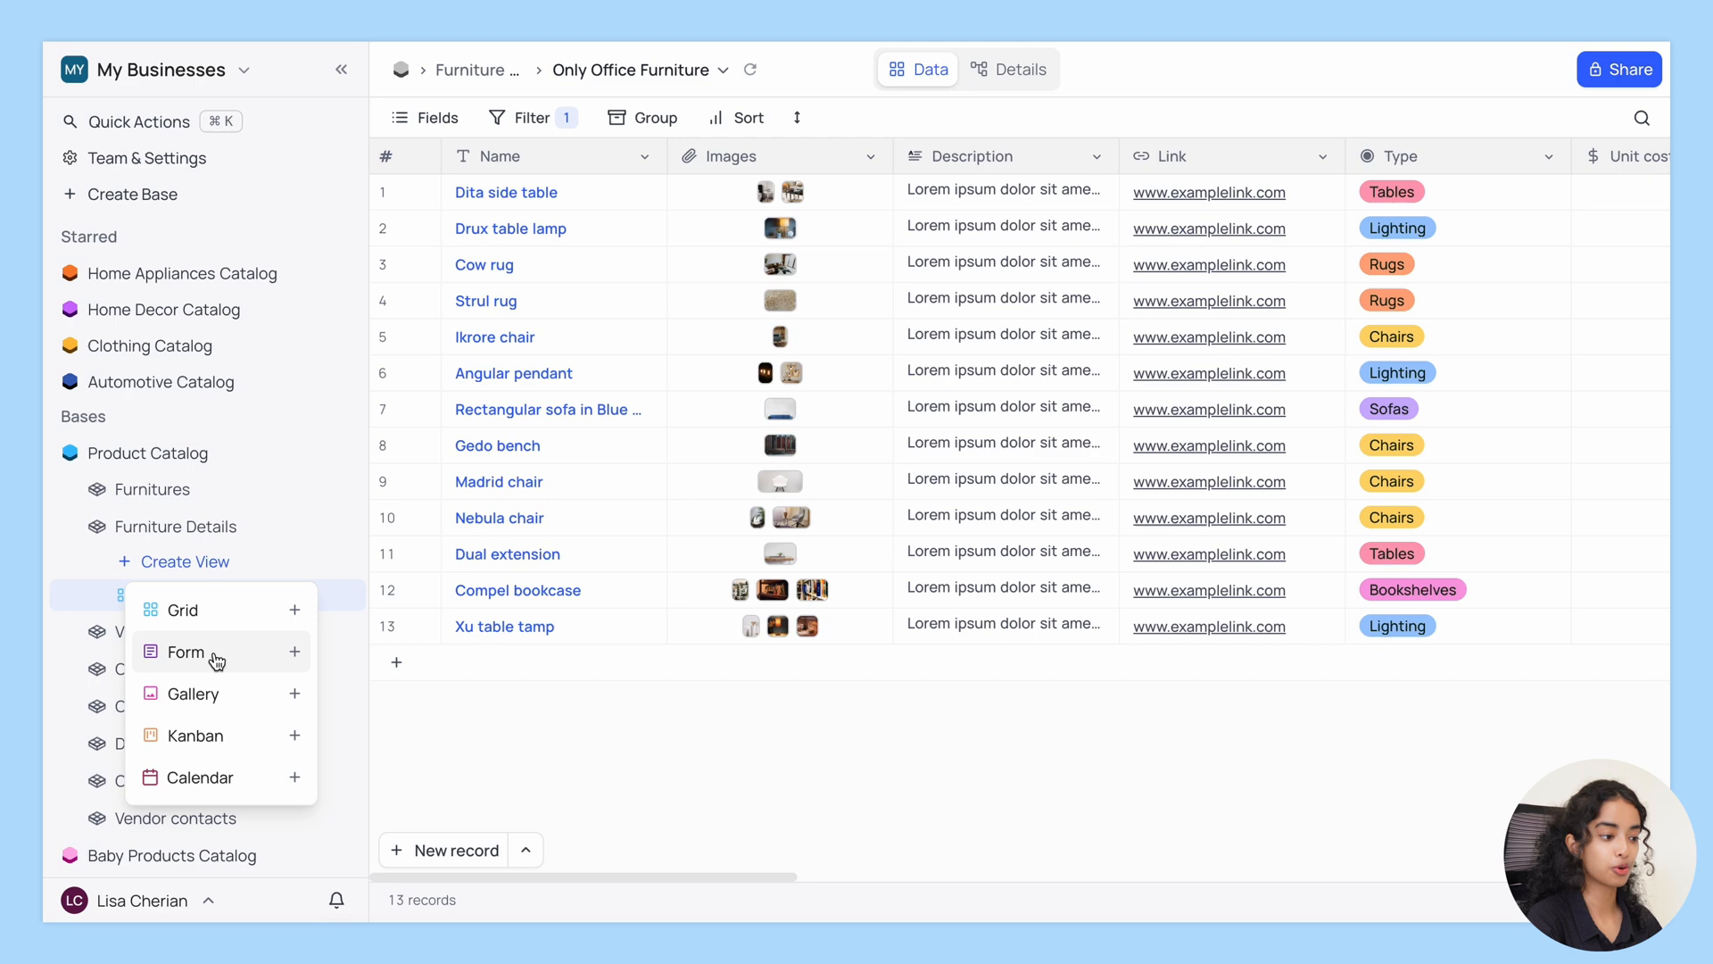
left_click(186, 653)
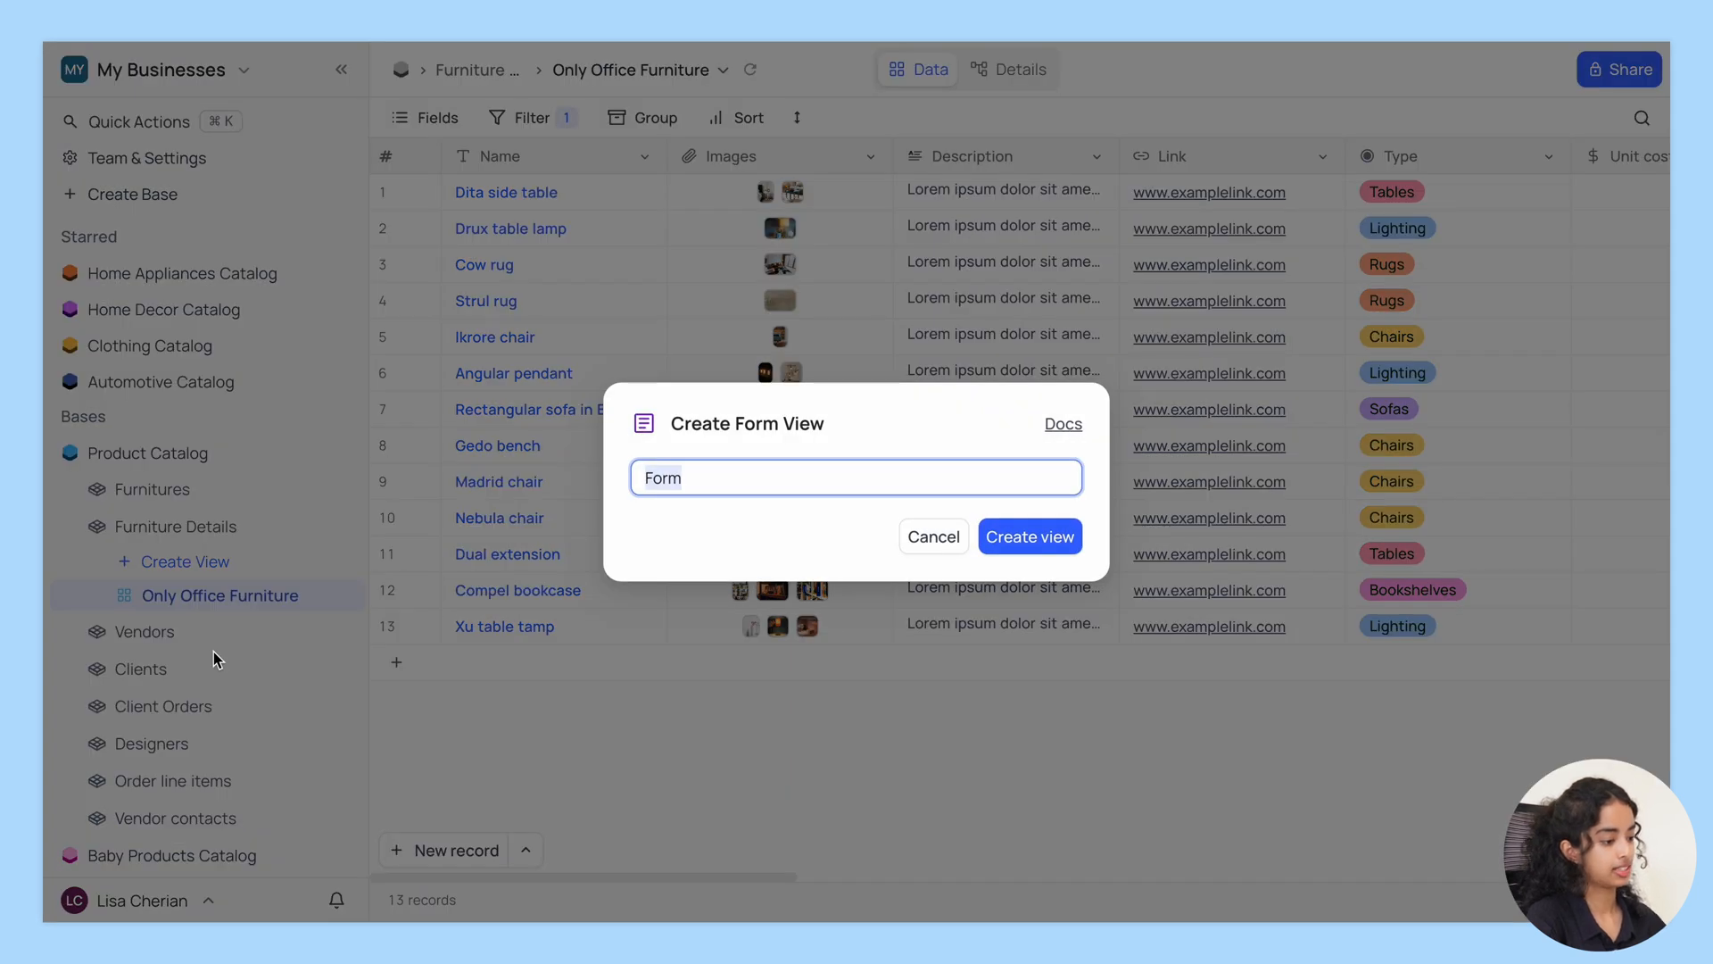
type("New Furni")
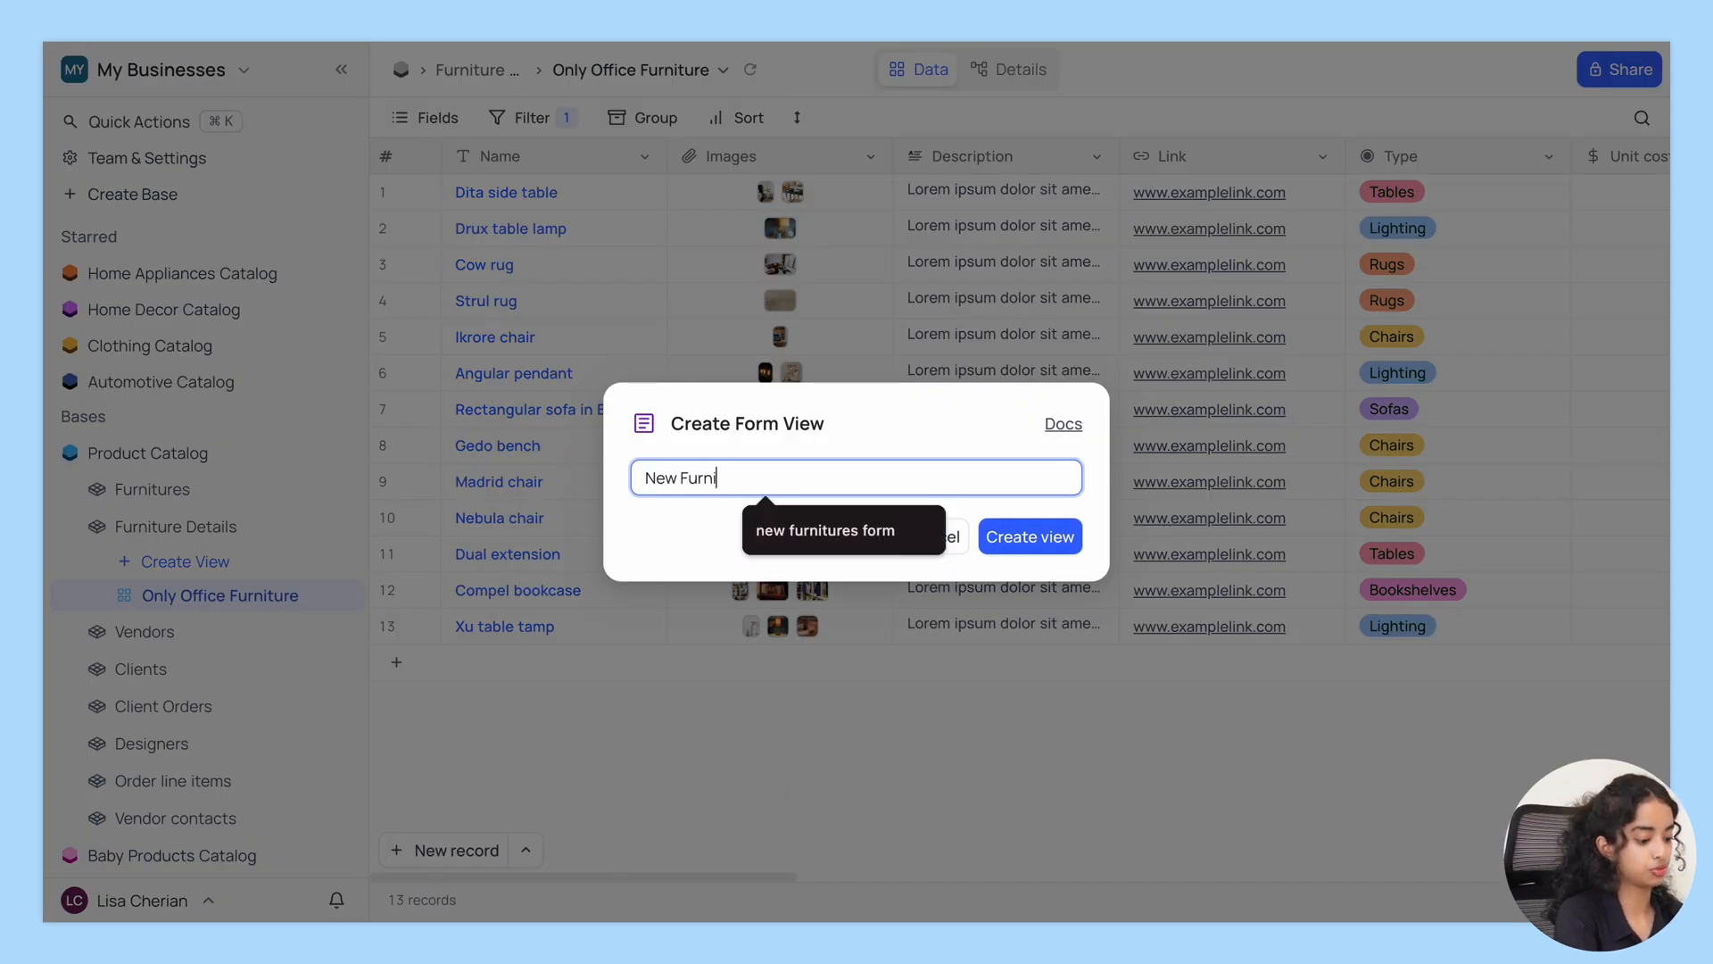
type("ture Form")
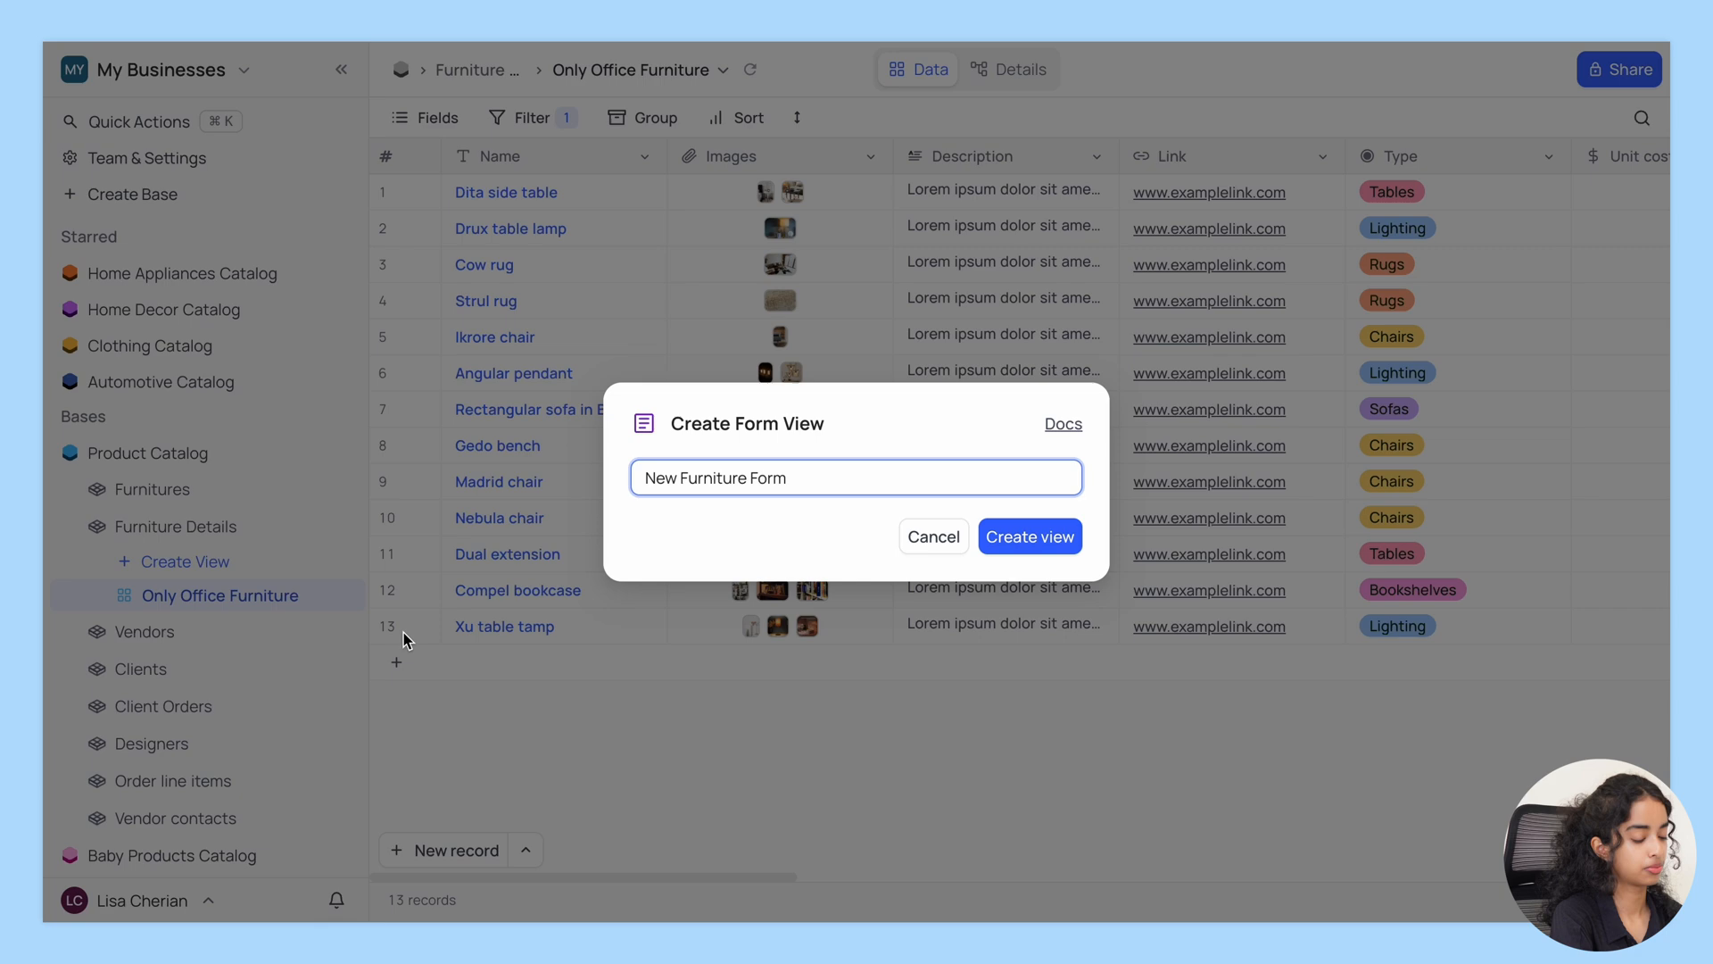
left_click(933, 536)
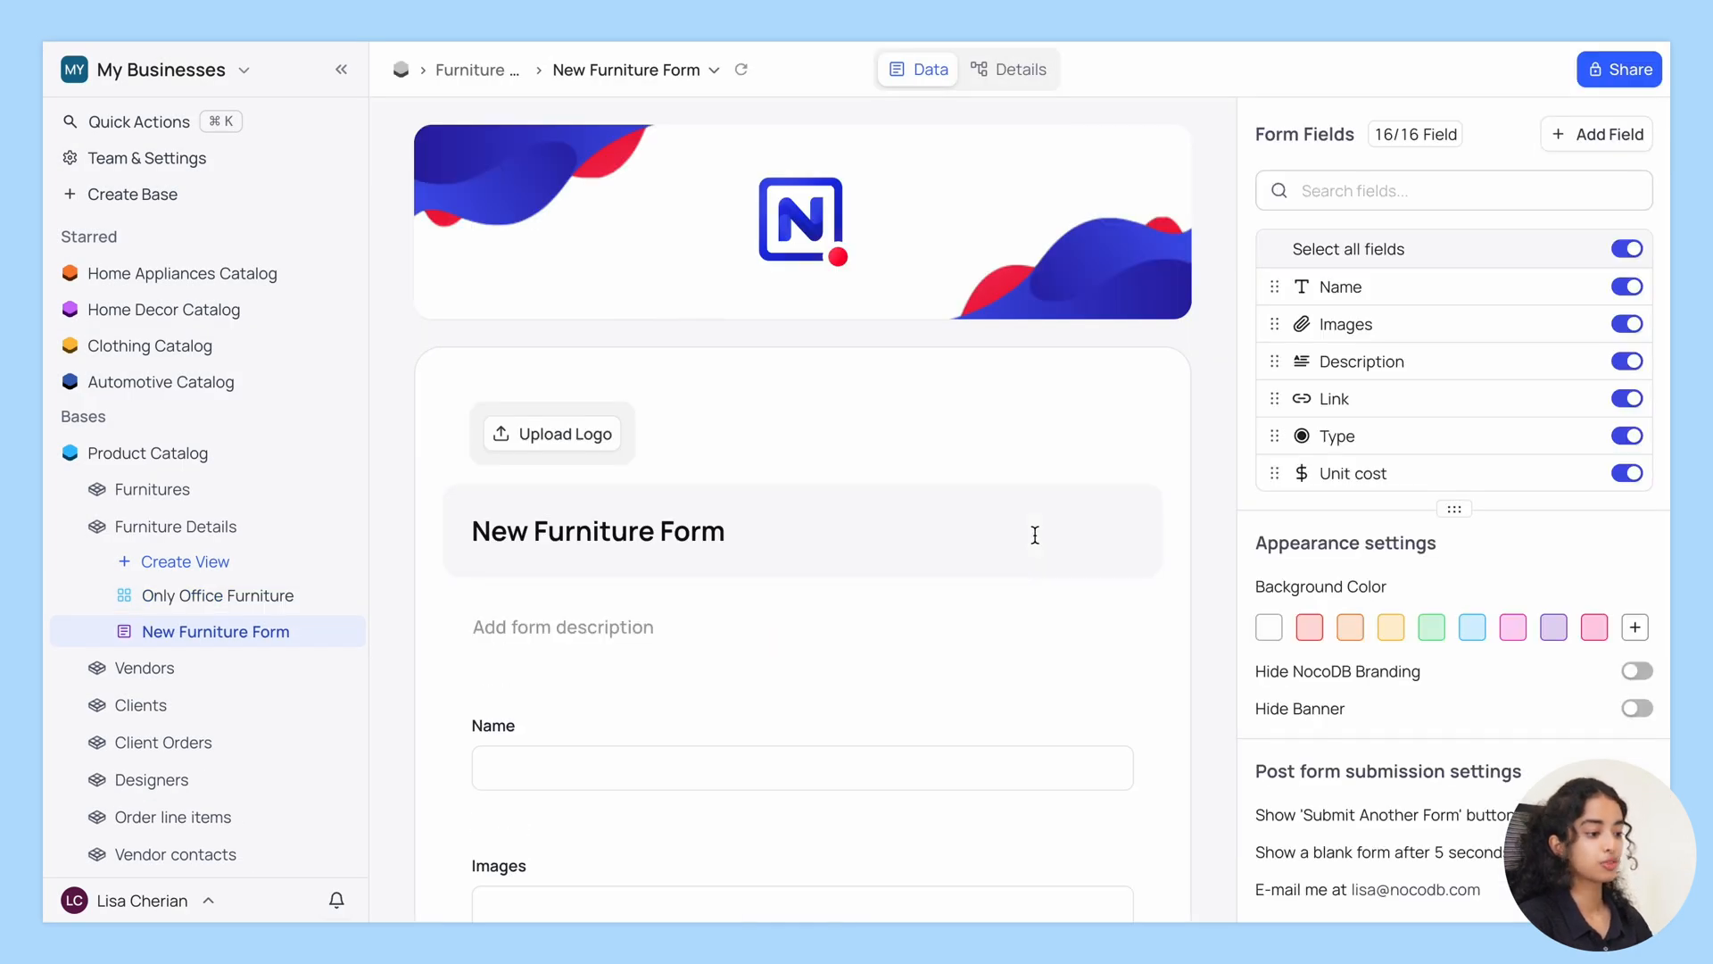
scroll("down", 3)
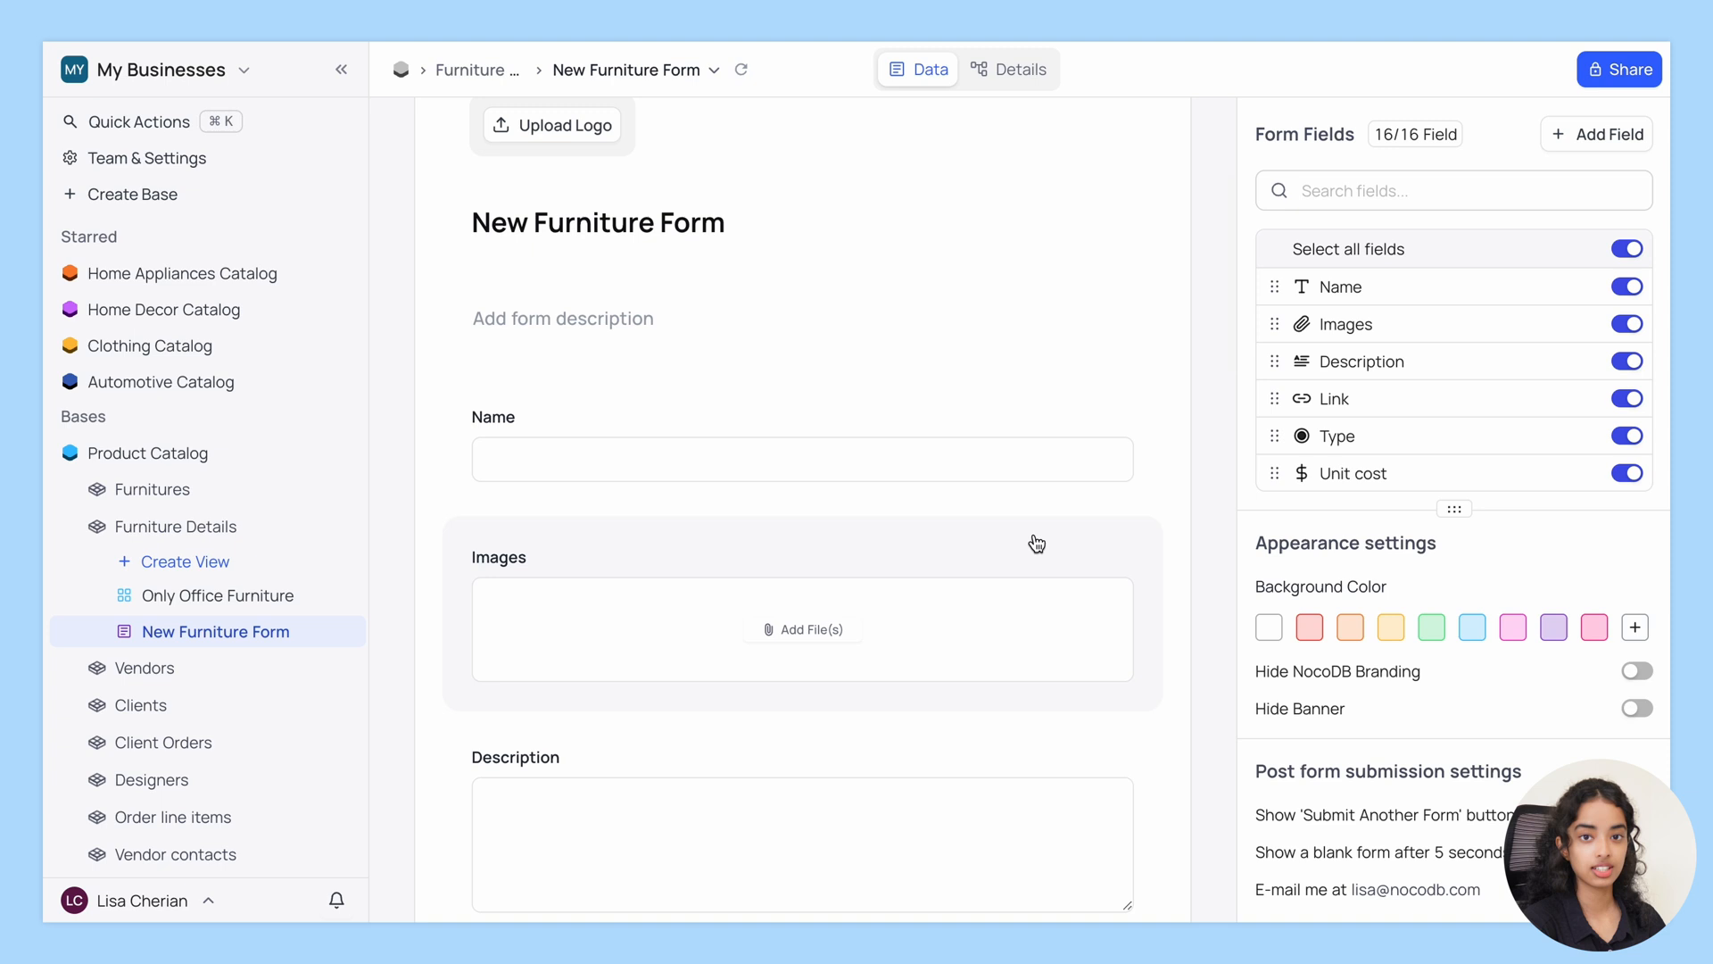
scroll("down", 3)
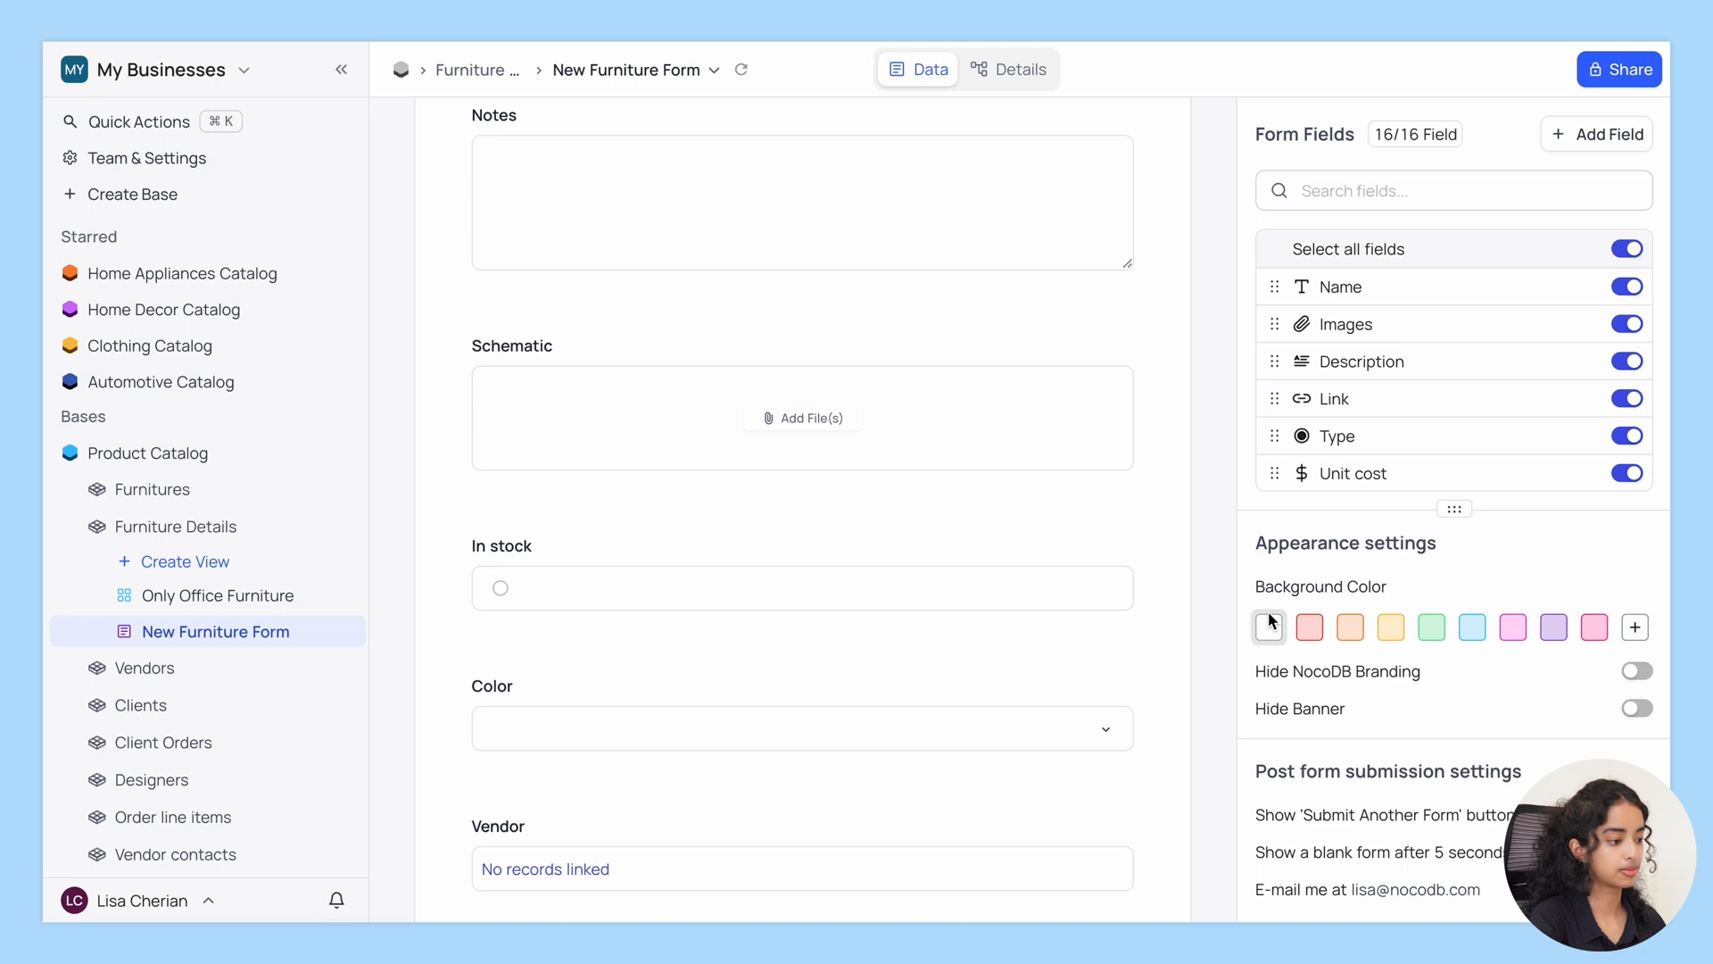
scroll("down", 3)
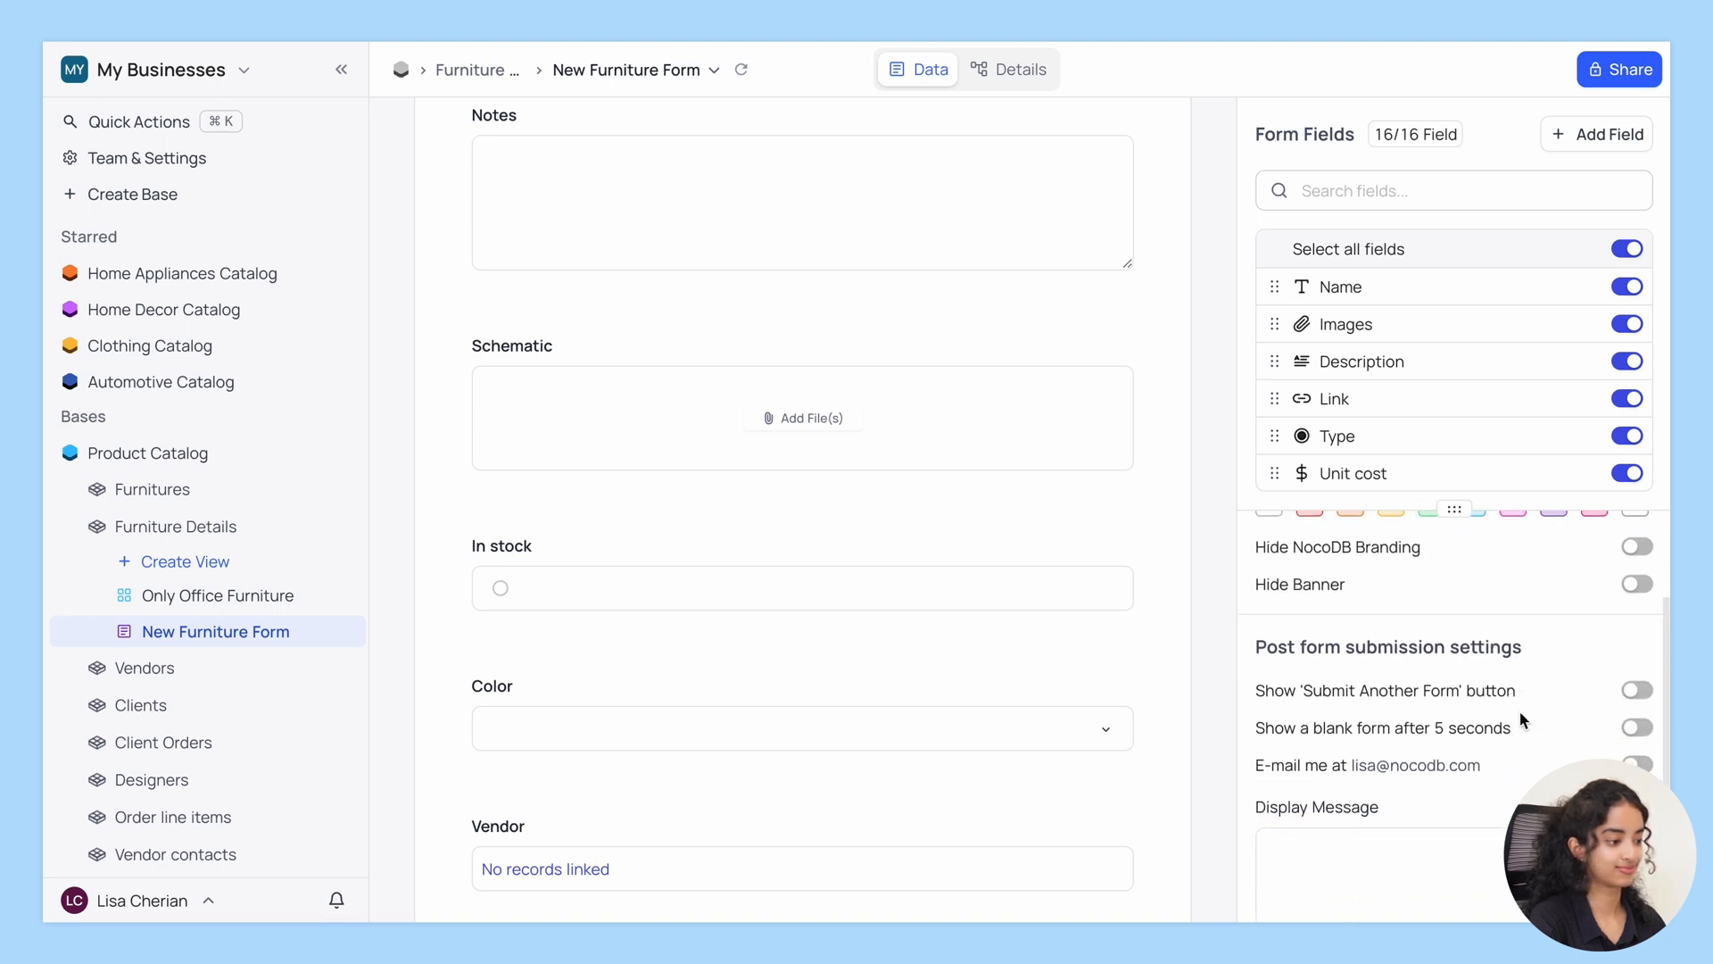
scroll("up", 3)
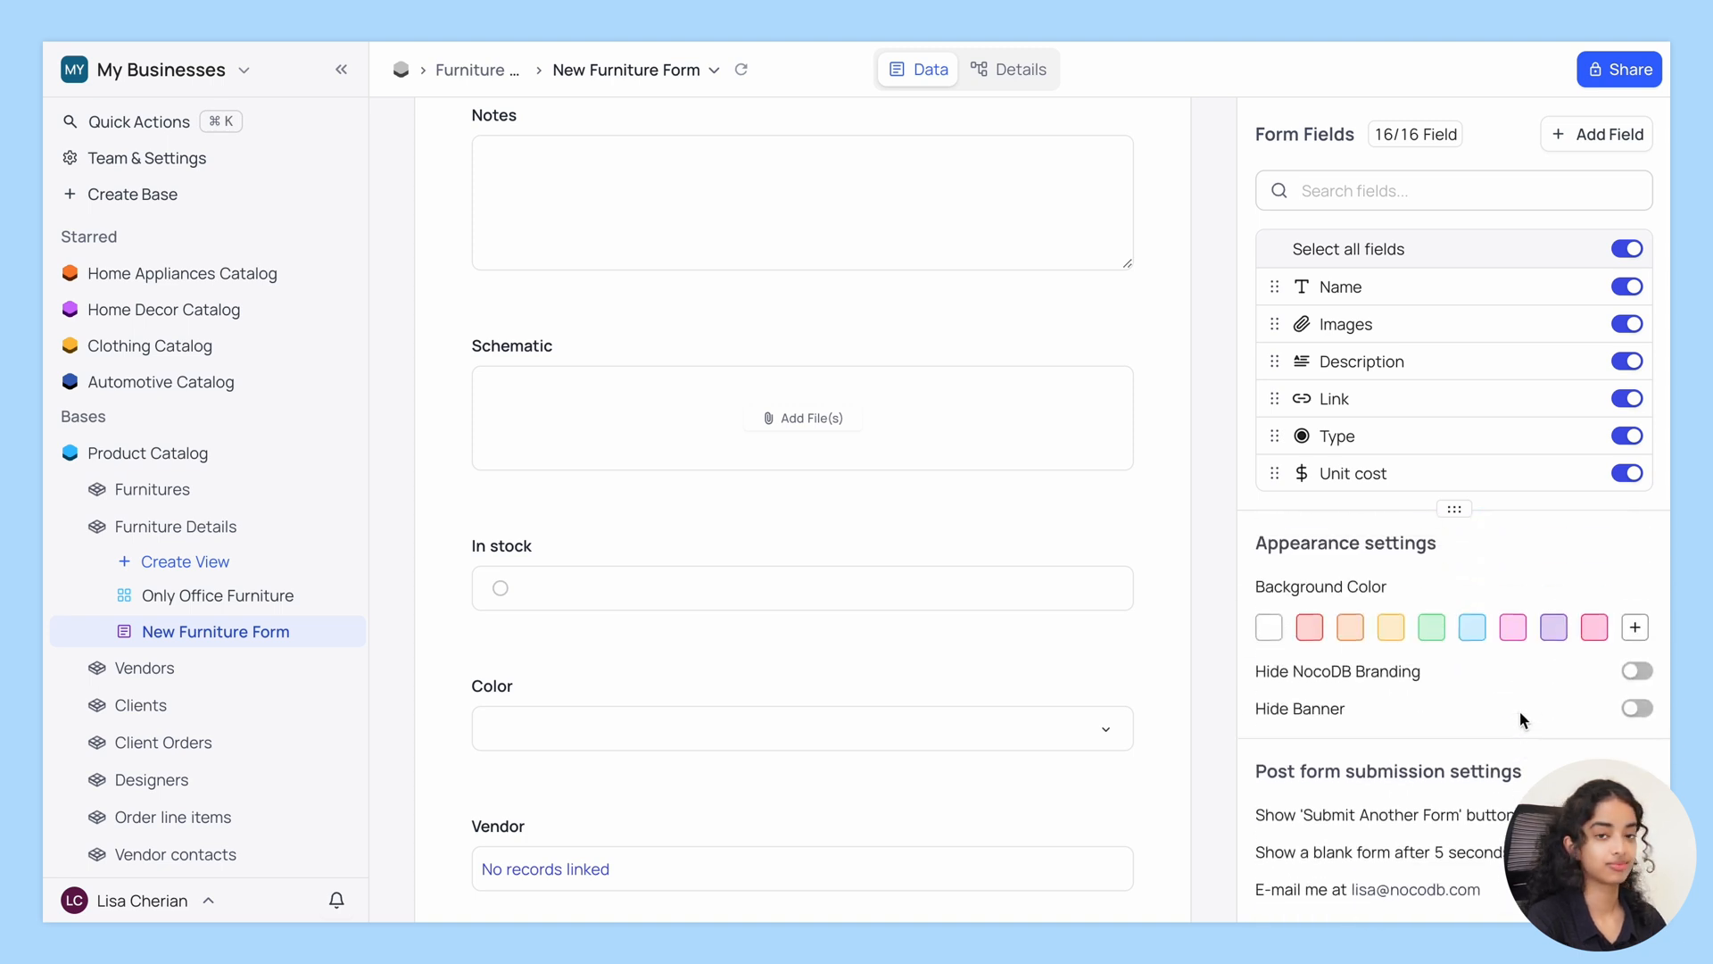
mouse_move(393, 599)
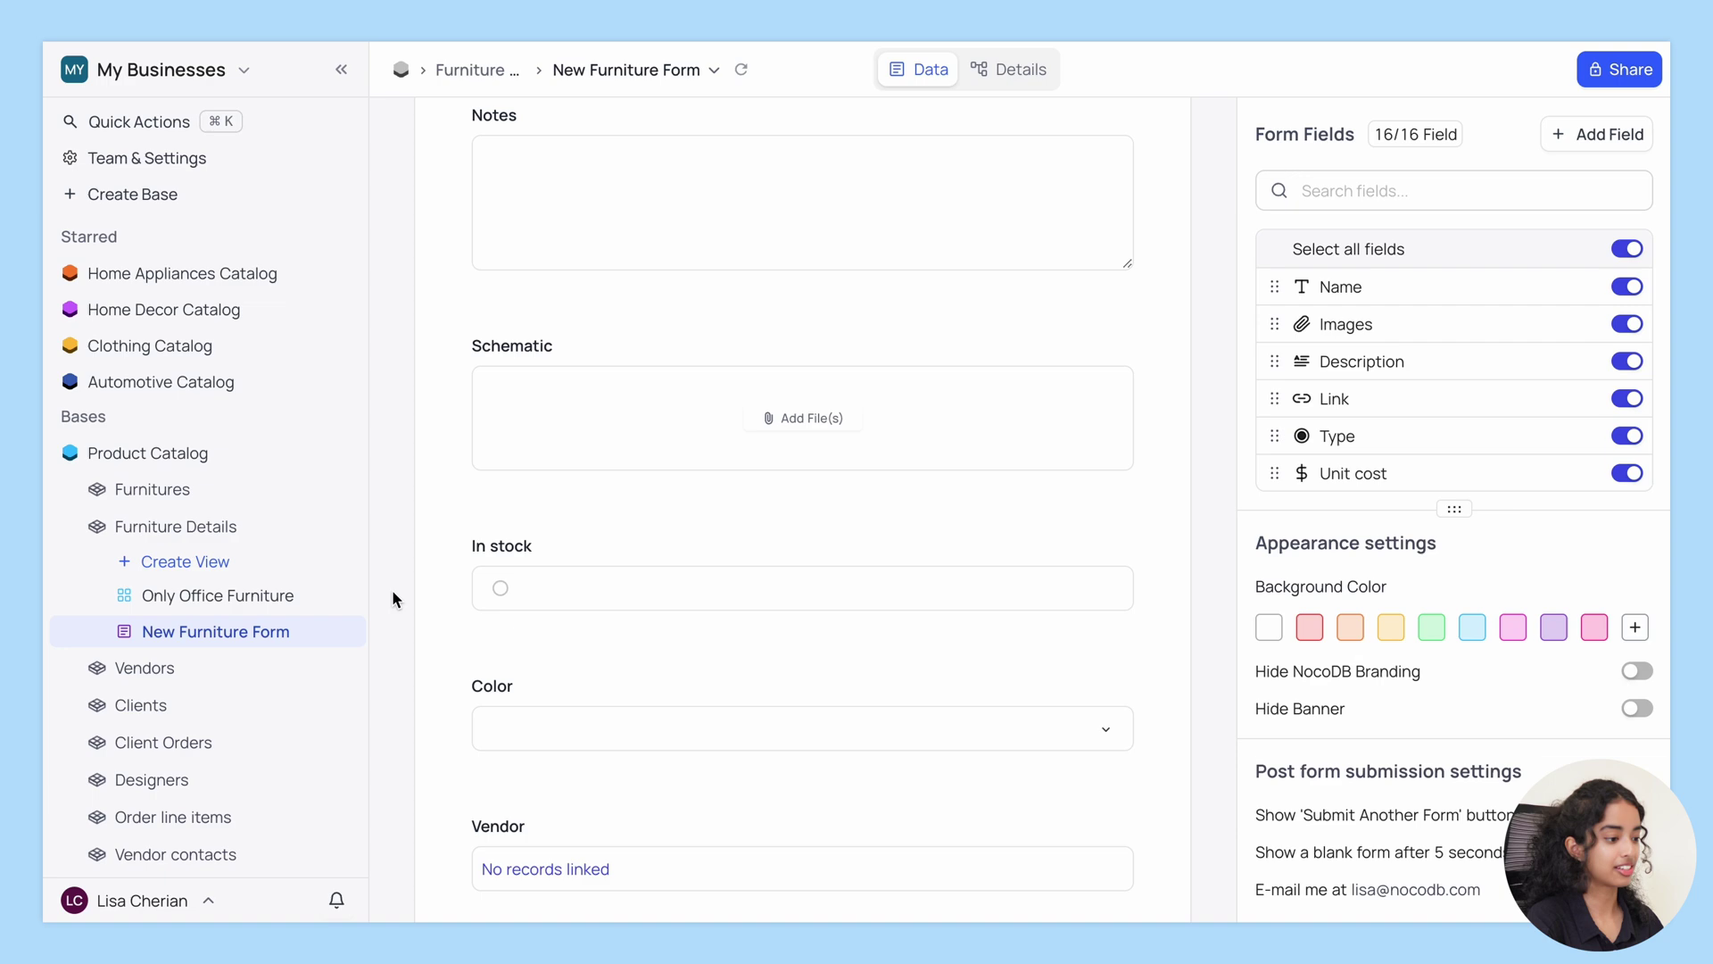
Create a gallery view named 'Furniture Gallery' with Images as the card cover.
left_click(185, 561)
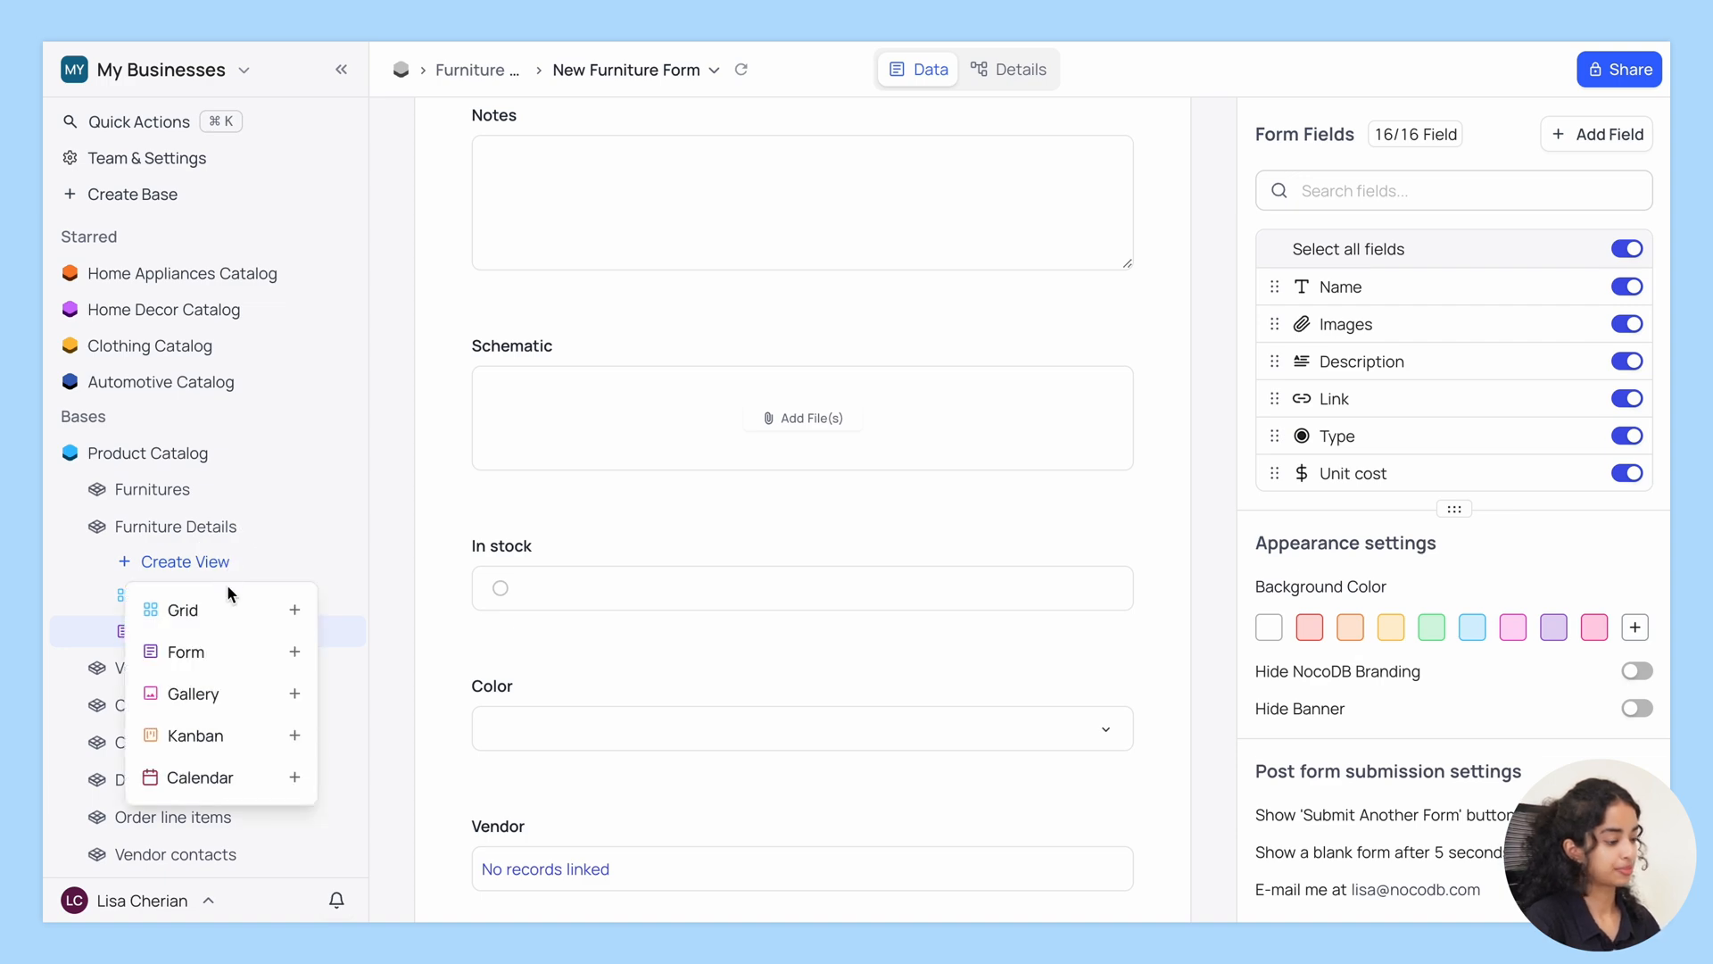
left_click(194, 695)
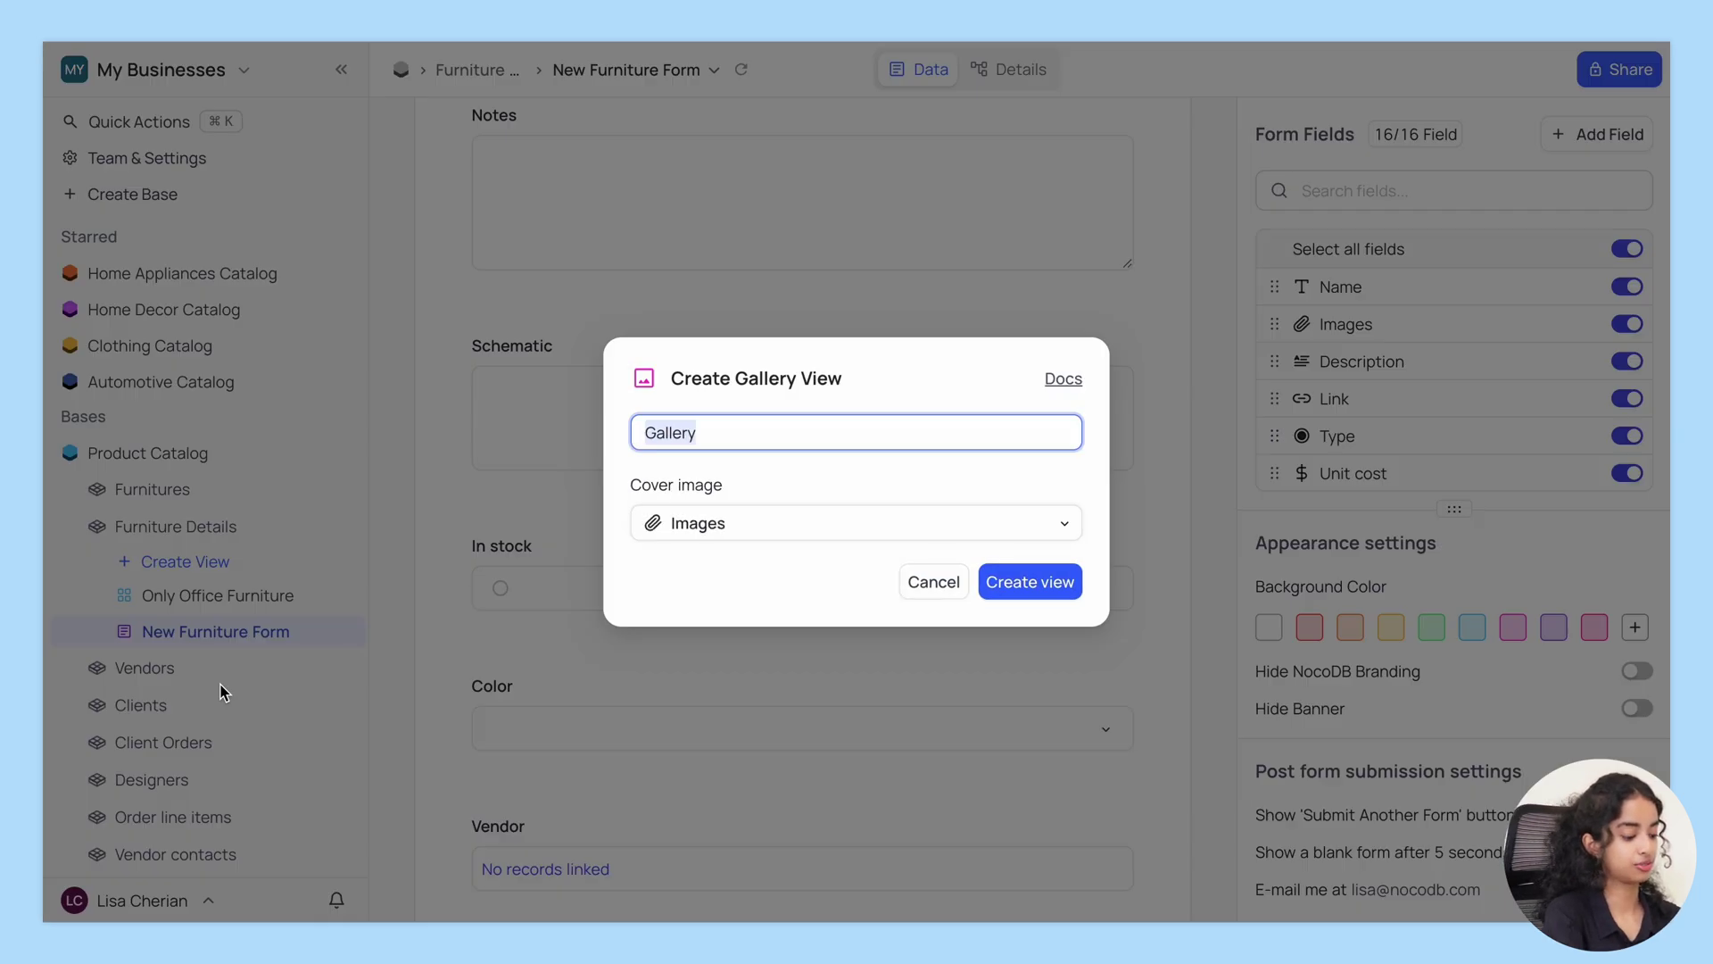
type("furniture gallery")
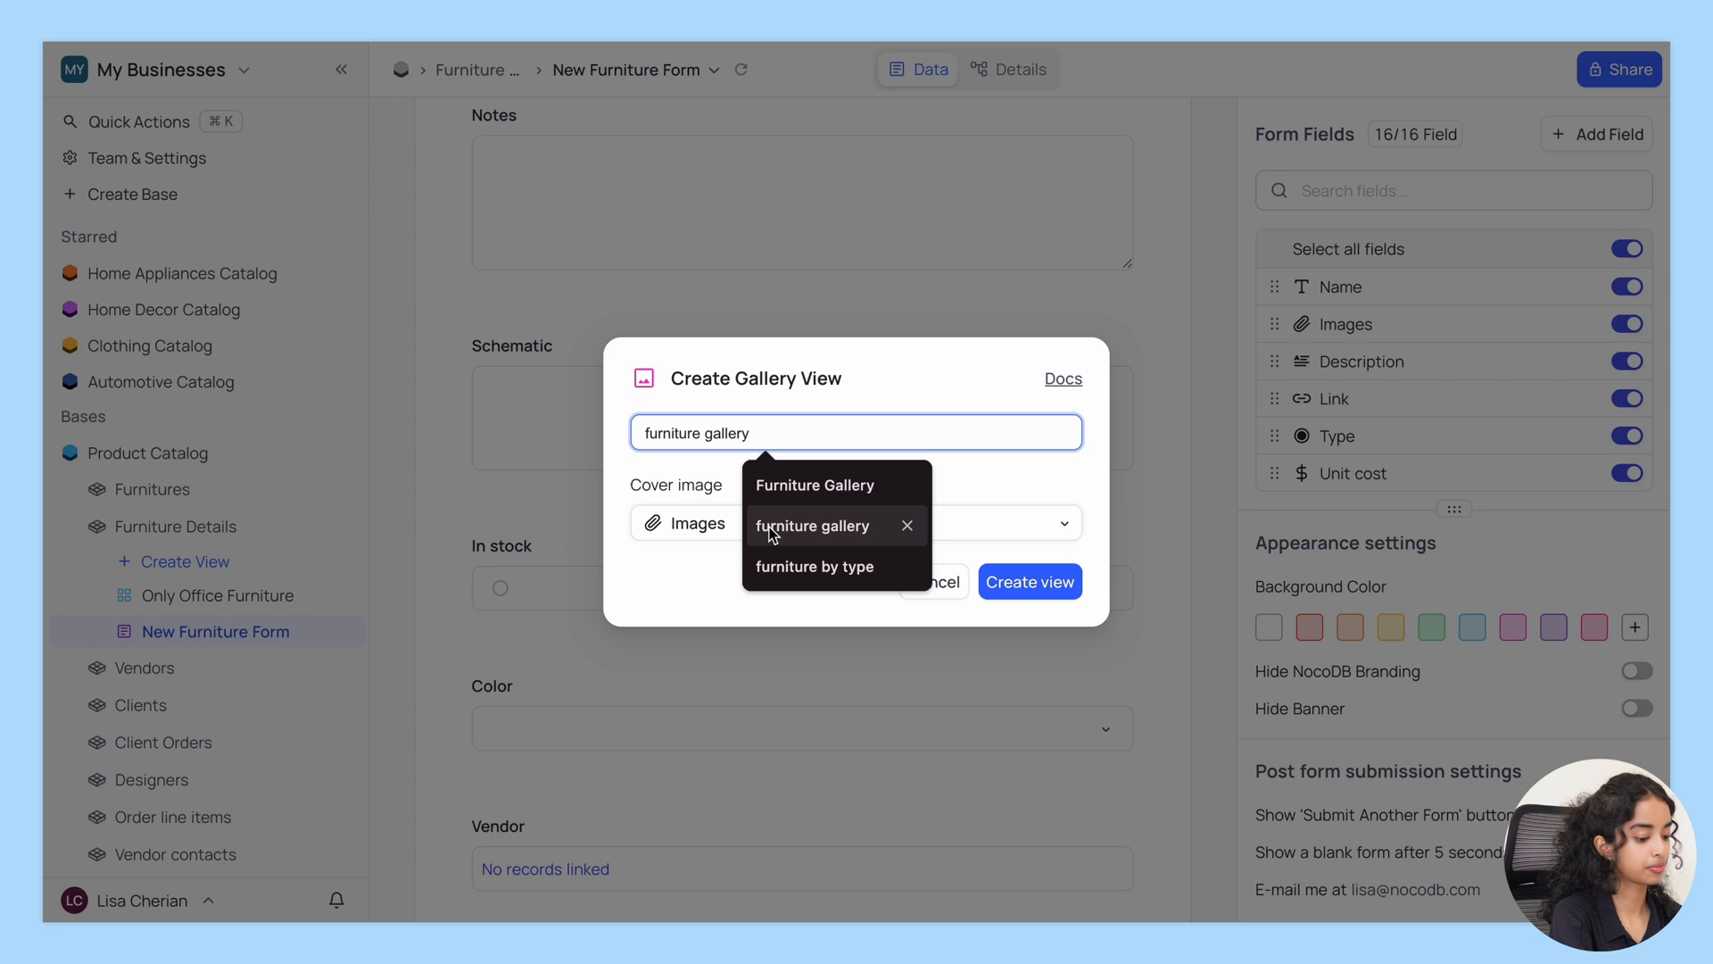
left_click(813, 484)
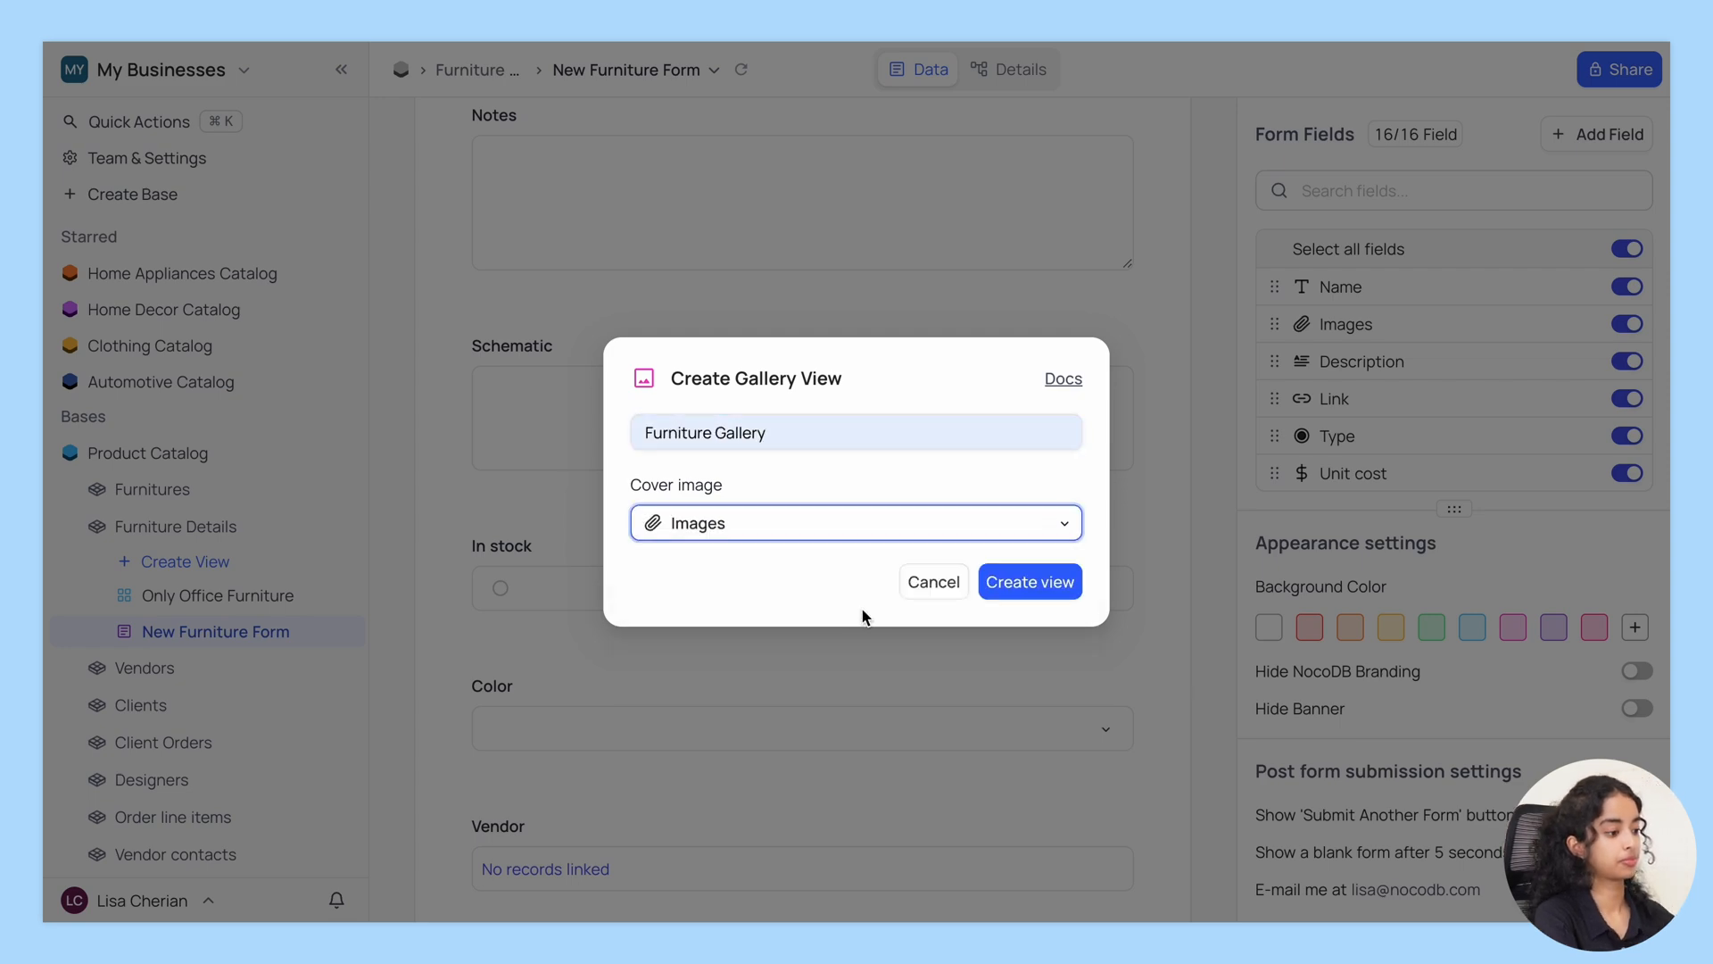
left_click(1027, 580)
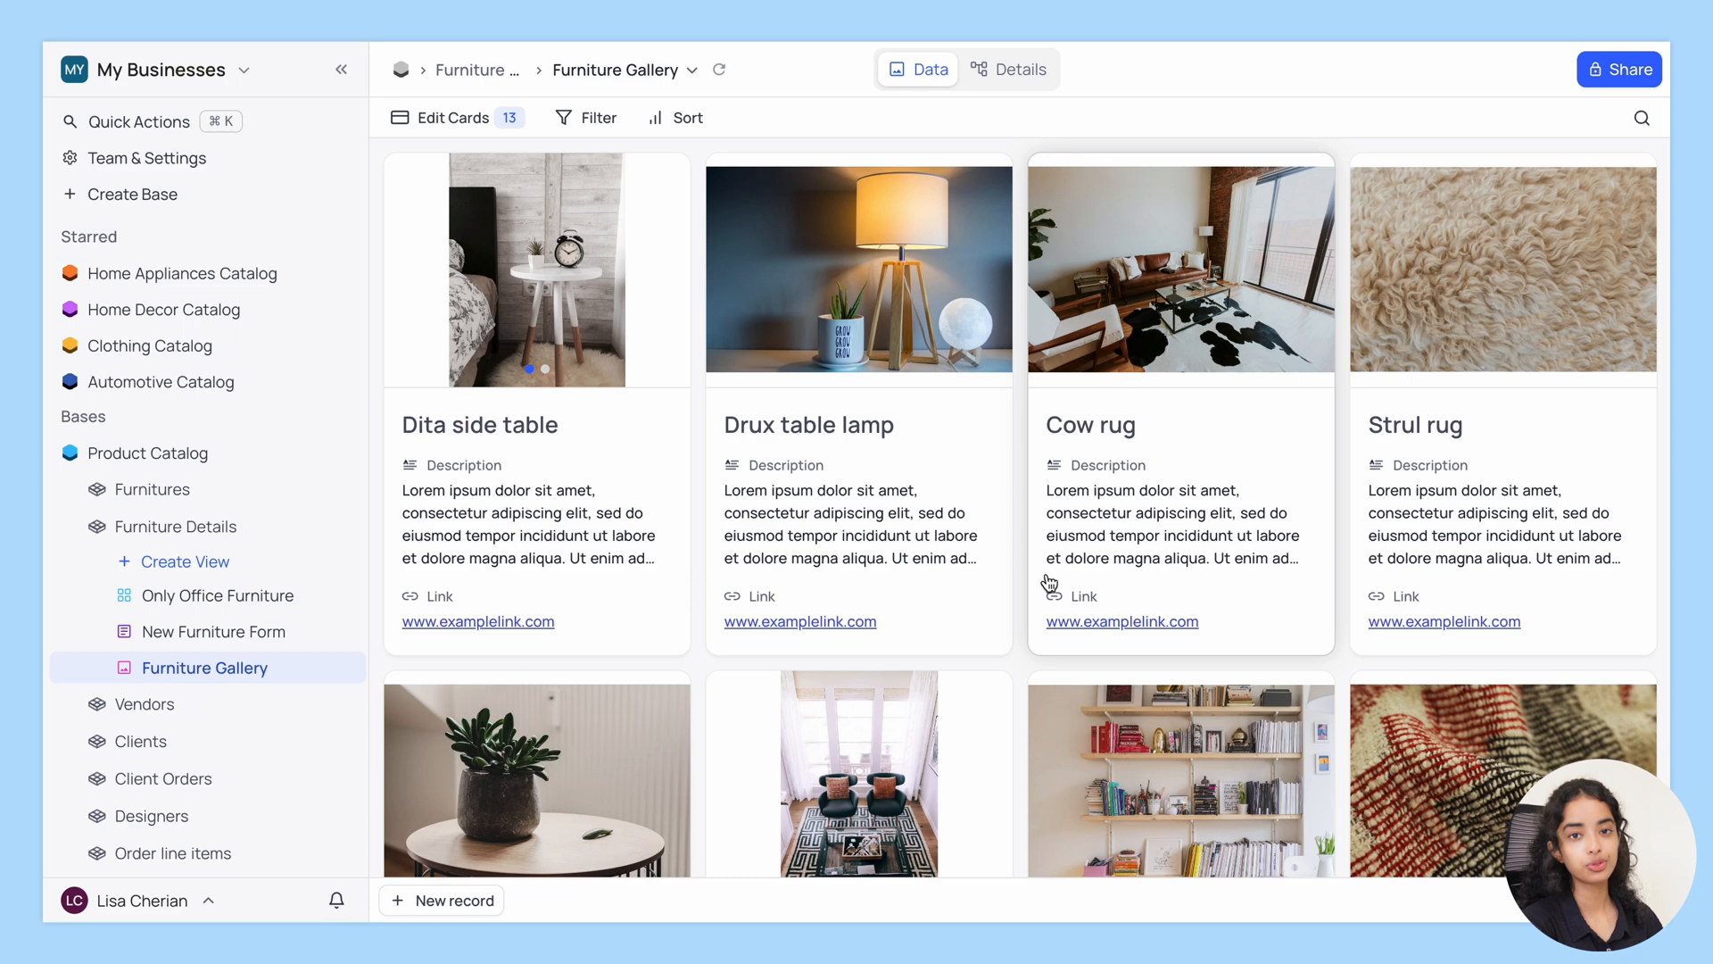
scroll("down", 3)
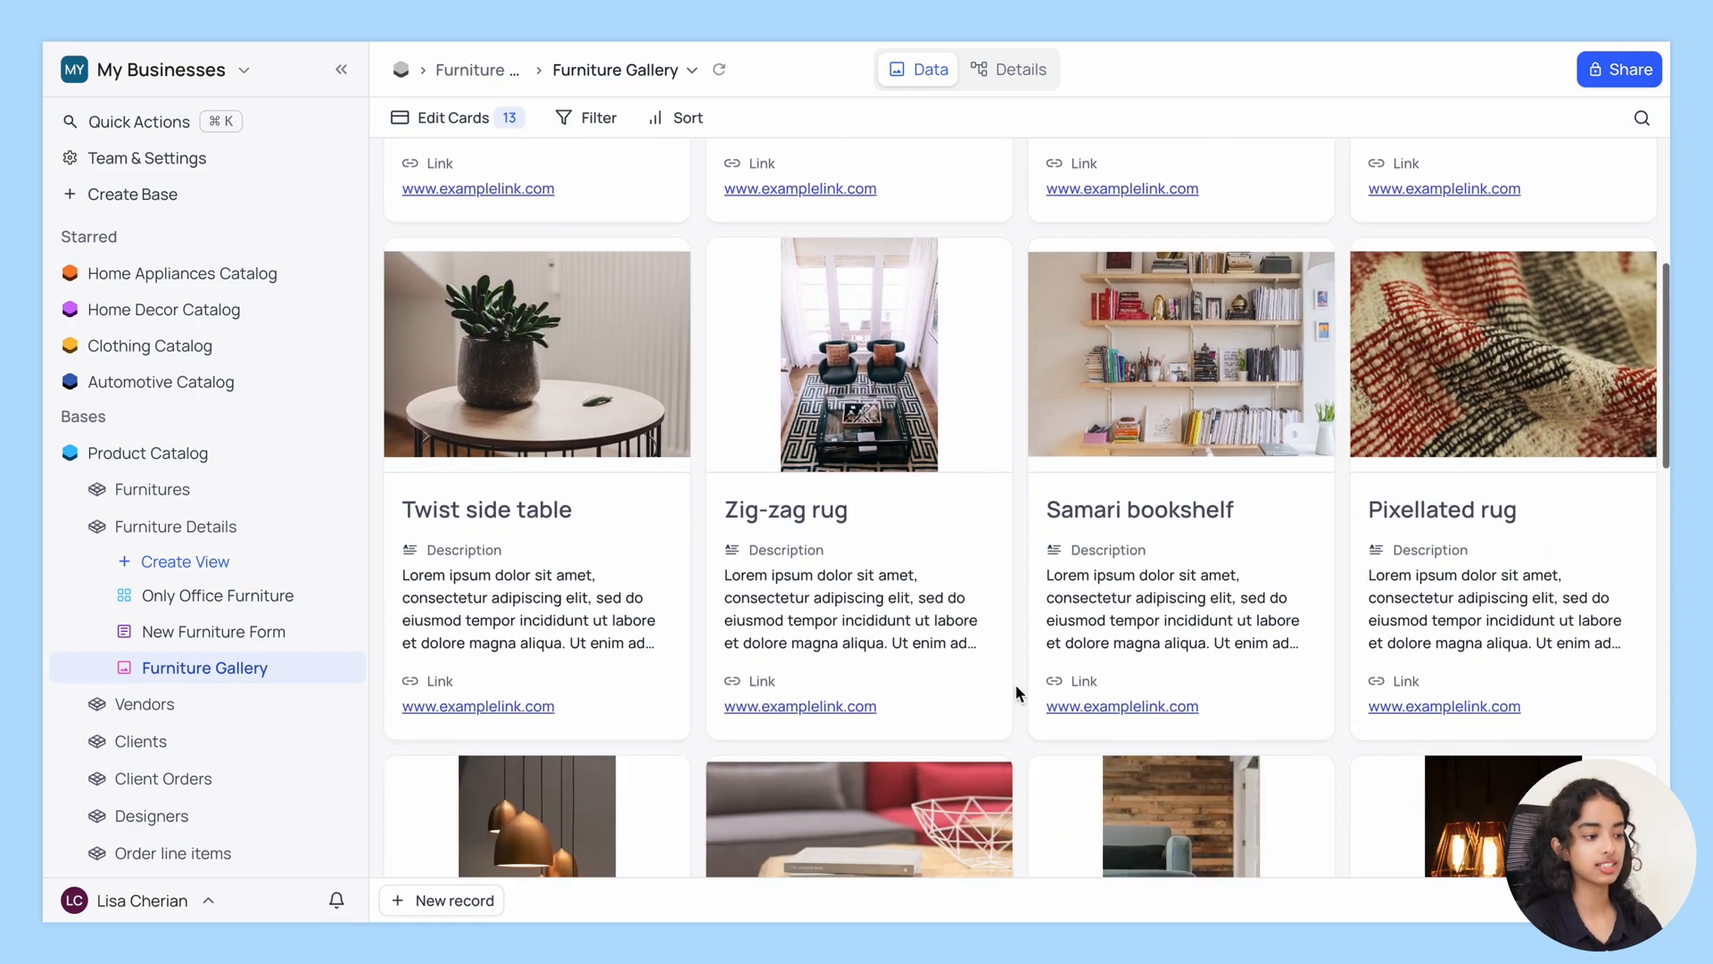
scroll("down", 3)
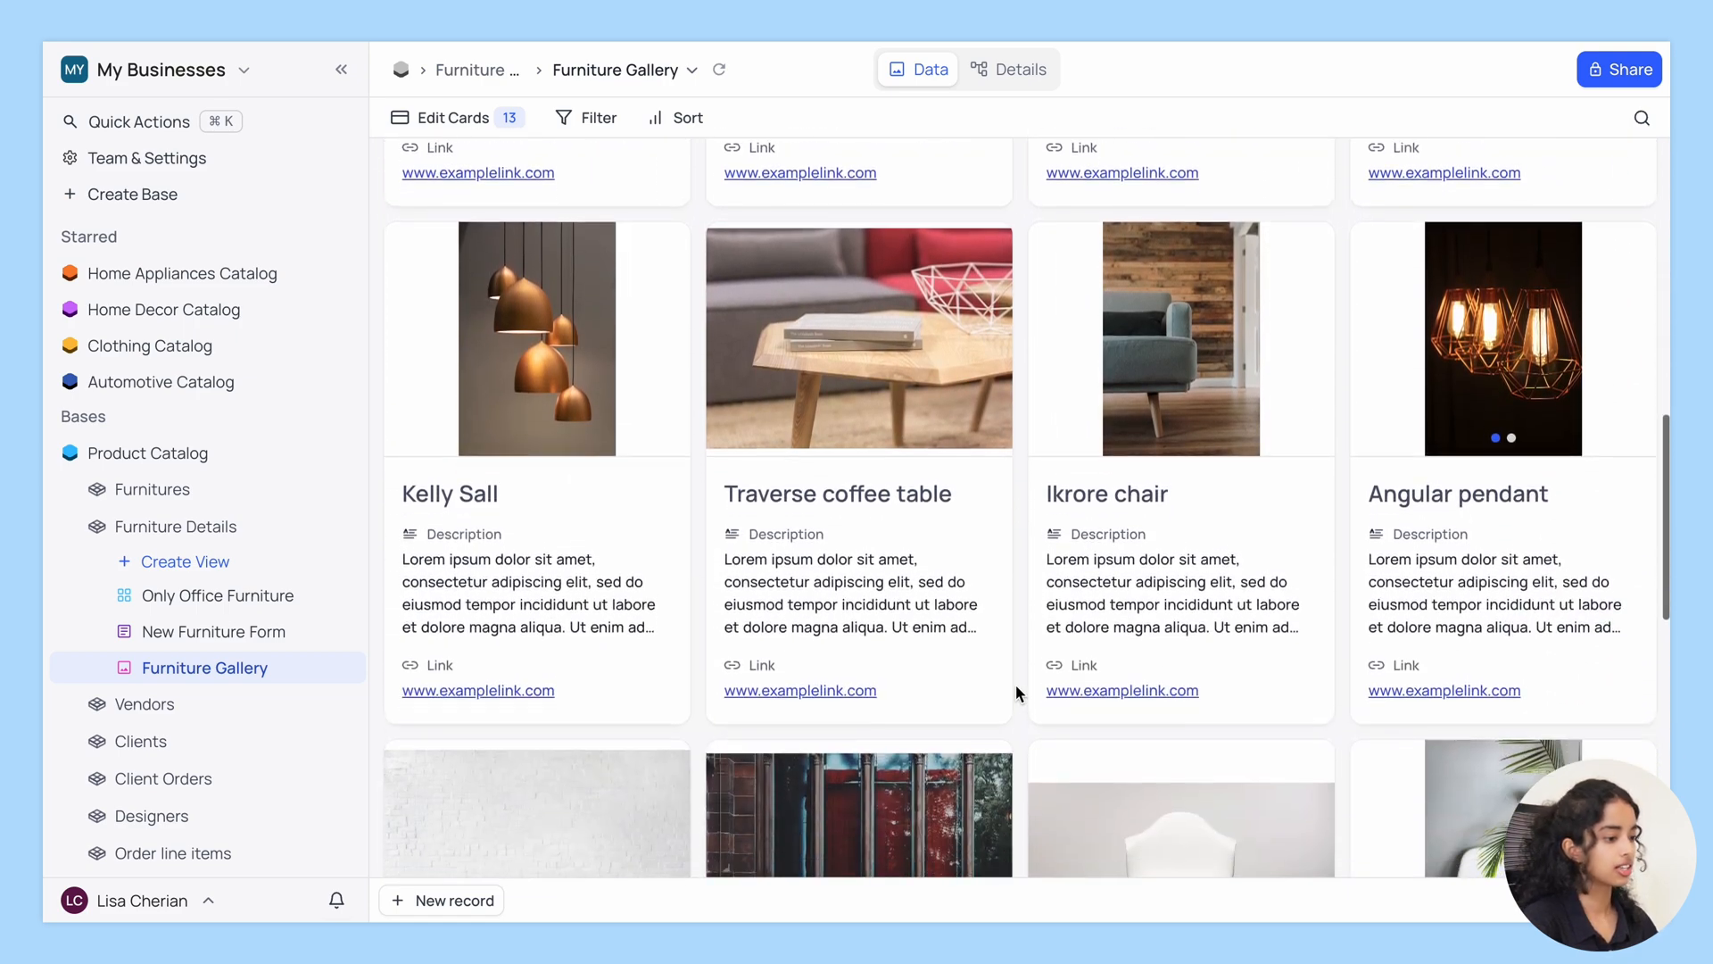
scroll("down", 3)
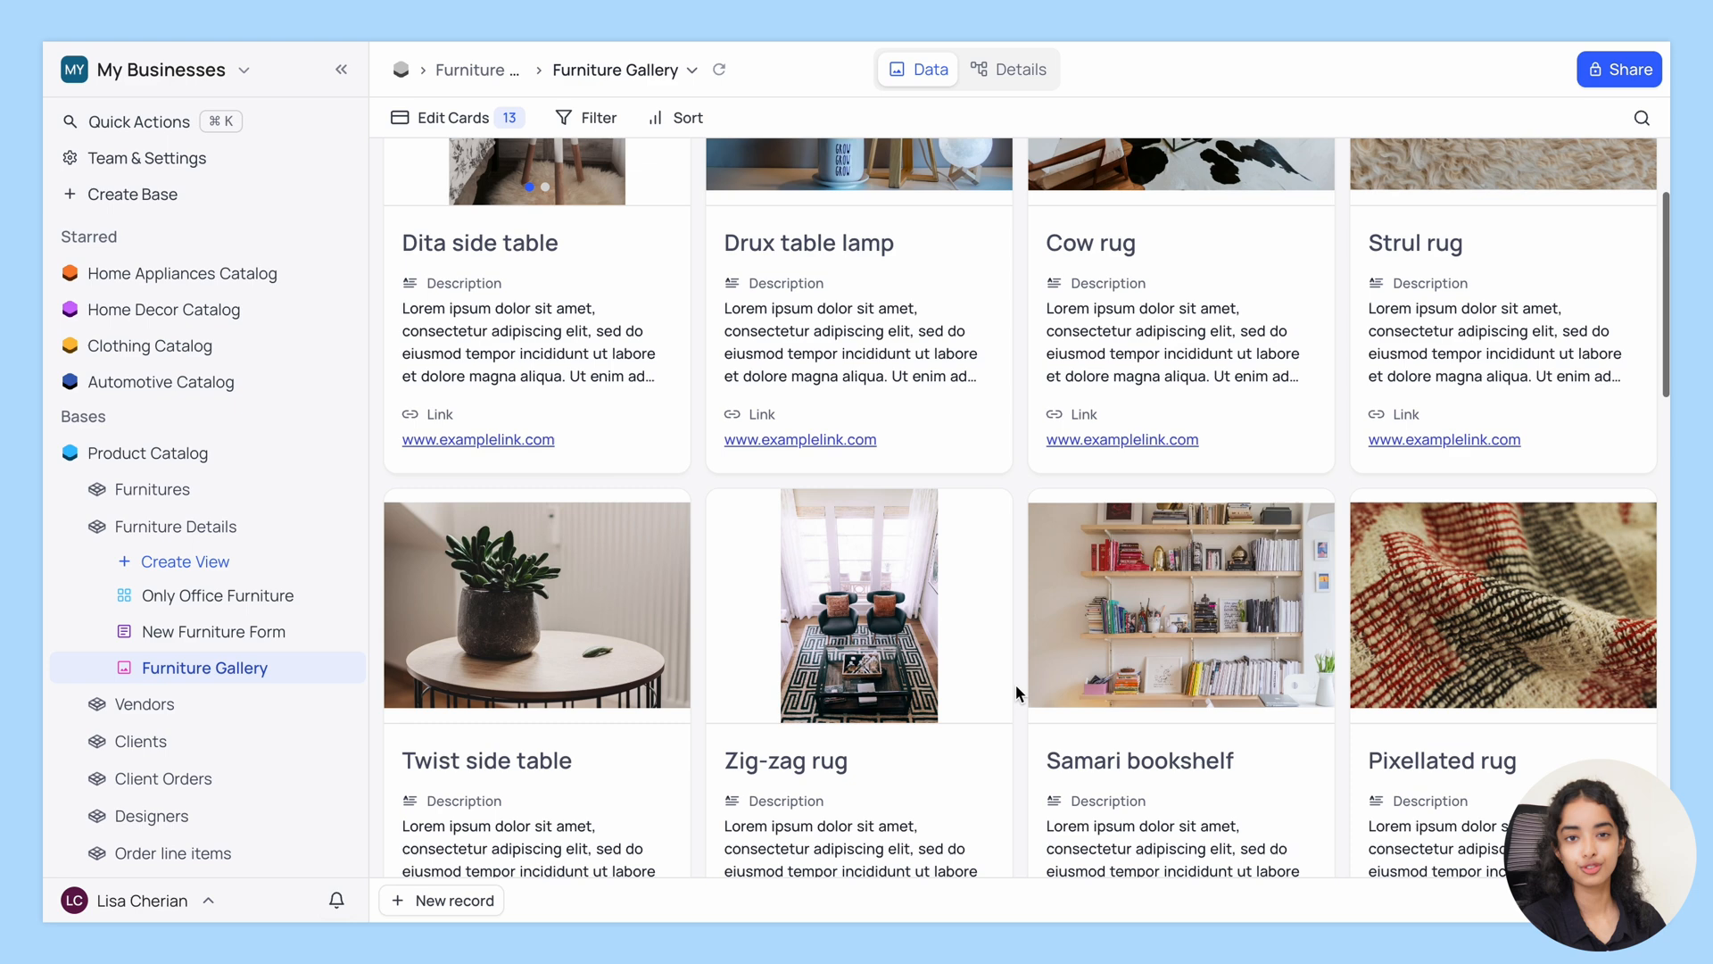
scroll("up", 3)
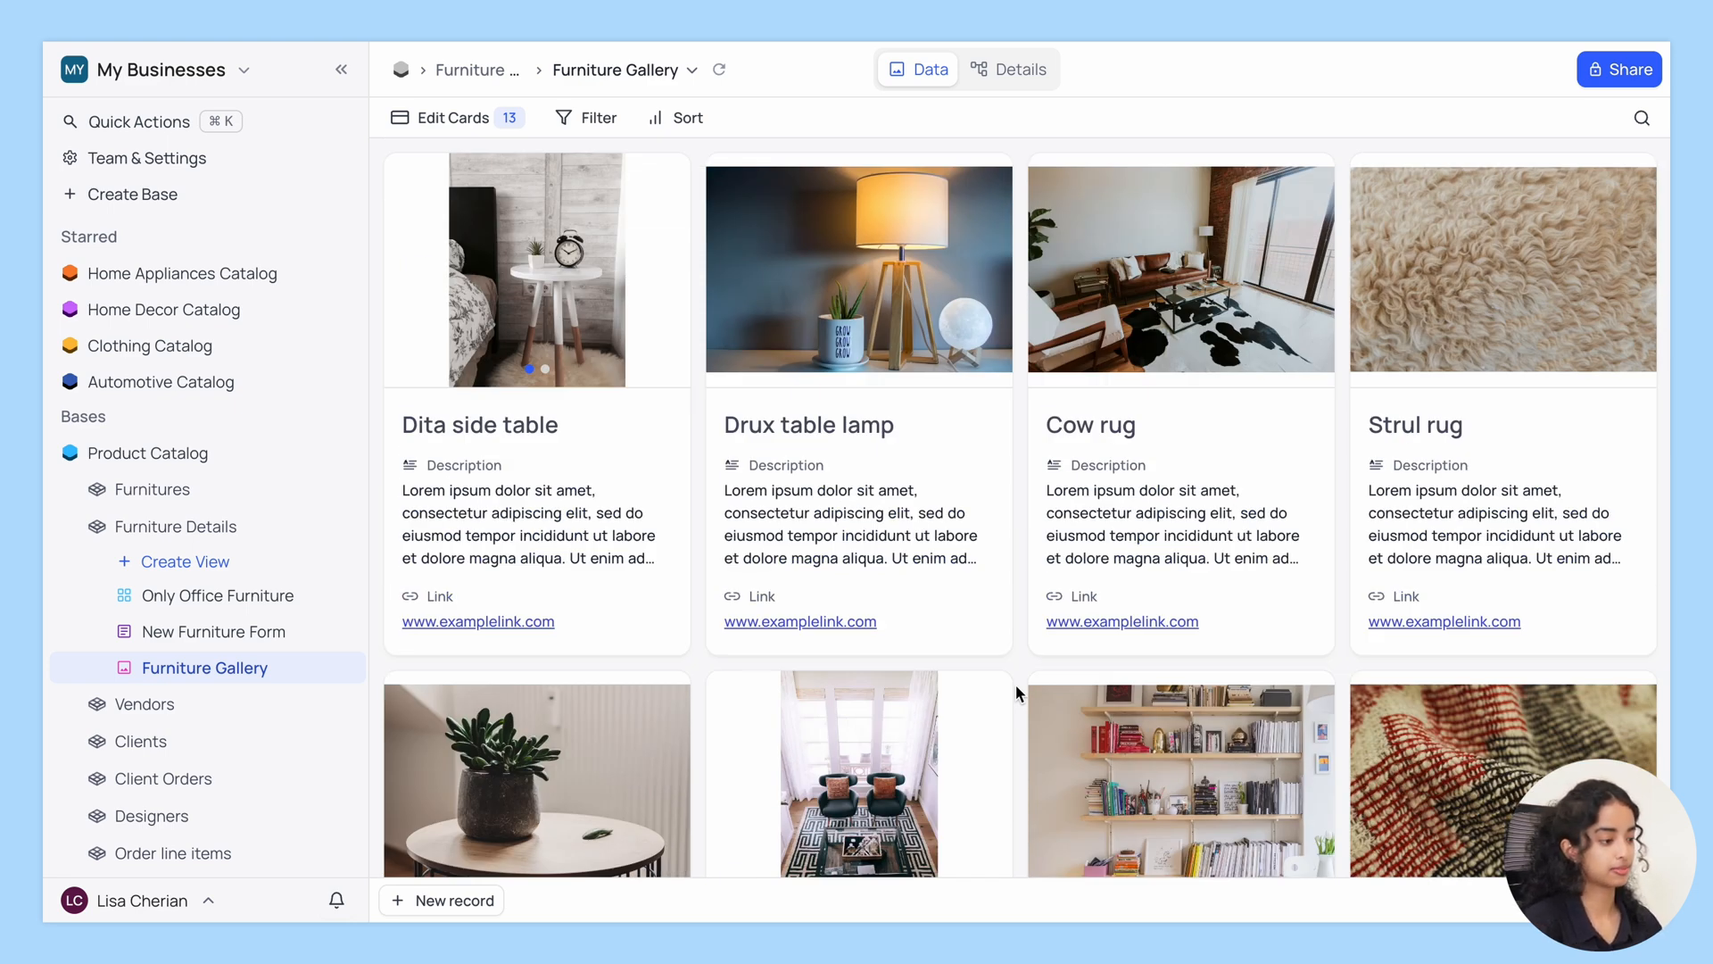
Create a kanban view named 'Furniture By Type', stacked by the Type field.
left_click(183, 560)
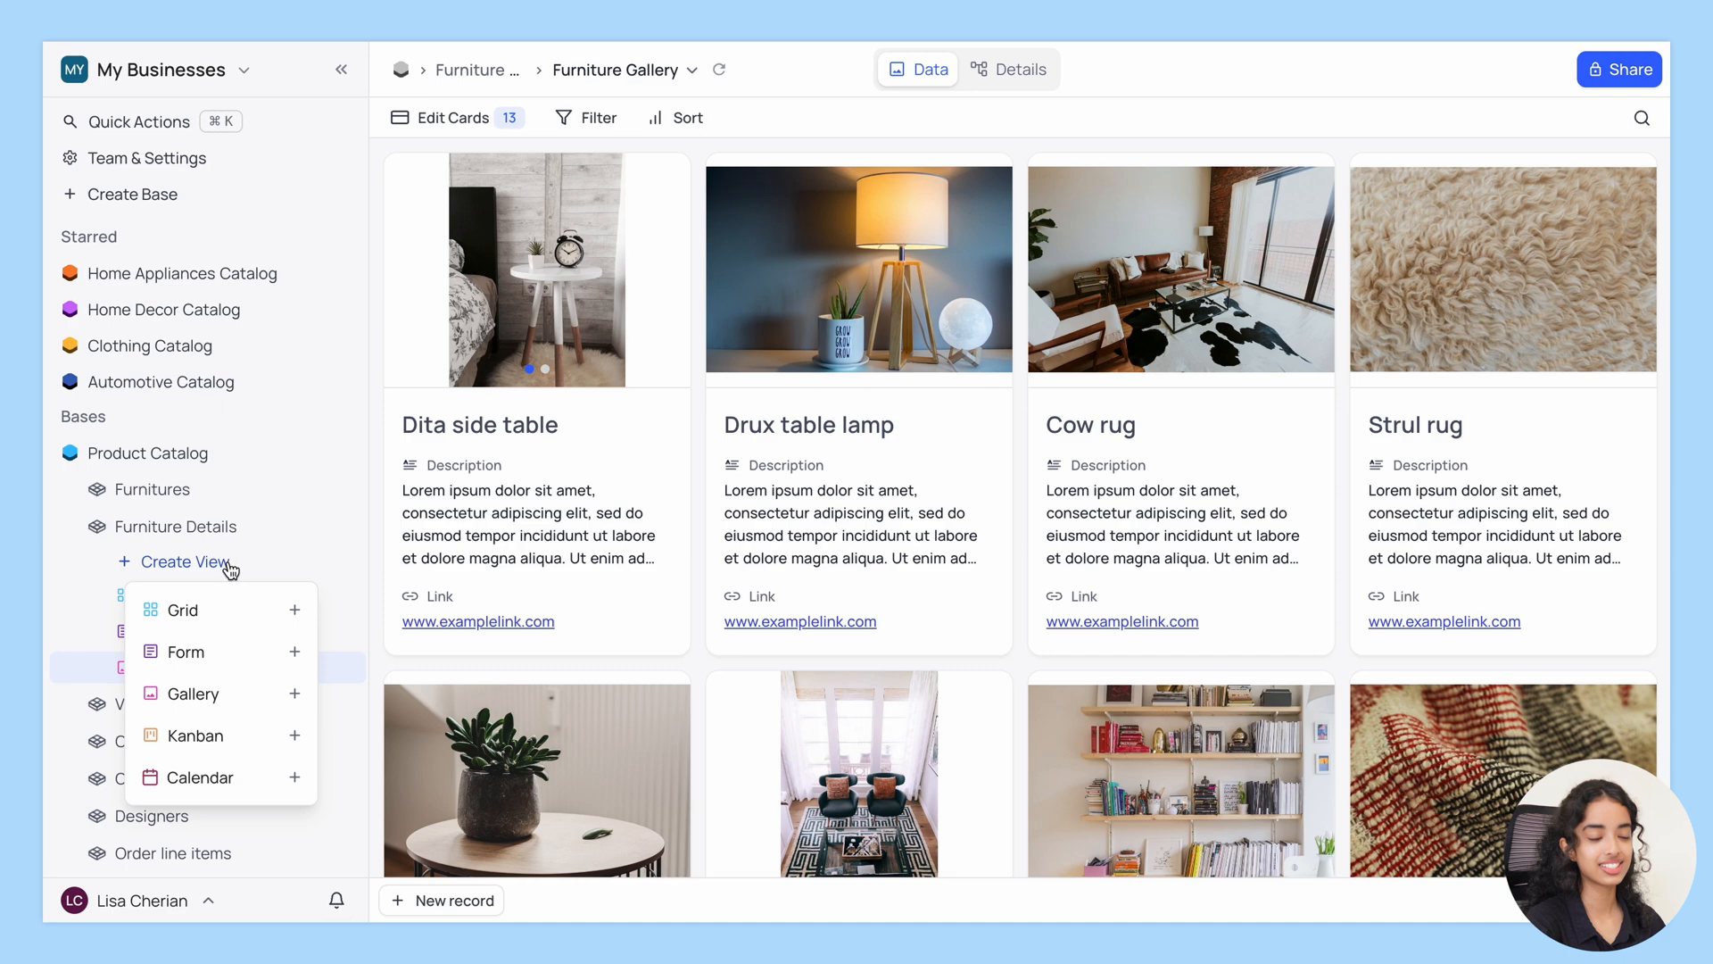
mouse_move(249, 735)
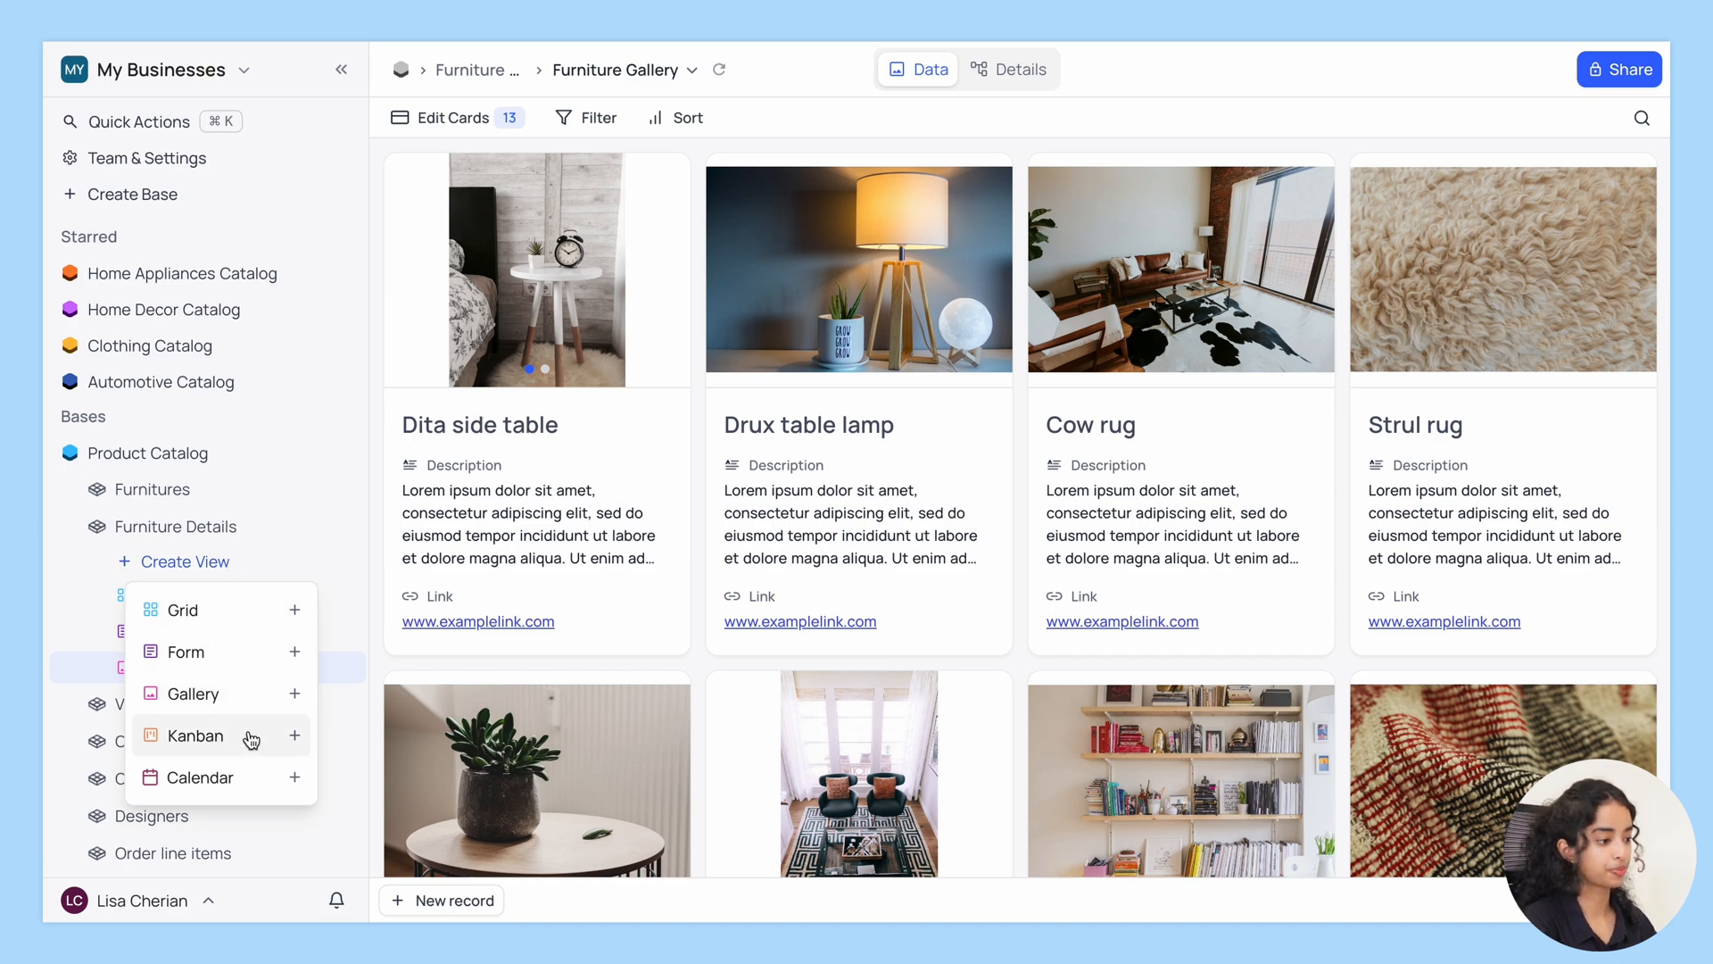
left_click(195, 734)
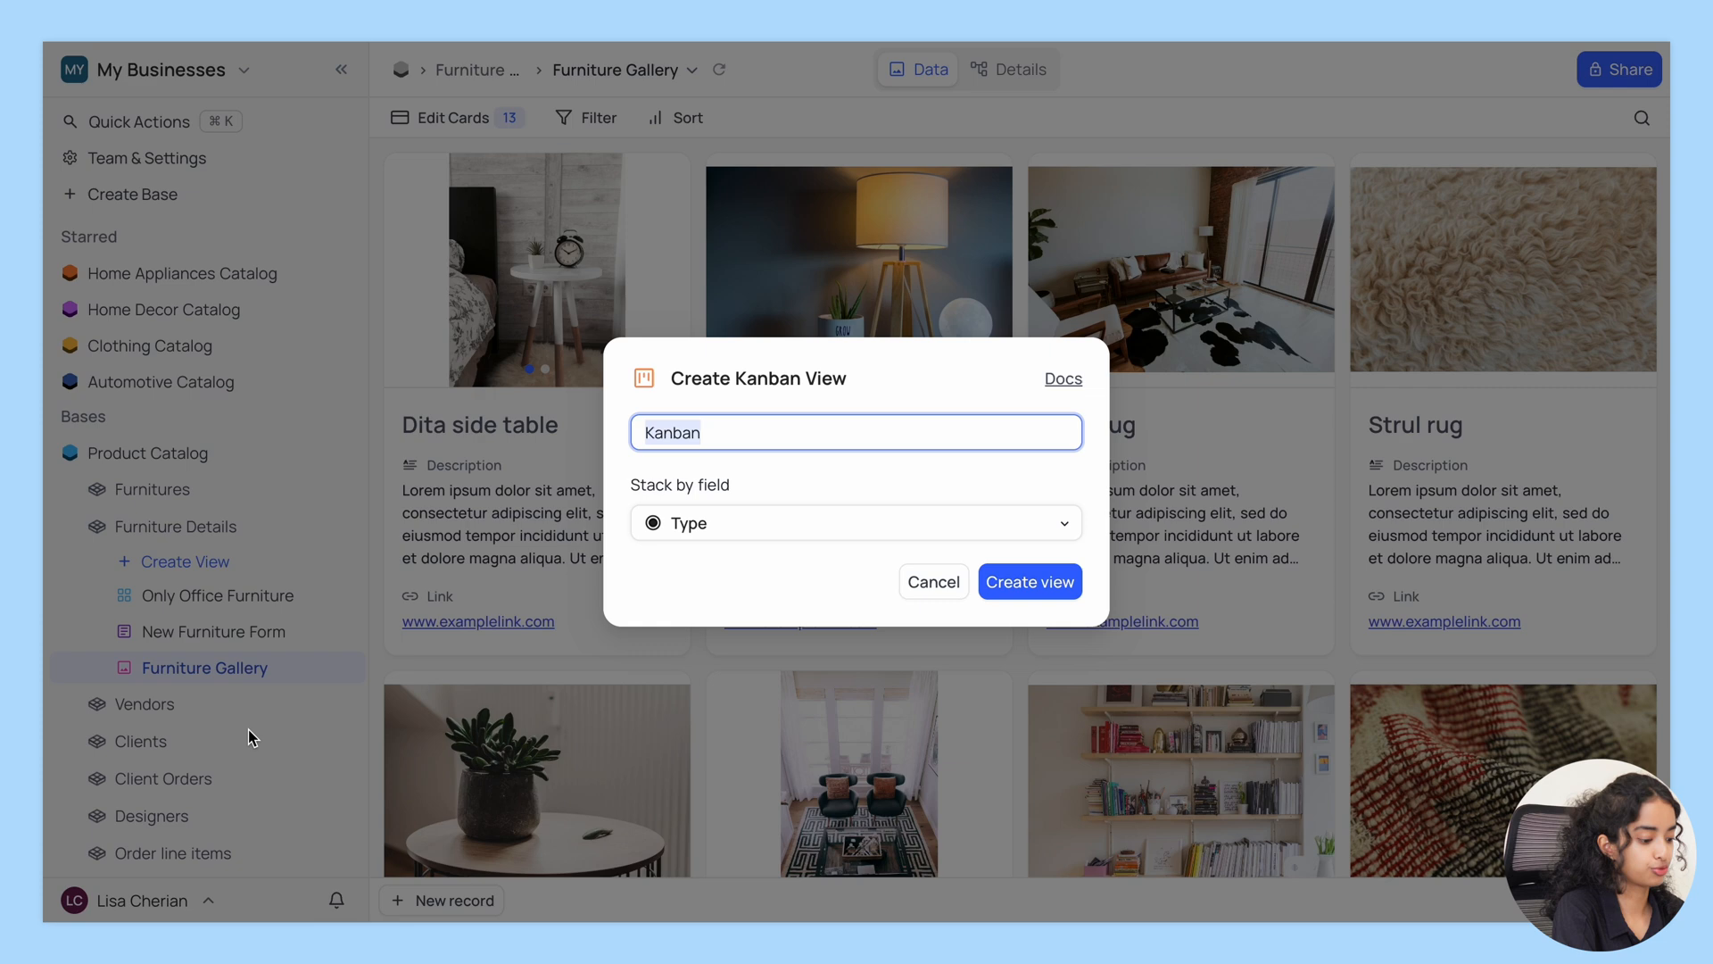
type("Fur")
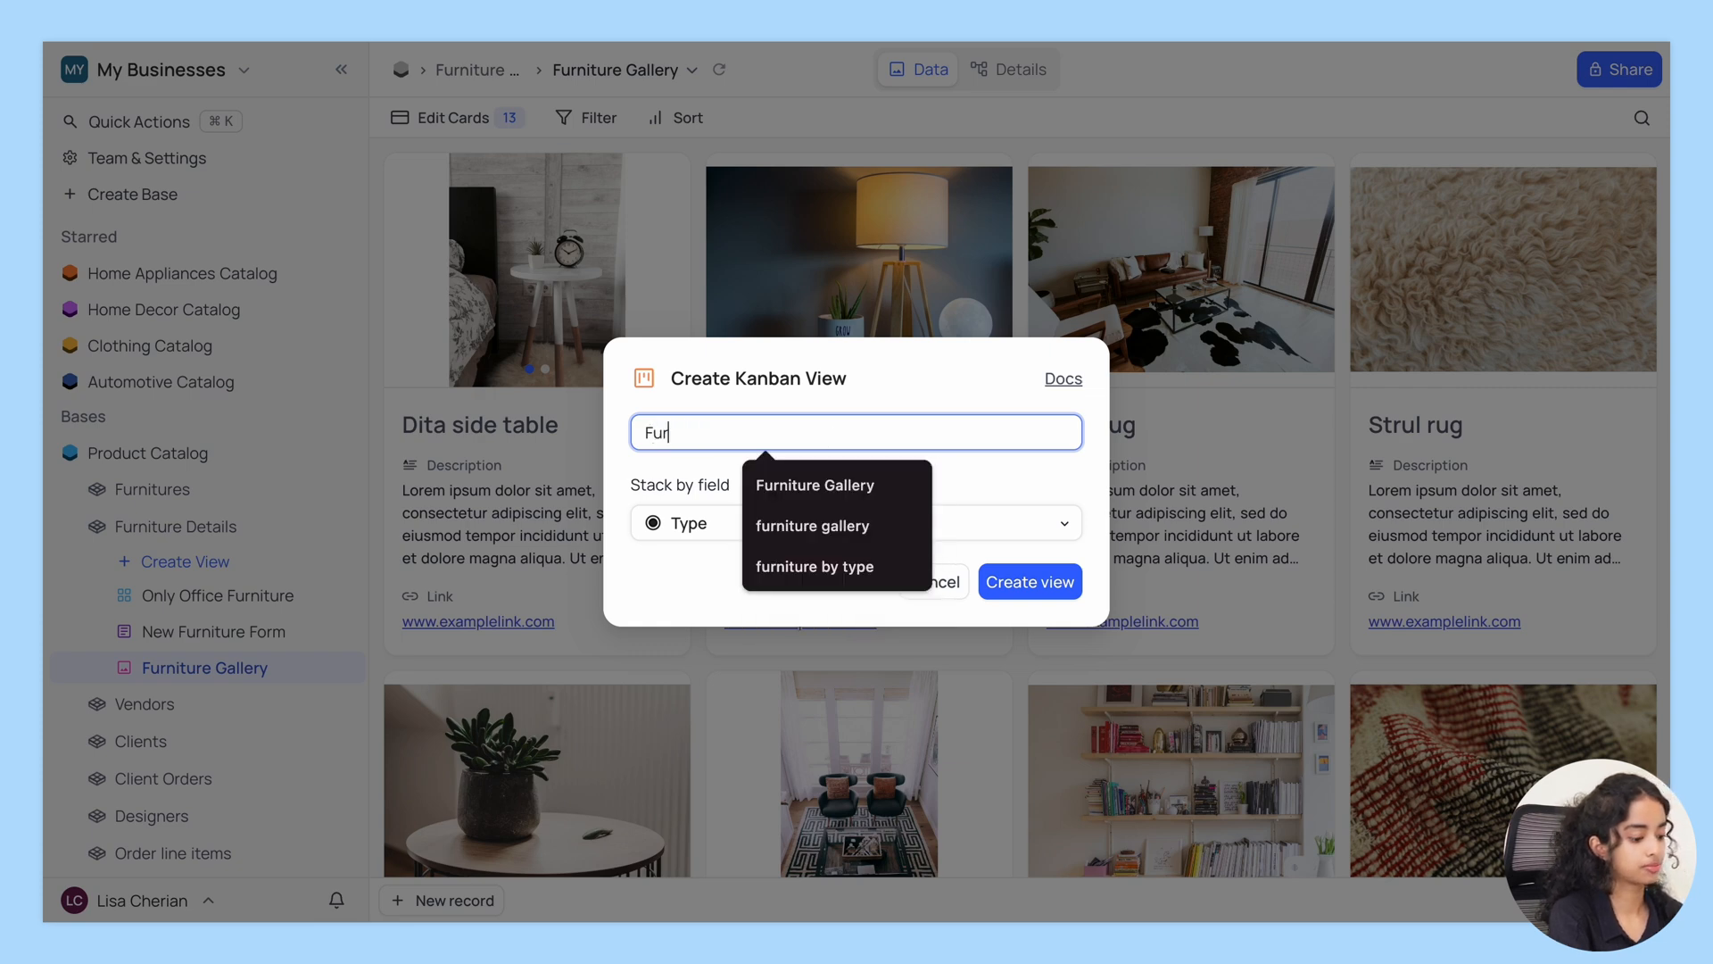
left_click(813, 565)
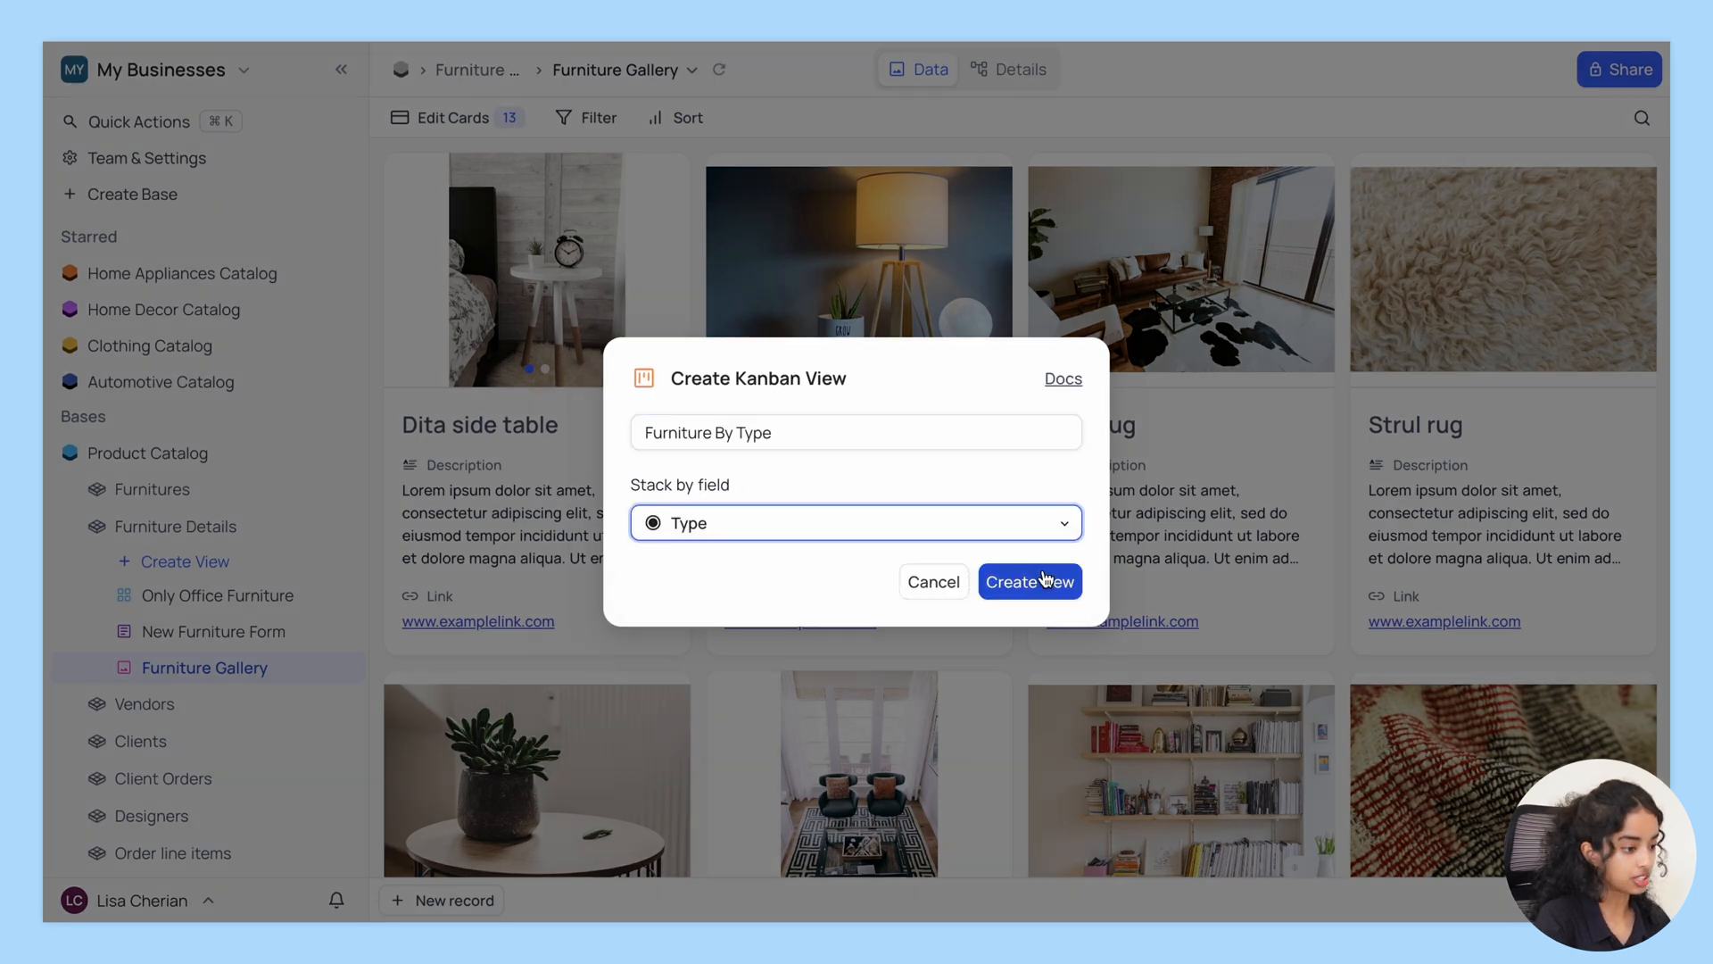
left_click(1027, 580)
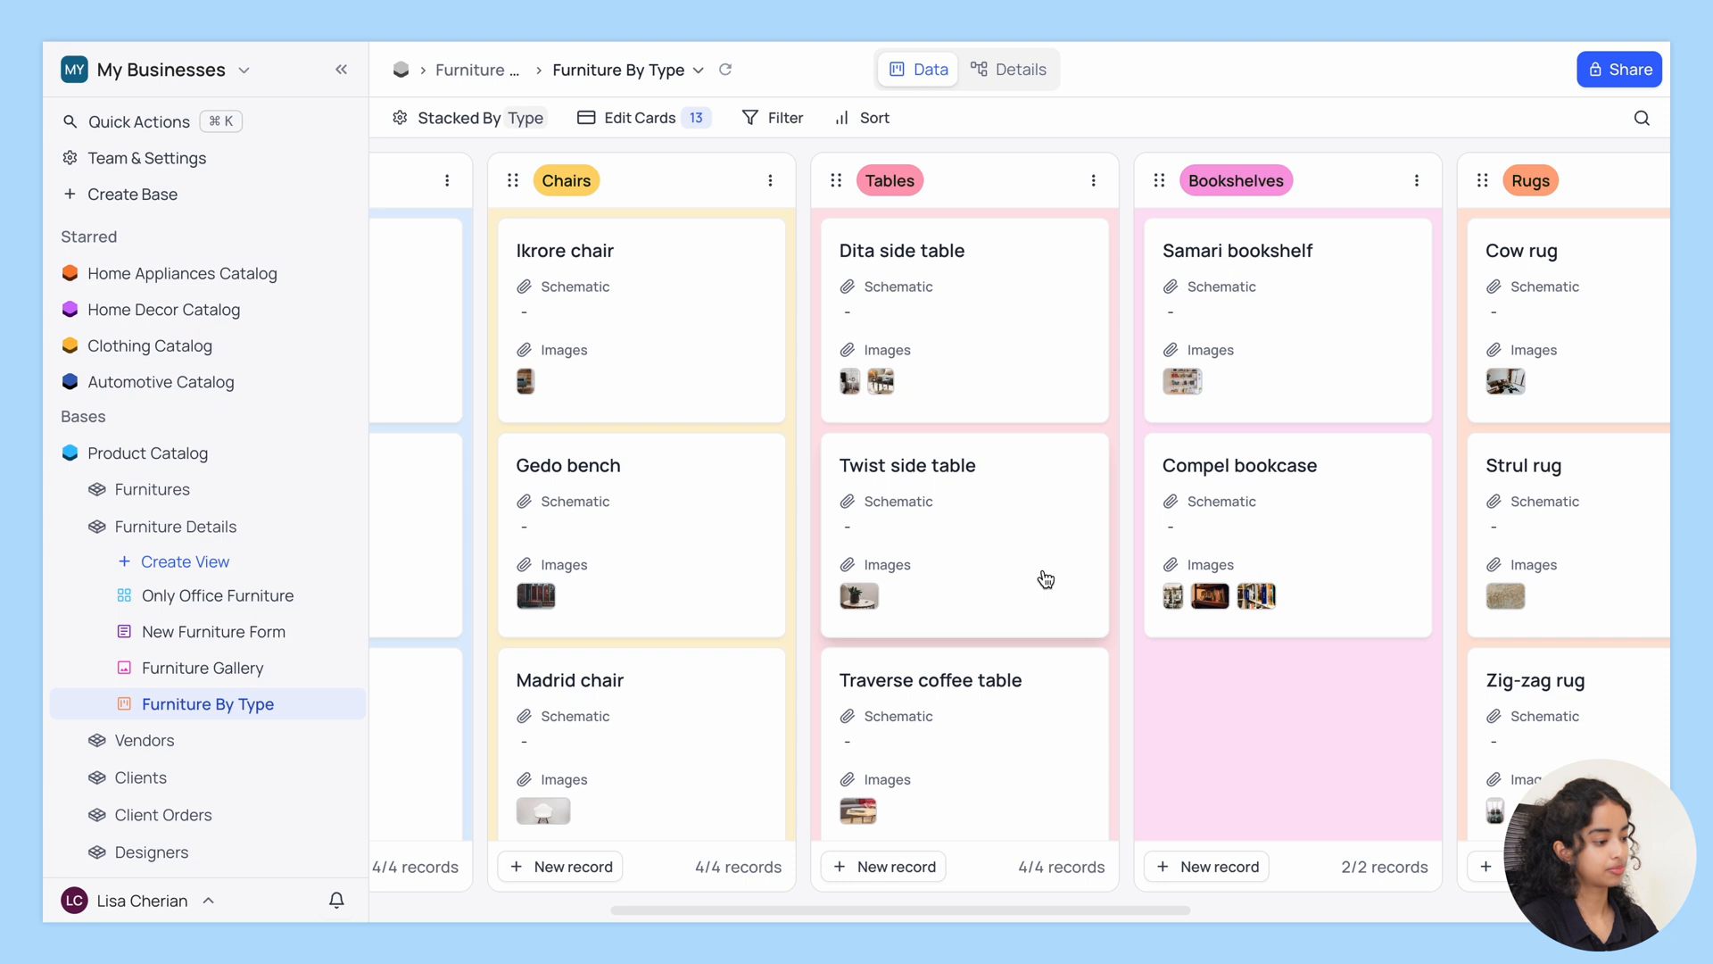
scroll("right", 3)
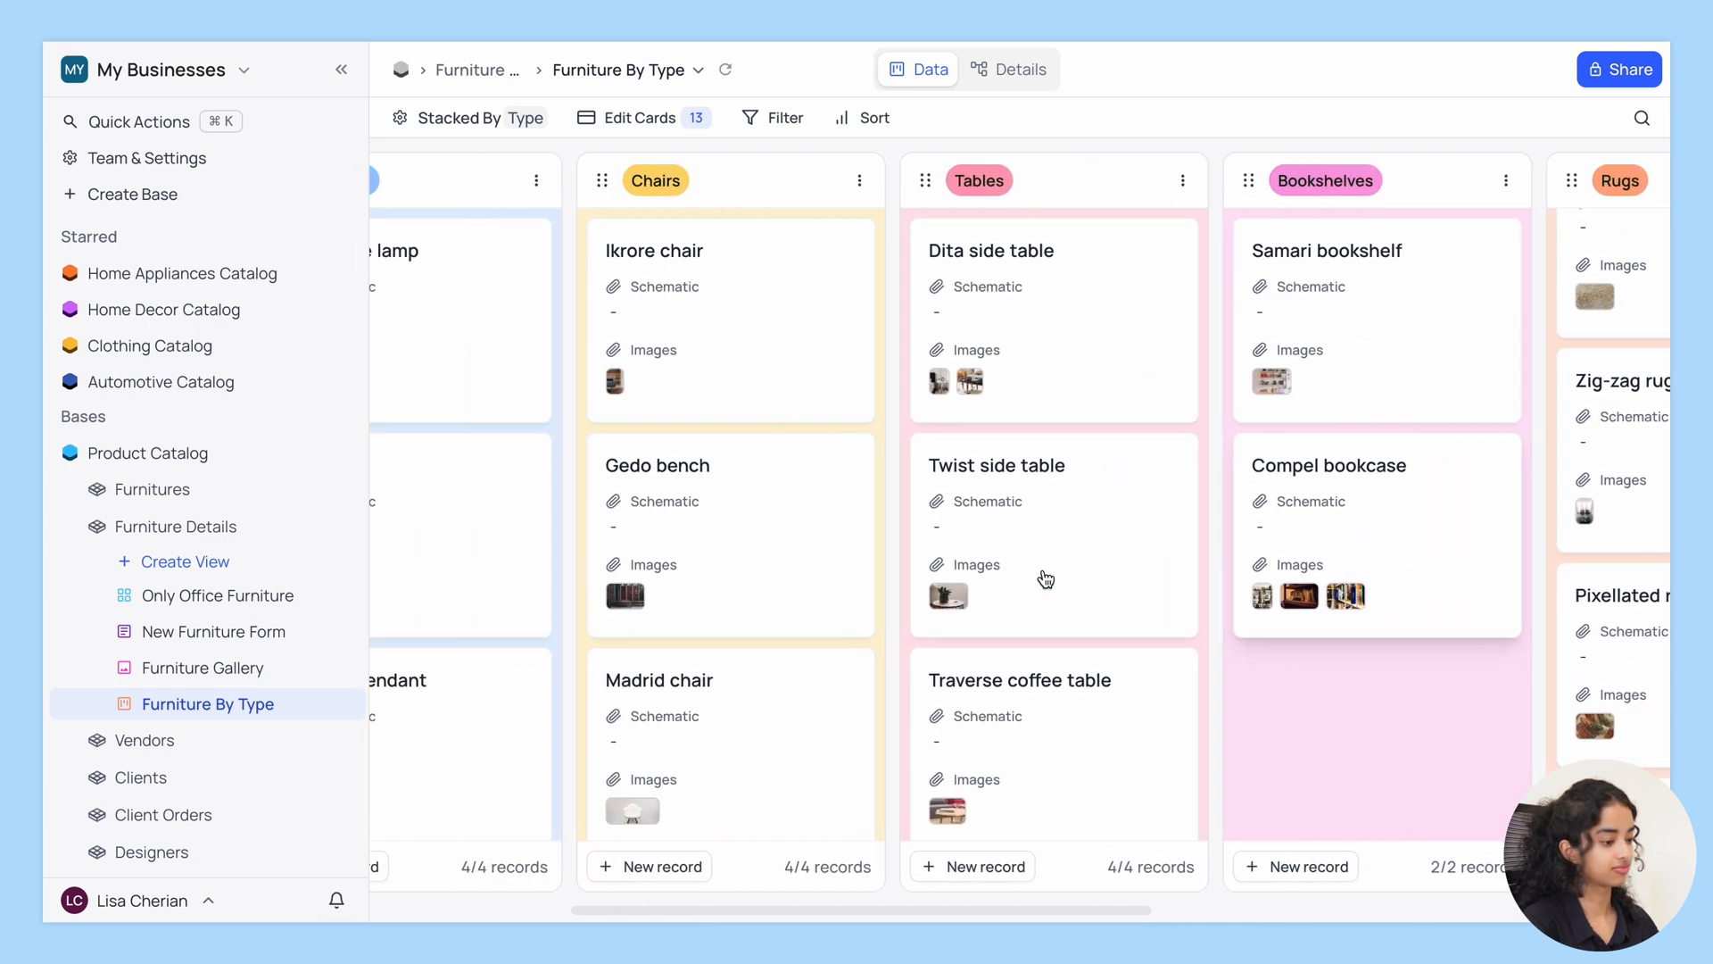
scroll("left", 3)
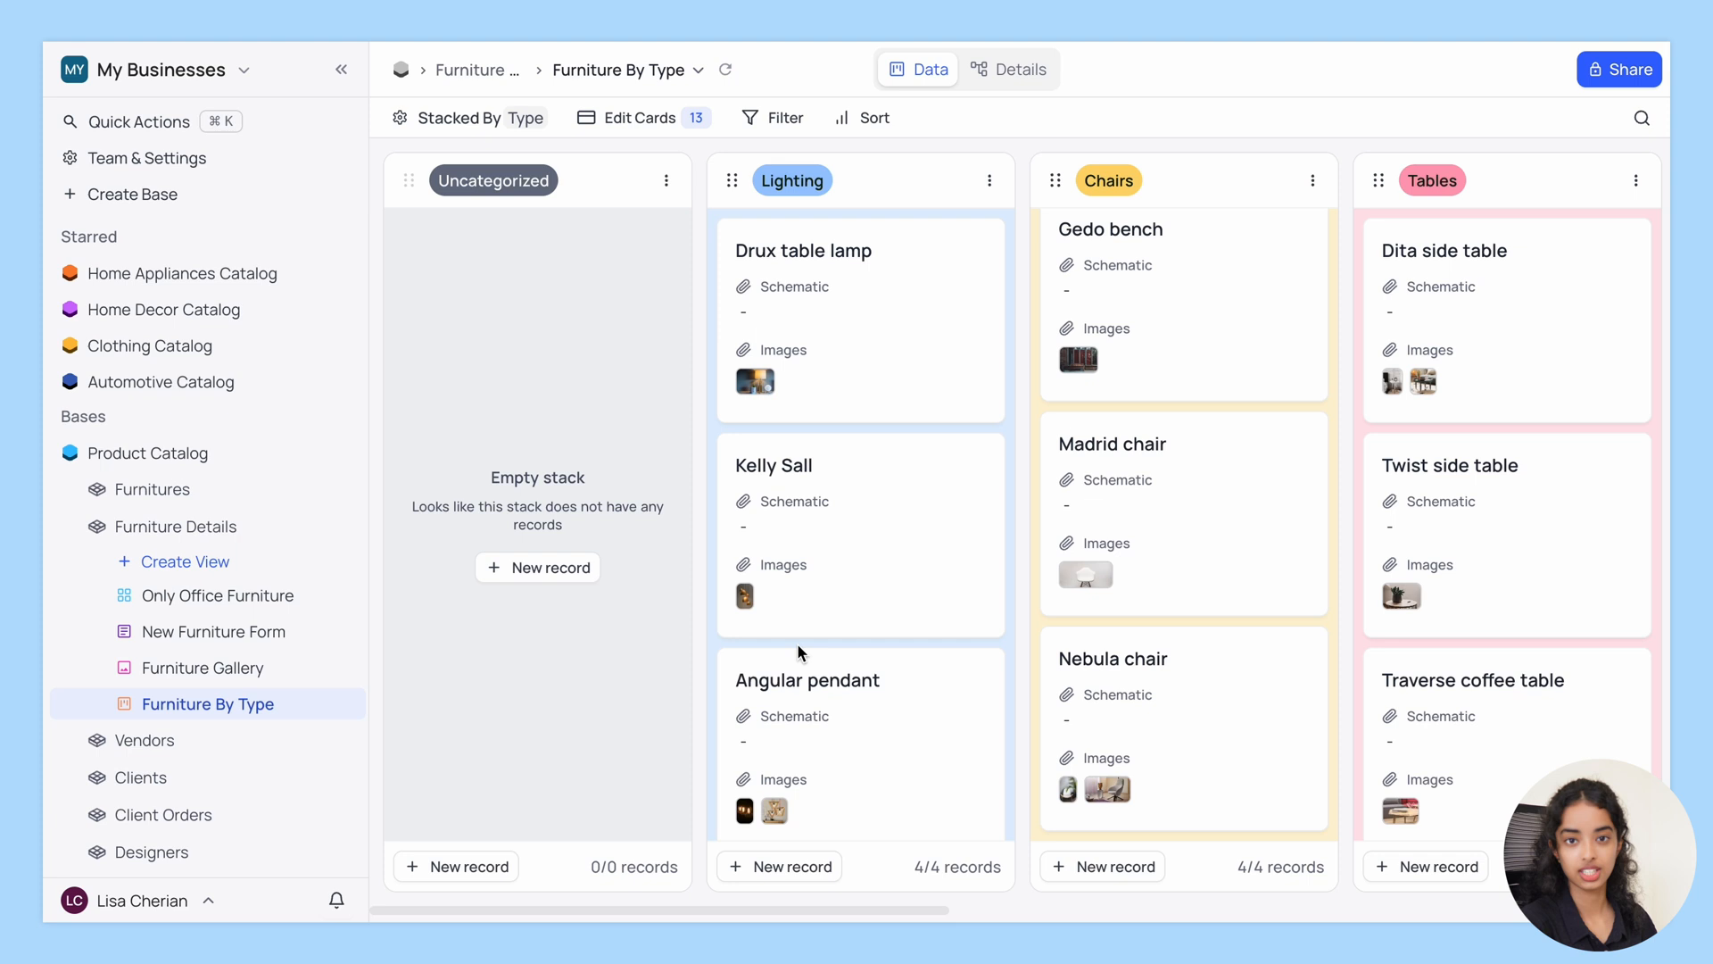
mouse_move(794, 656)
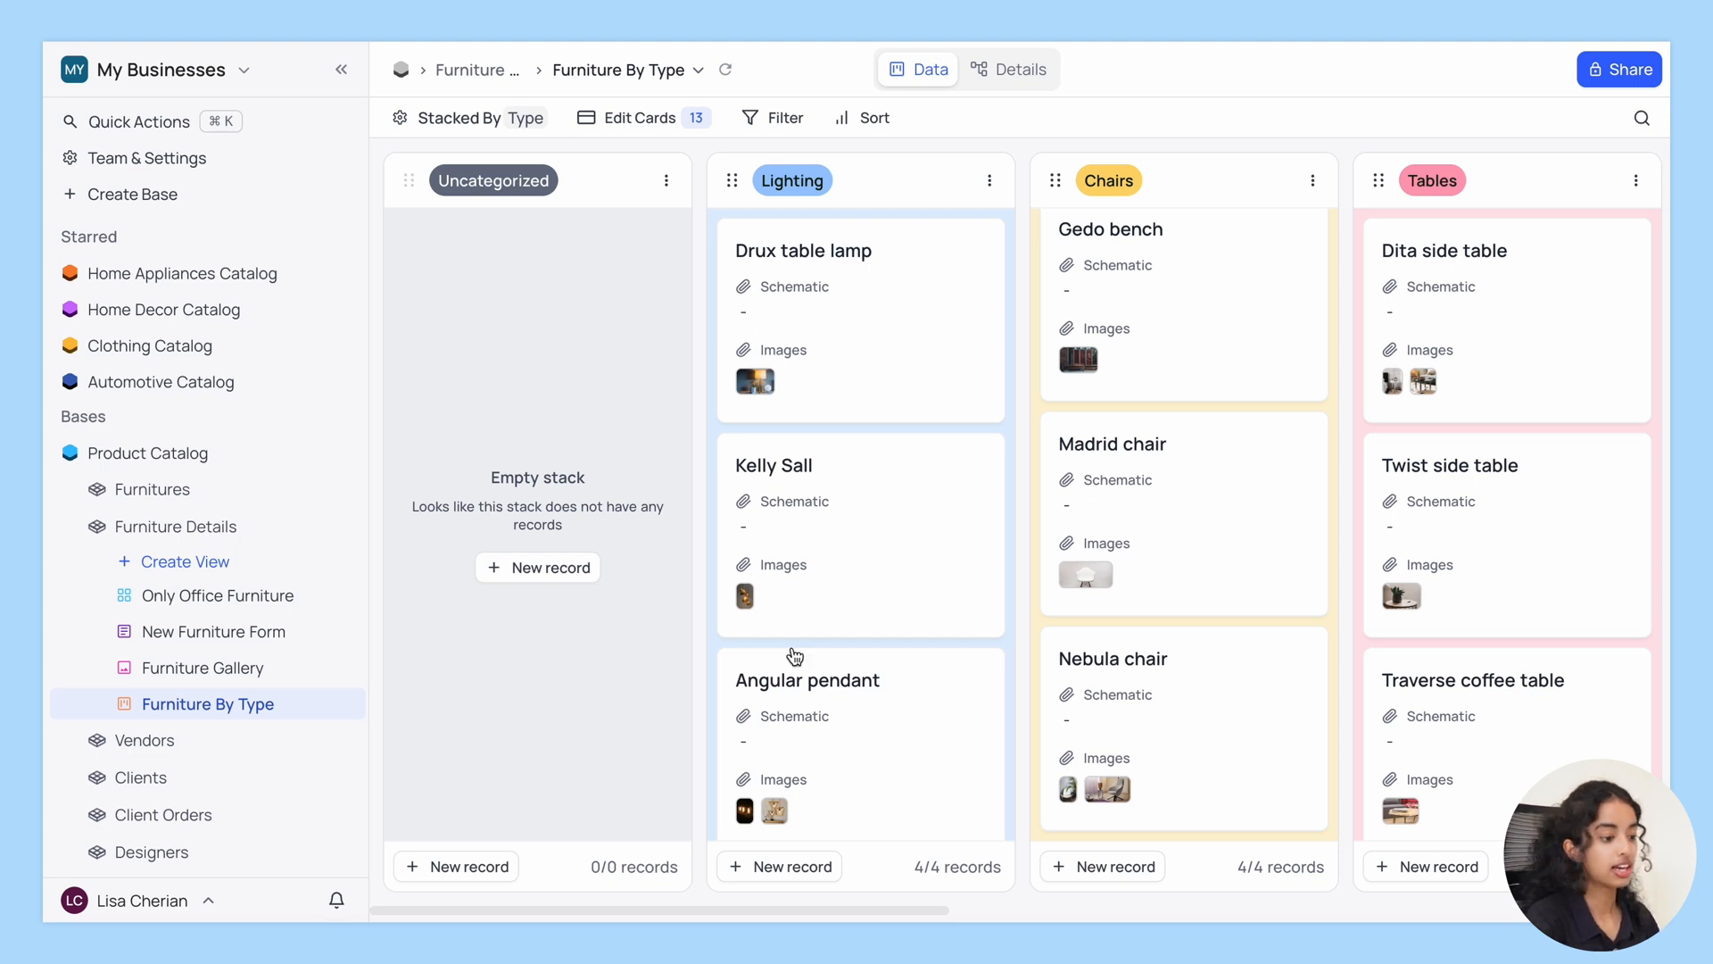
scroll("down", 3)
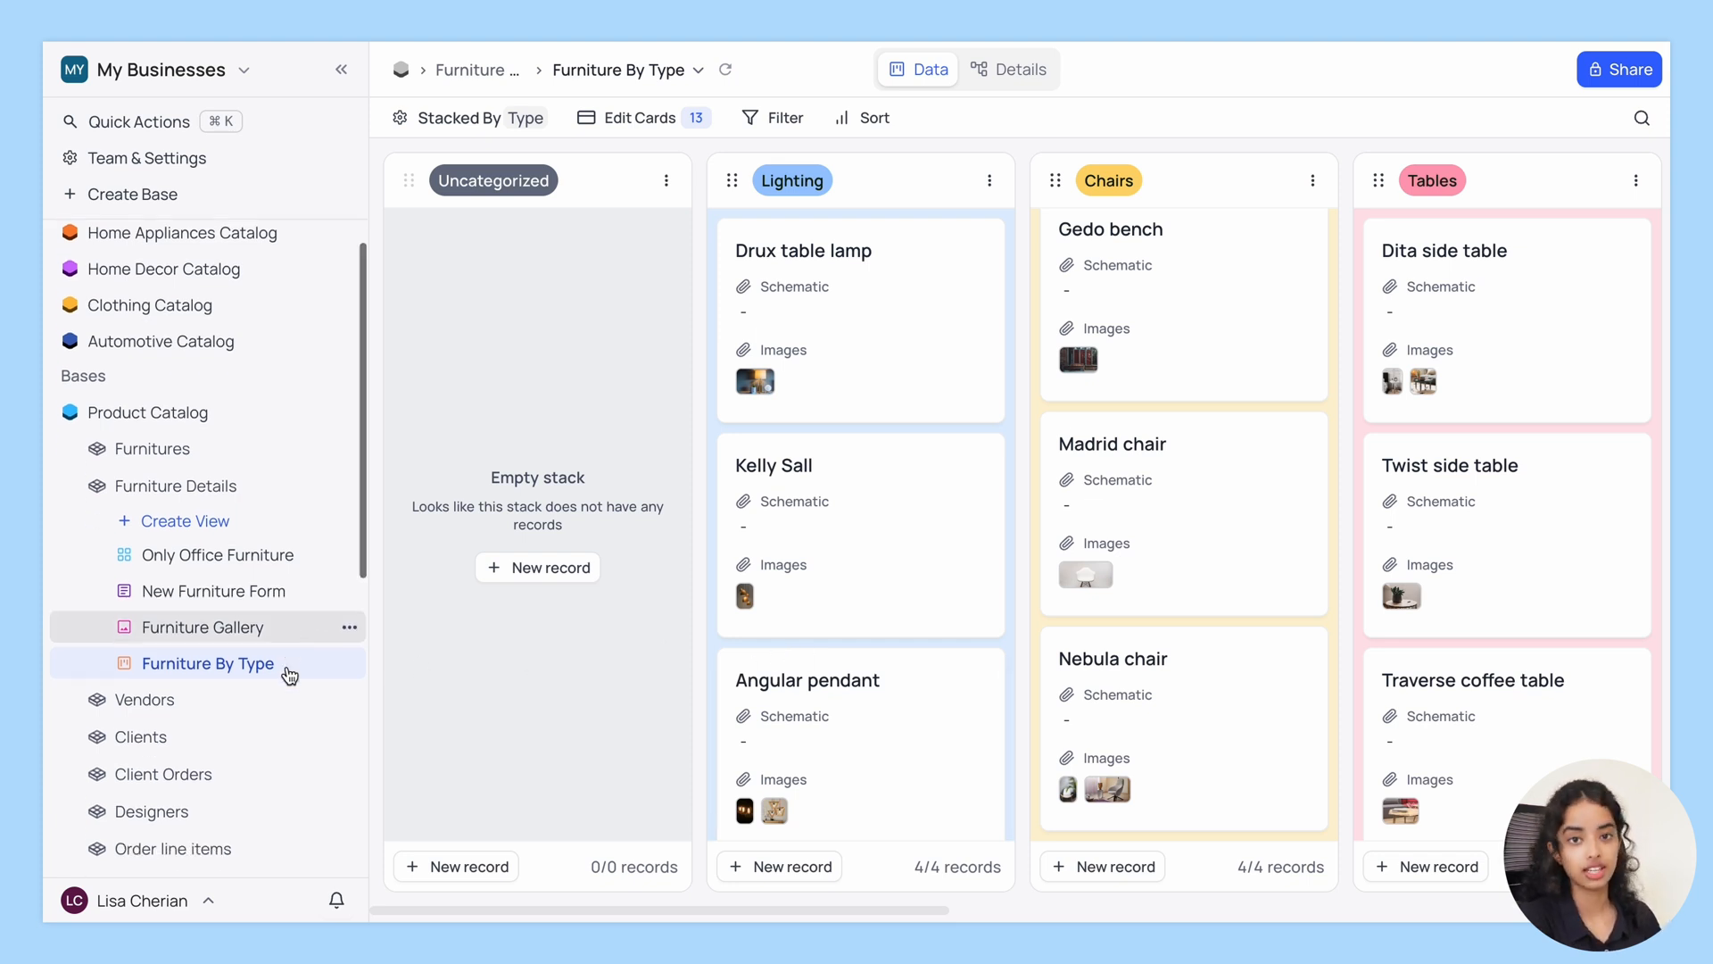
scroll("down", 3)
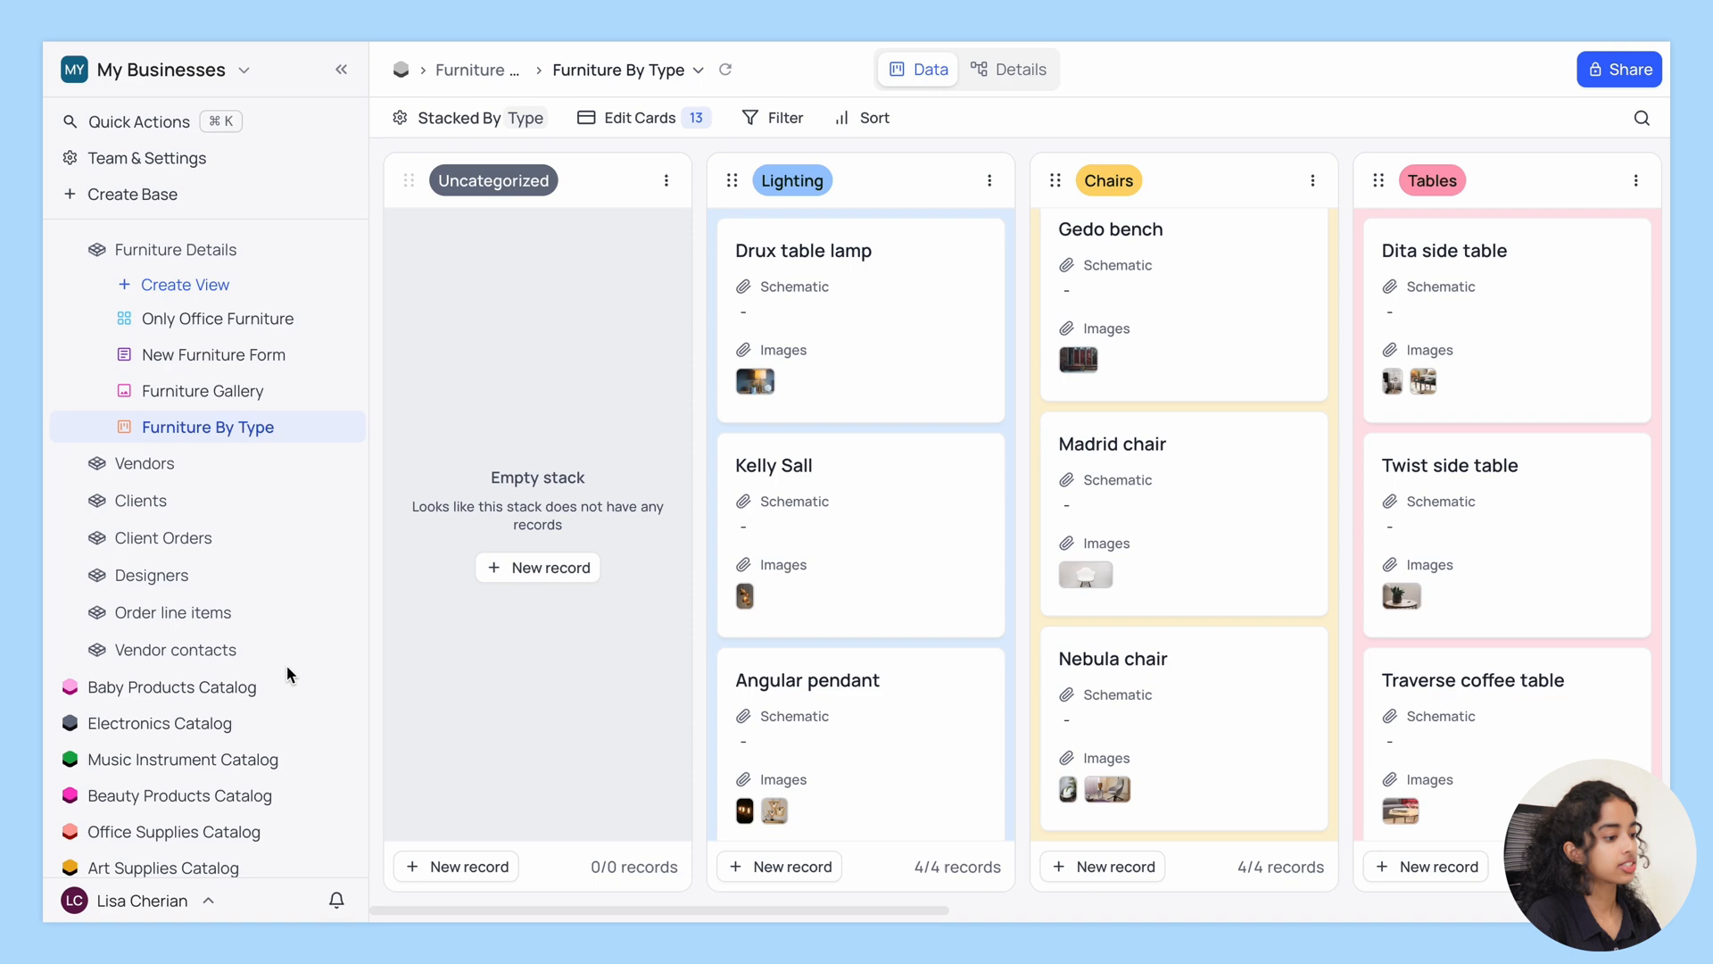
Open Client Orders and begin a calendar view named 'Deadline', organised by Fulfill by.
left_click(159, 537)
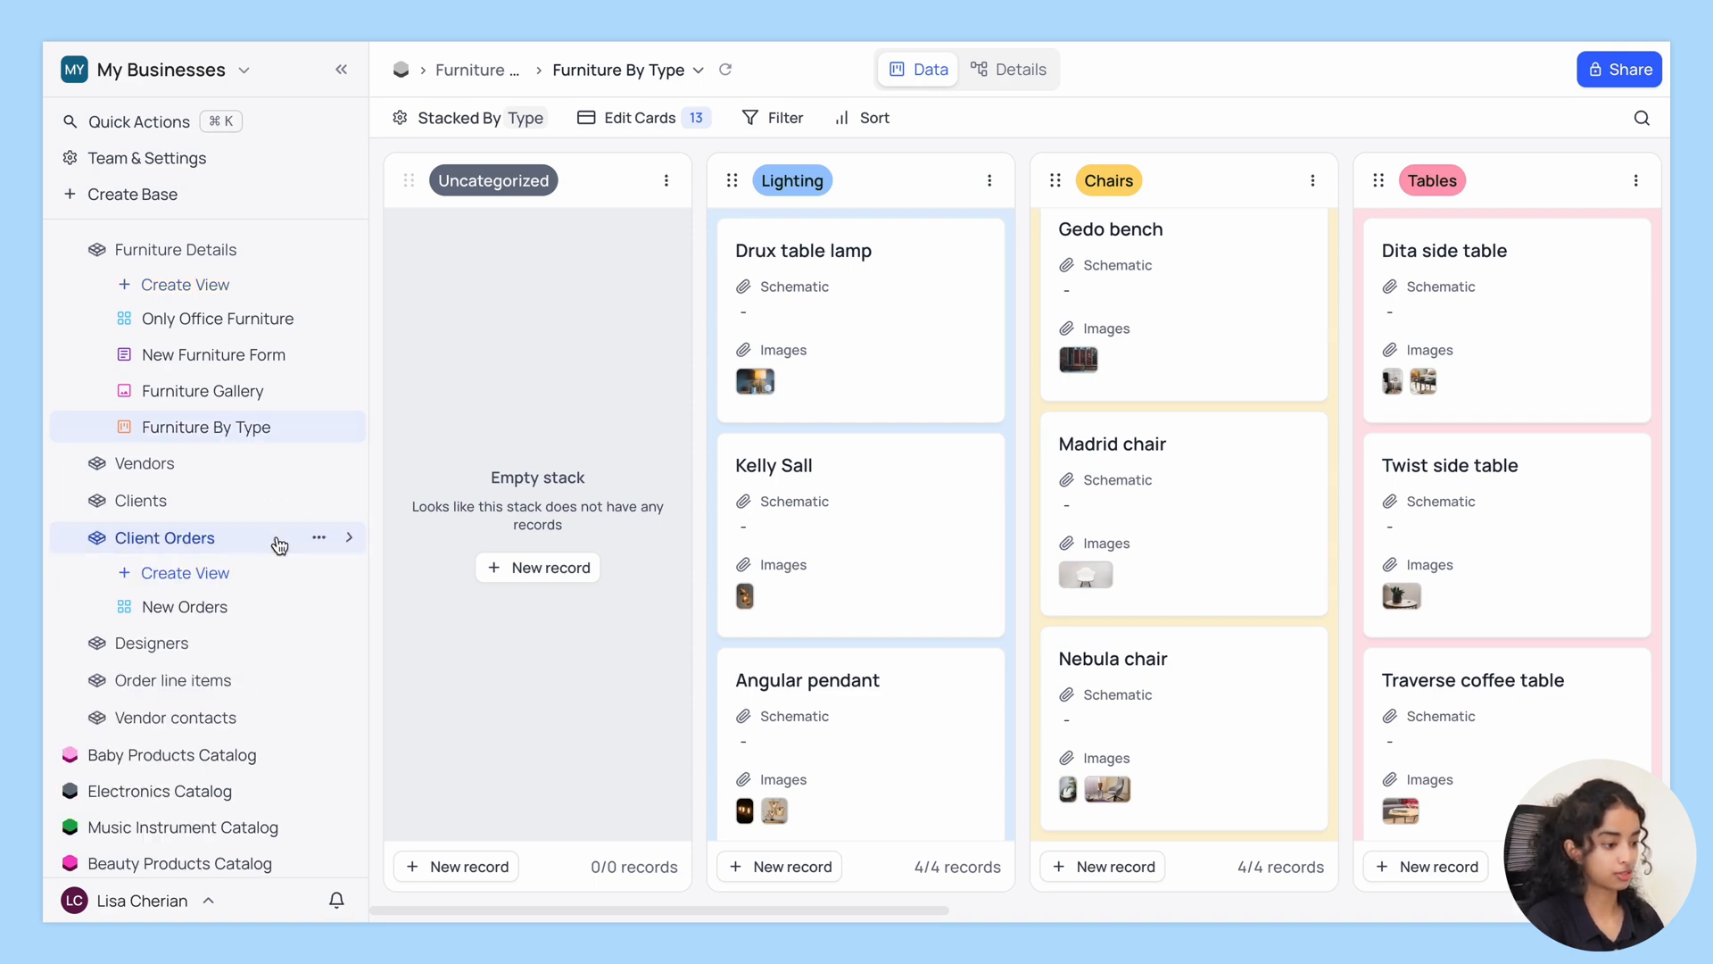
left_click(166, 536)
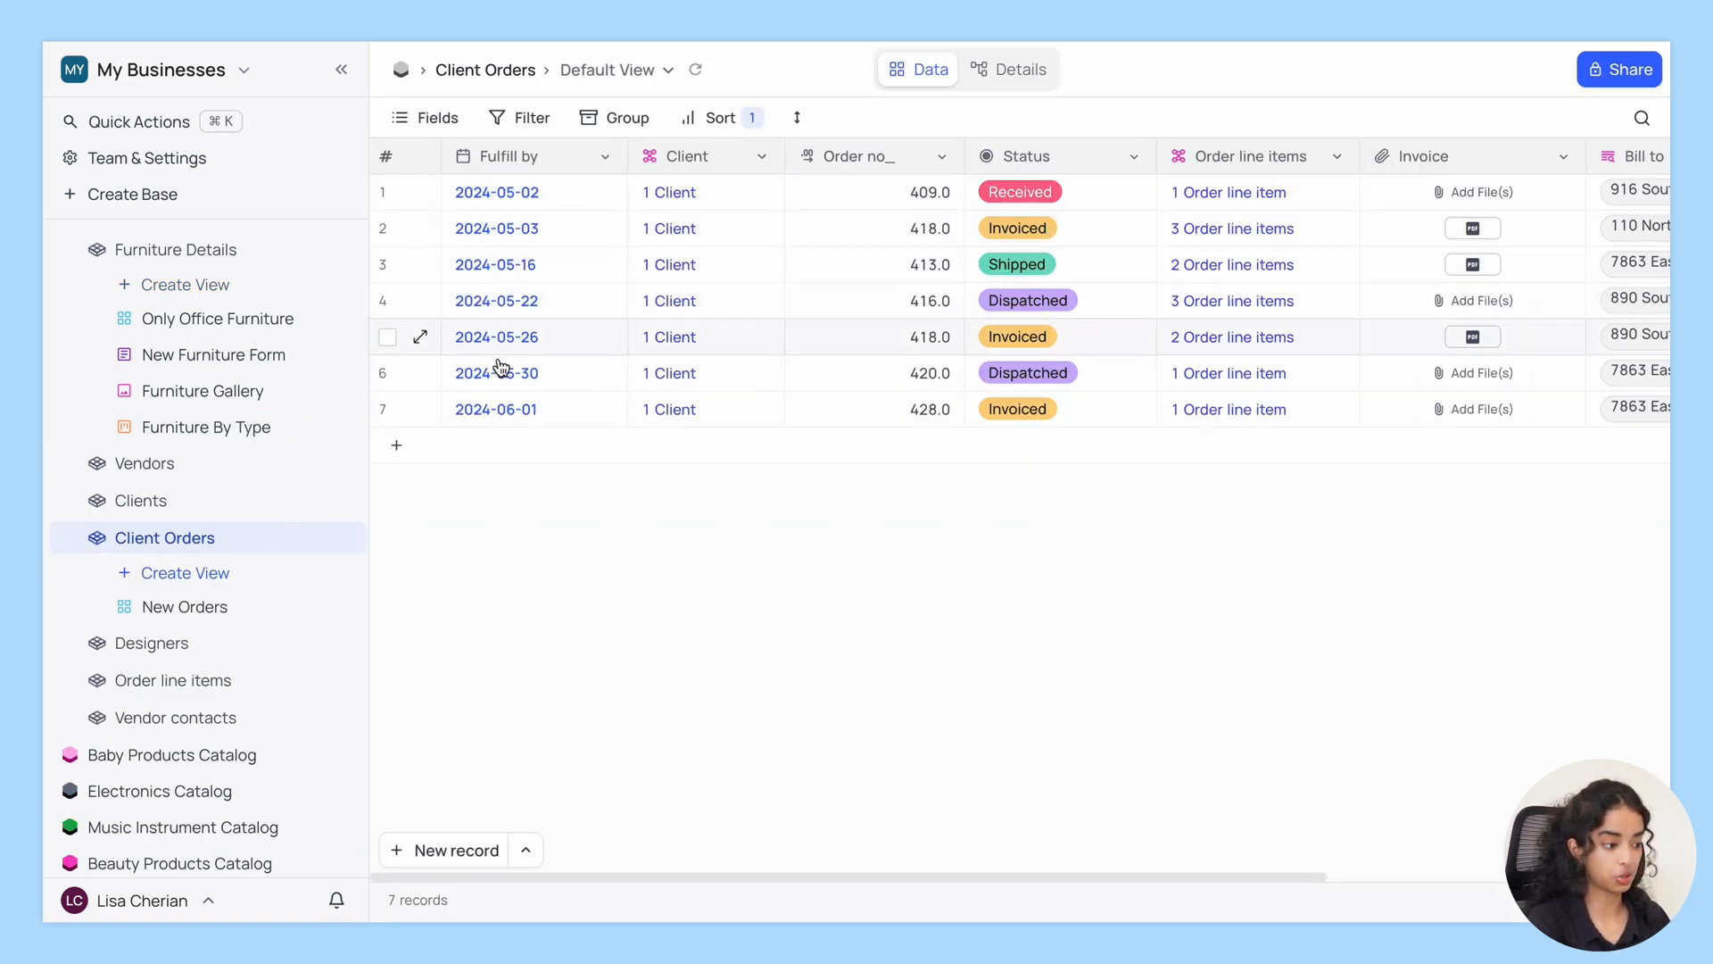
left_click(185, 573)
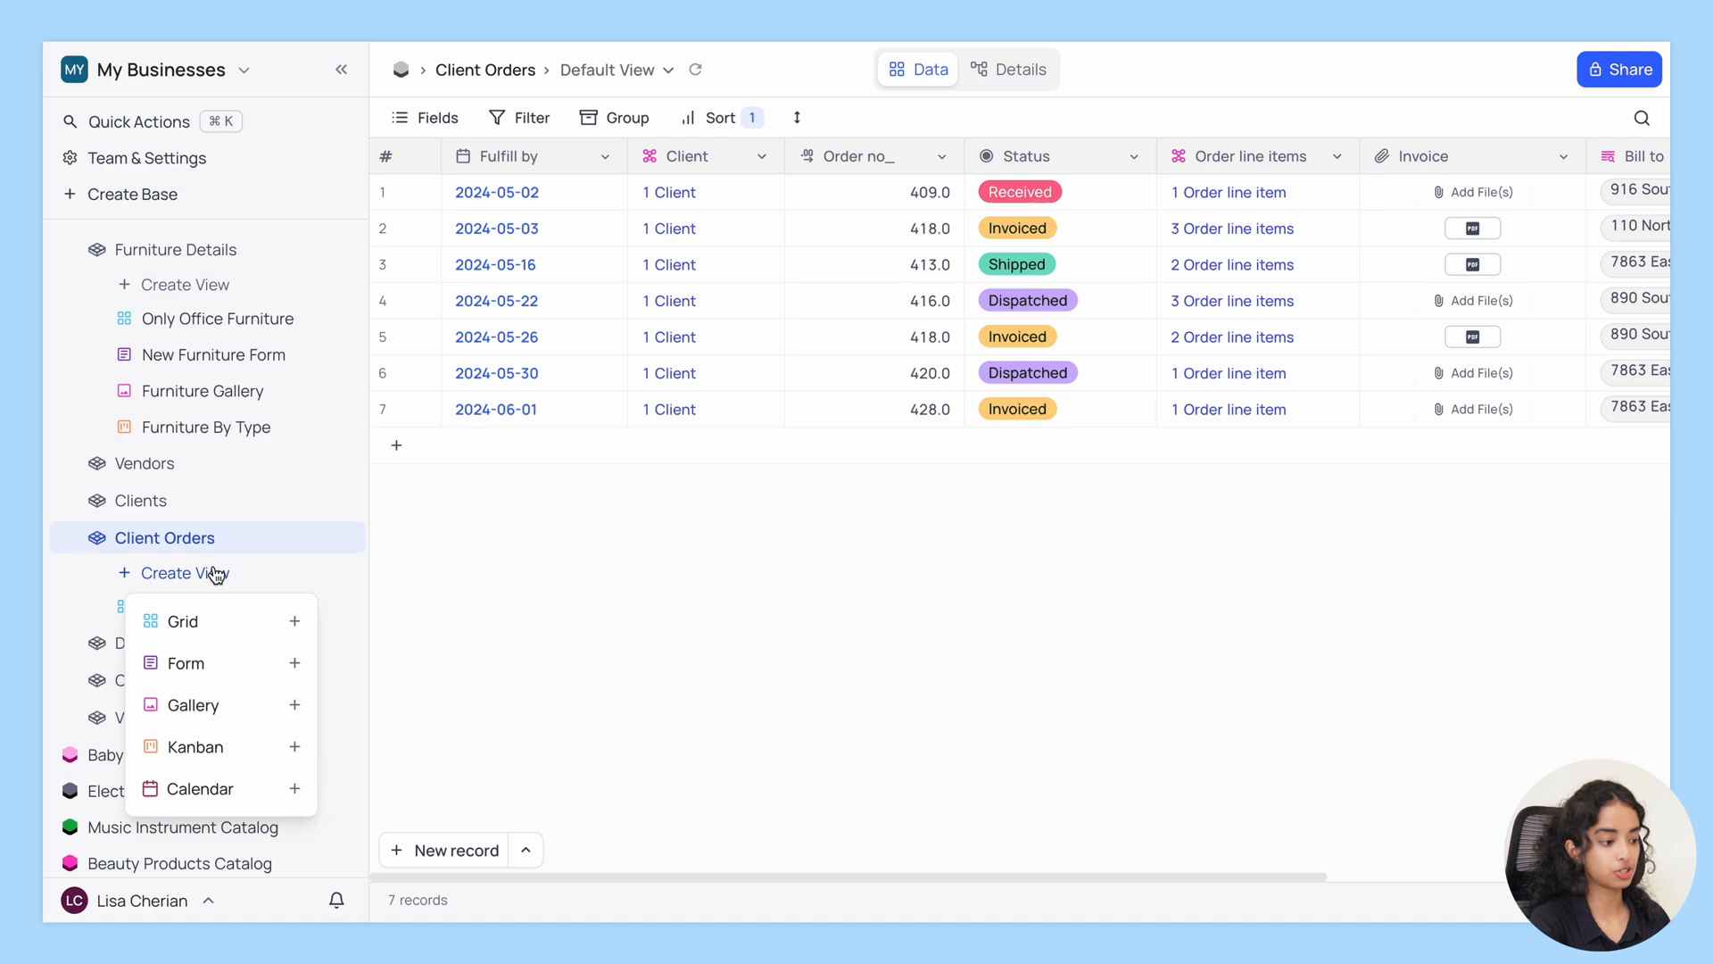
left_click(193, 788)
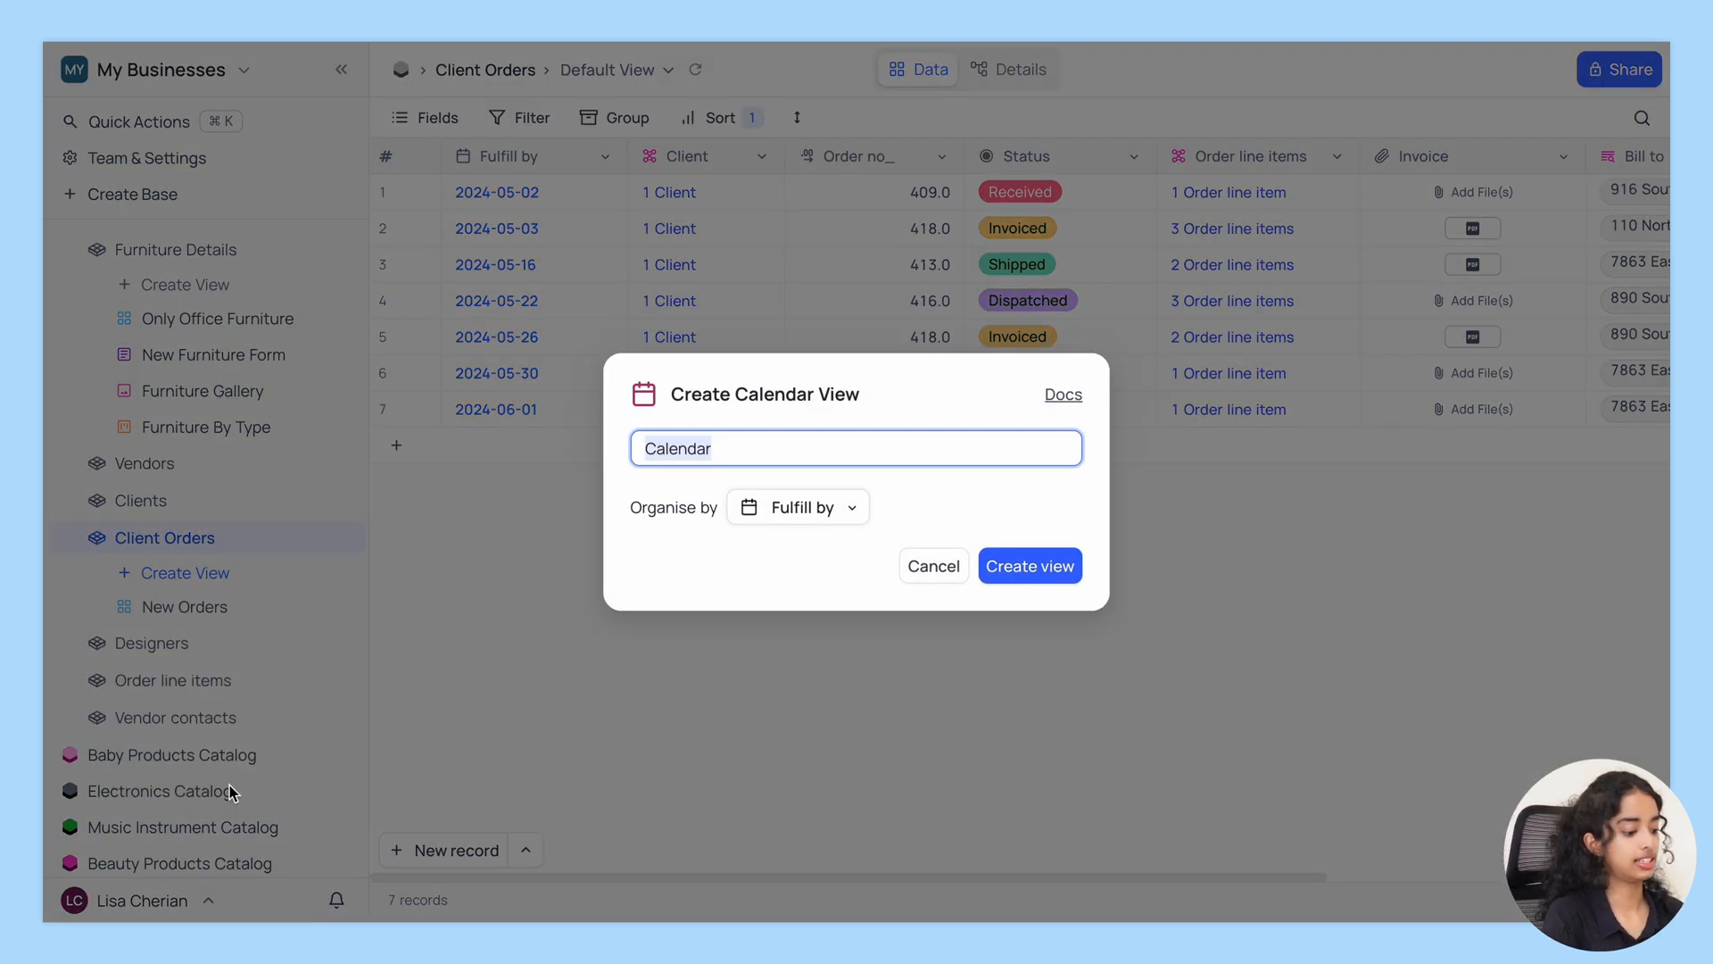
type("Deadline")
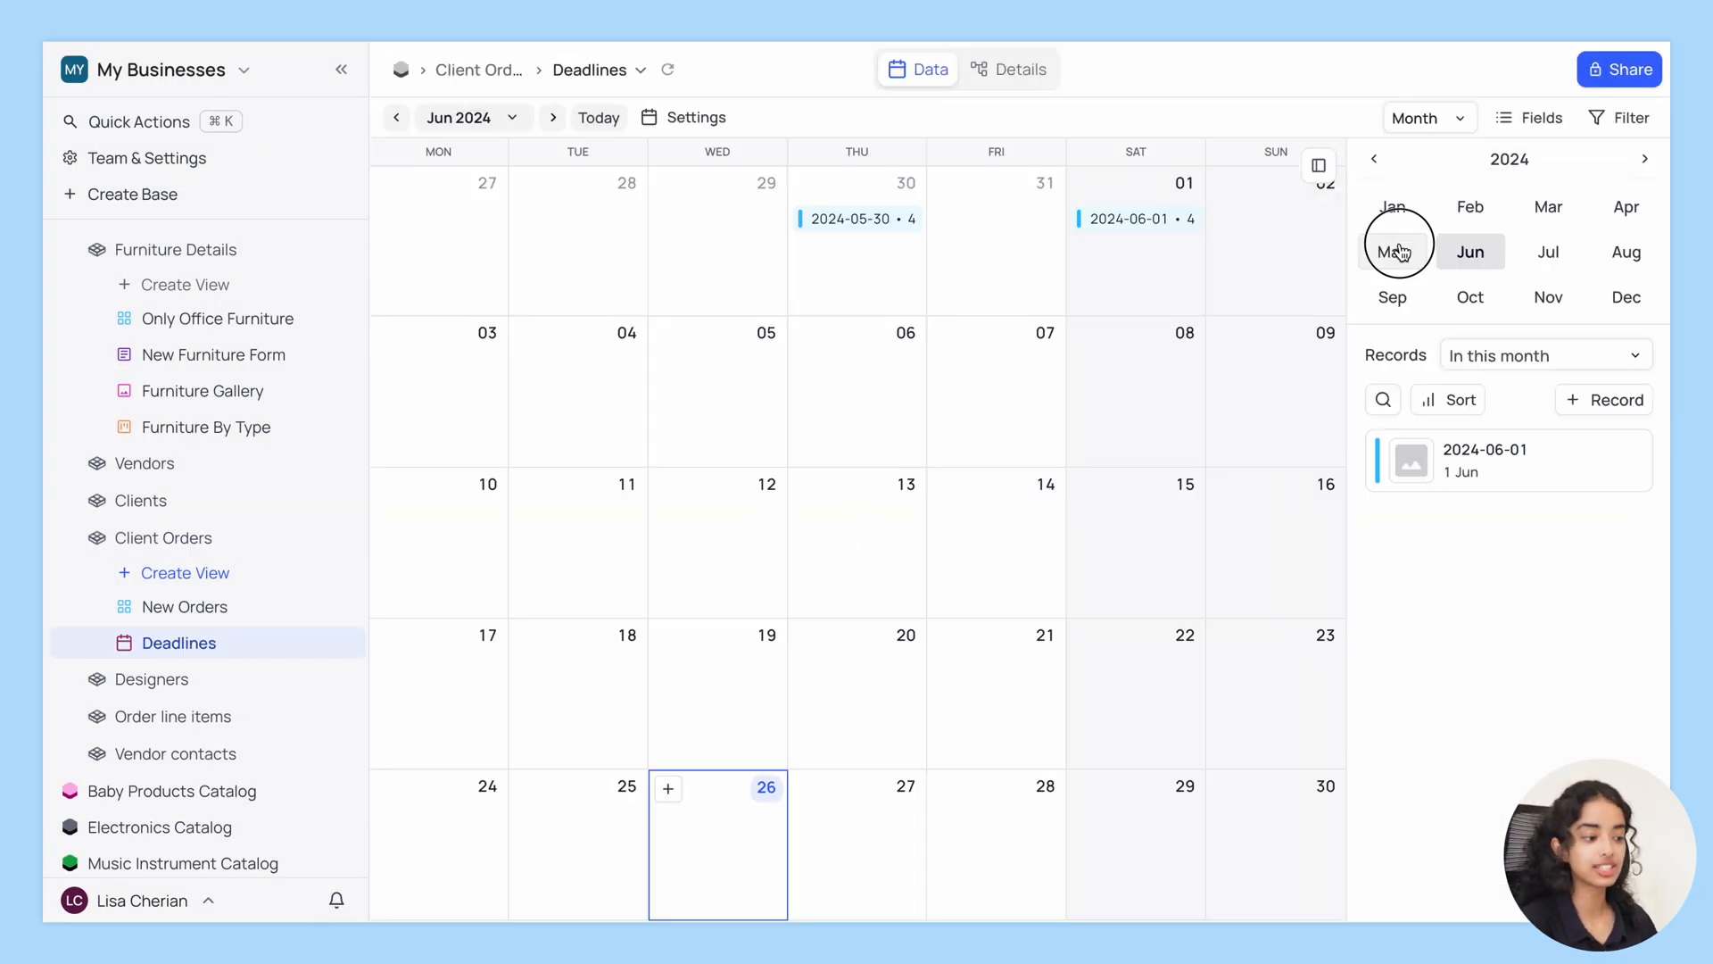
Browse the May 2024 calendar in day, week and year layouts, then open Only Office Furniture.
left_click(1429, 117)
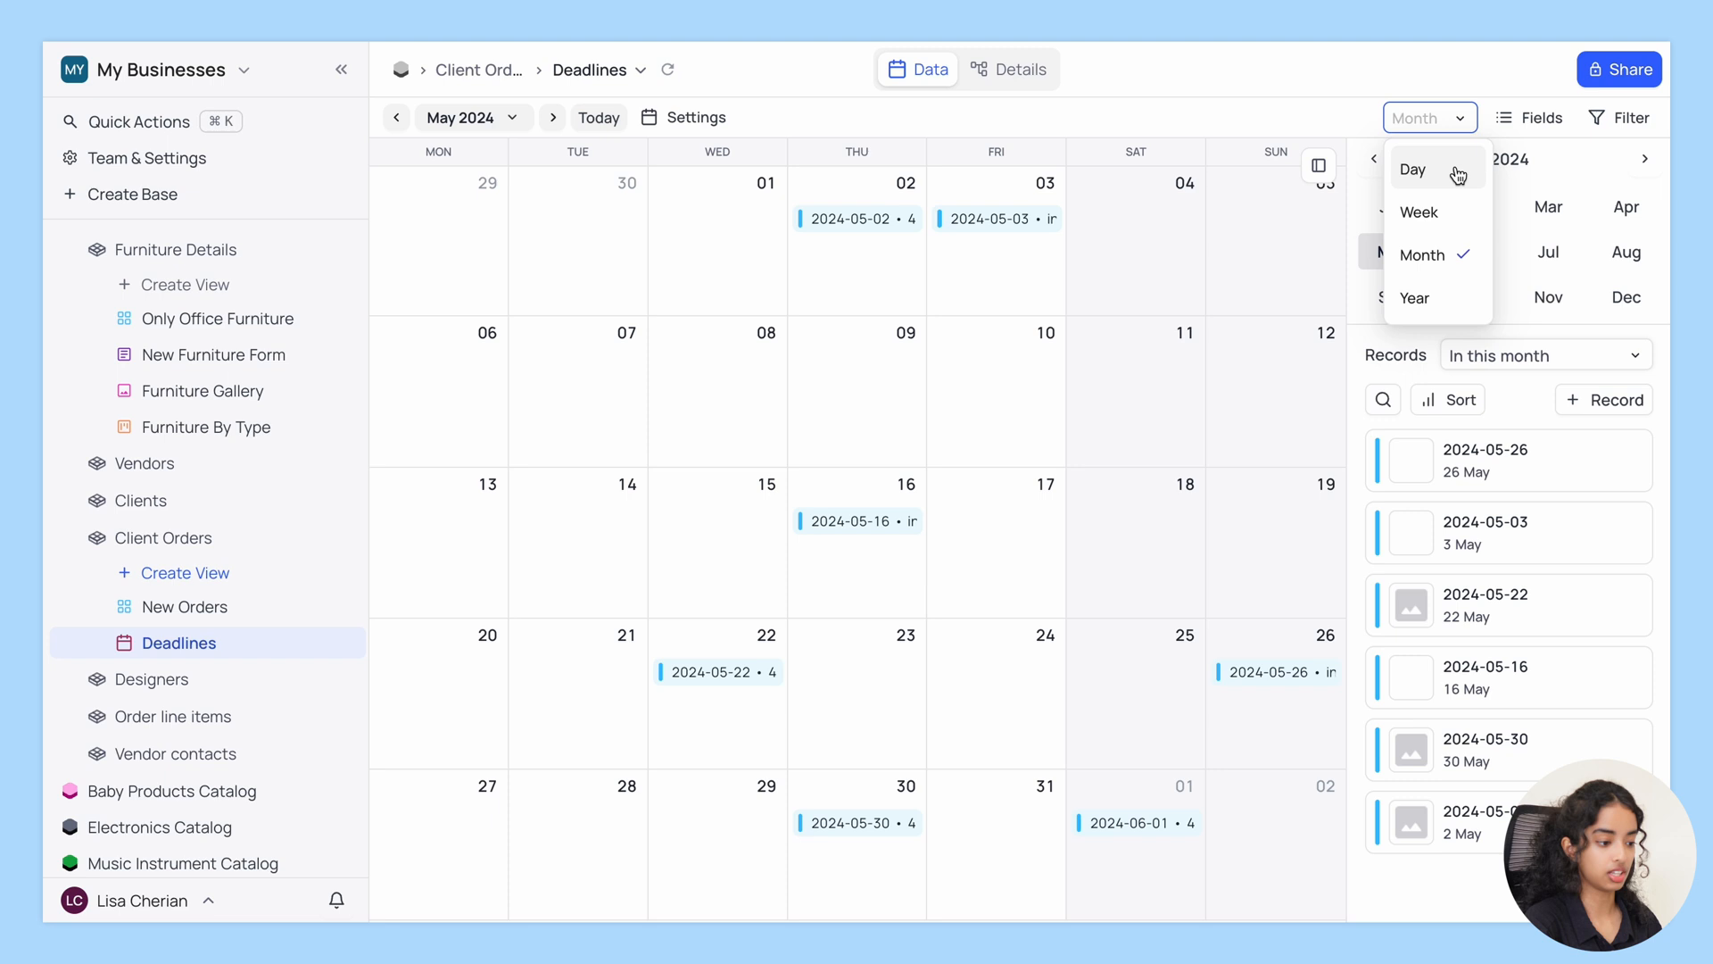
left_click(1413, 168)
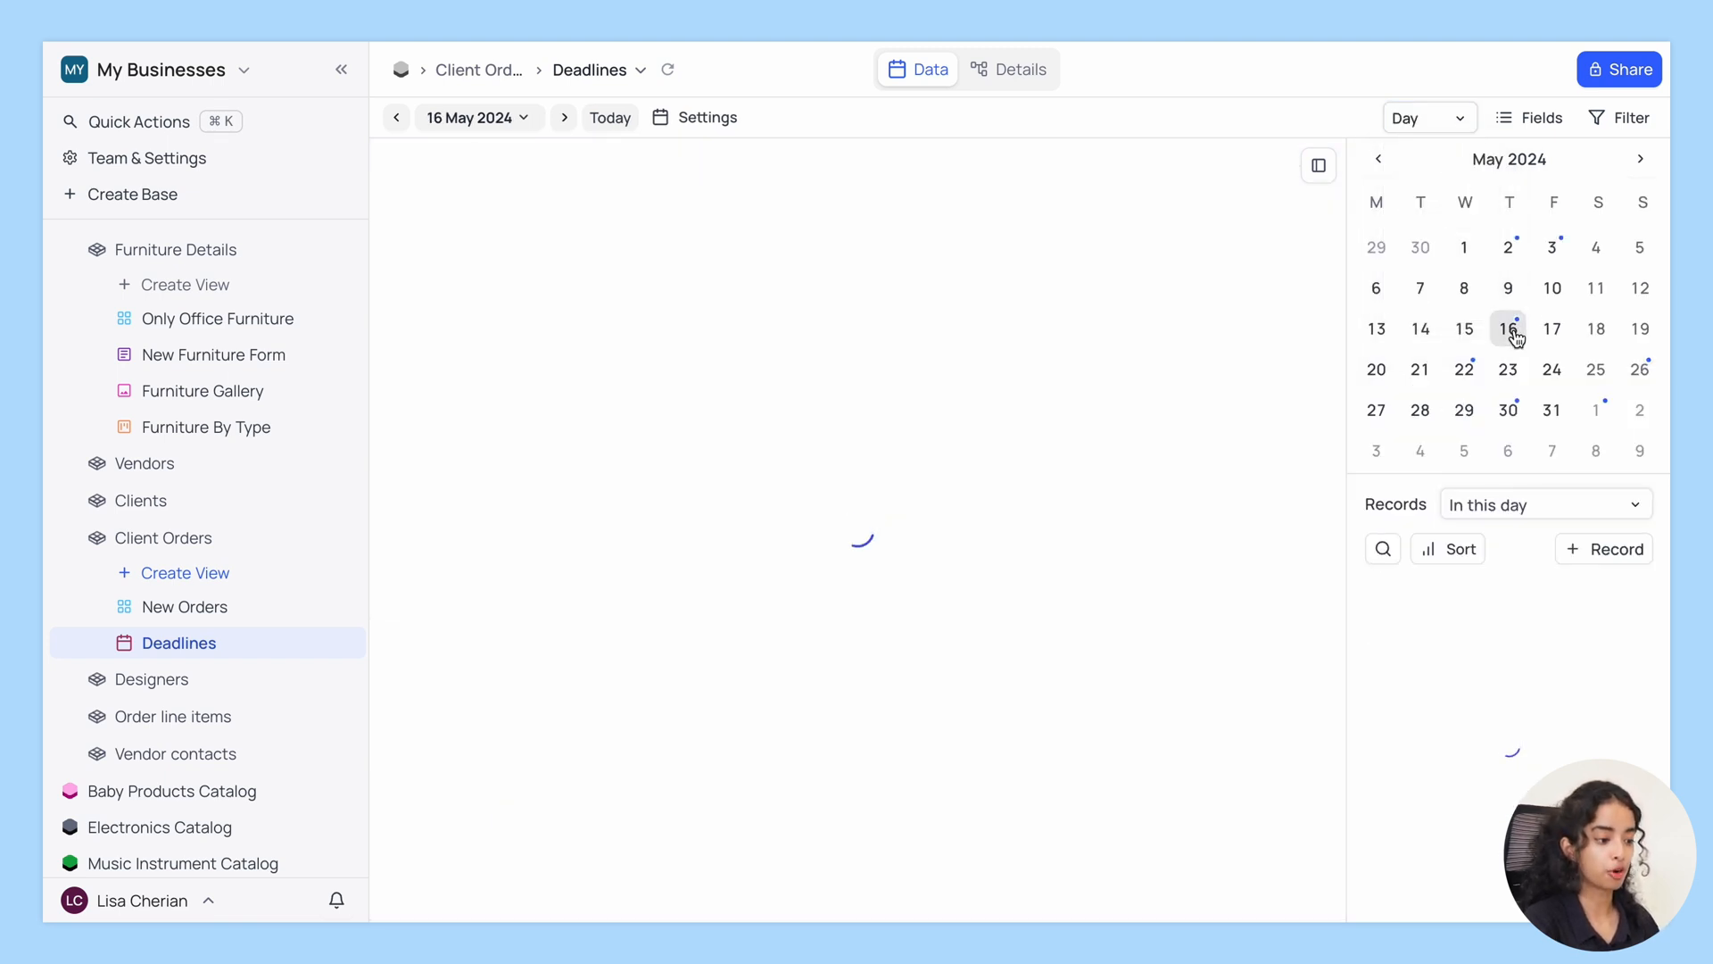
left_click(1427, 116)
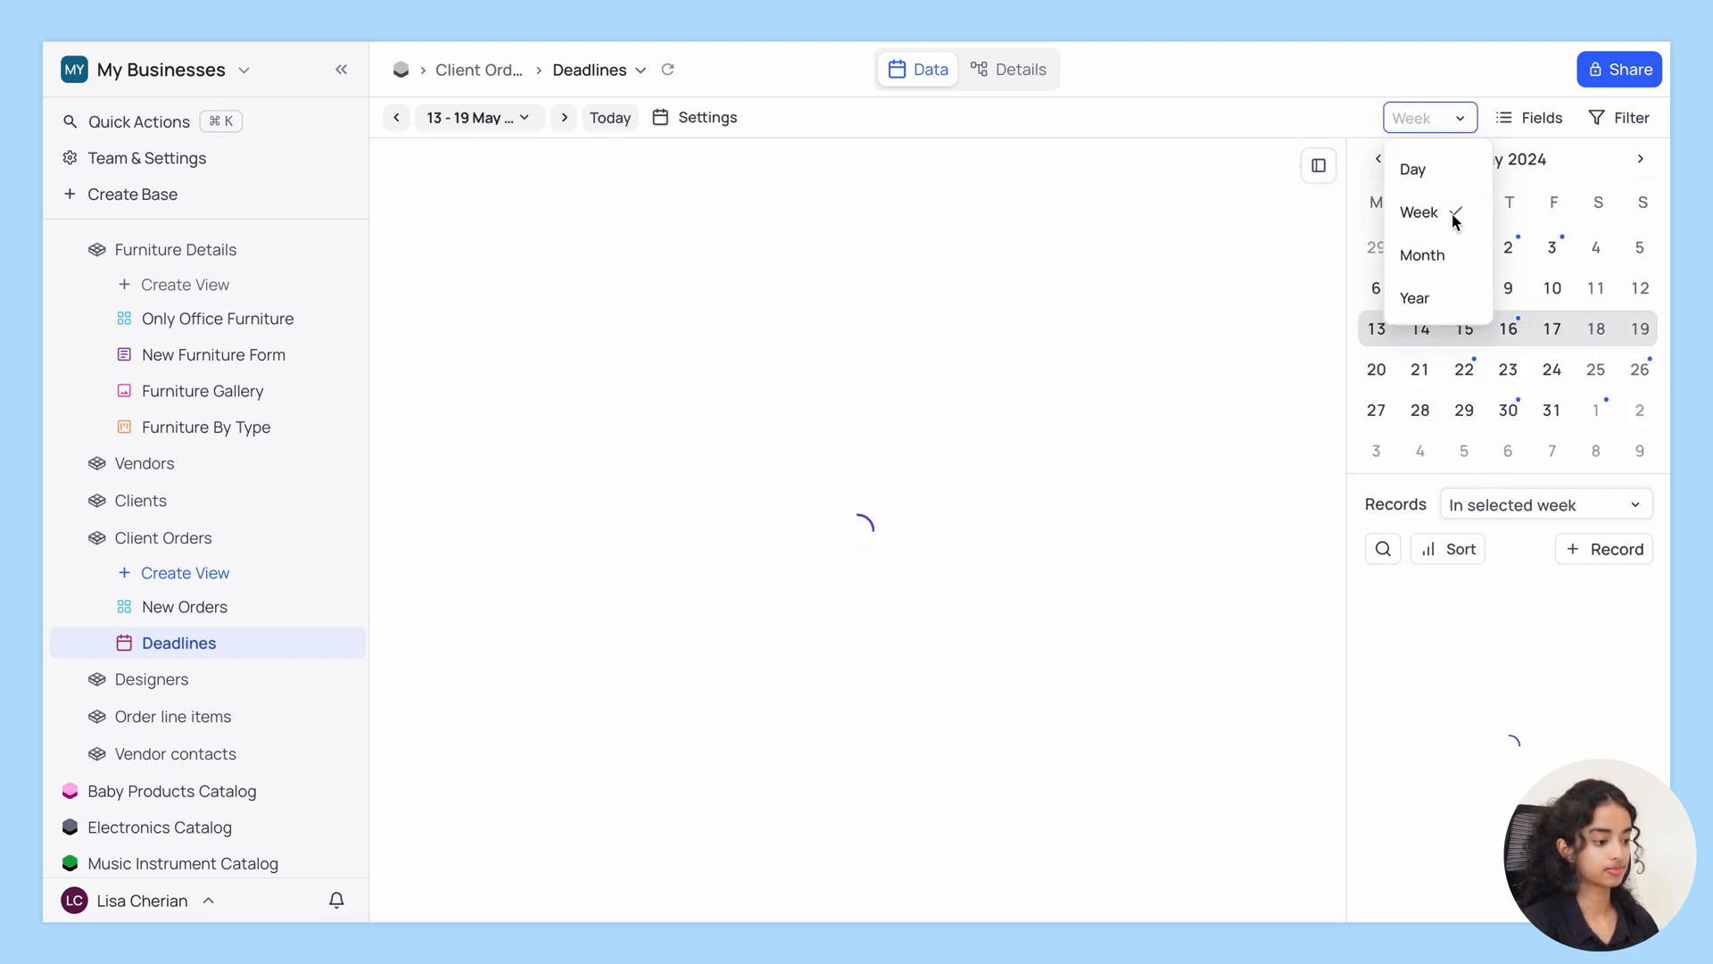
left_click(1418, 212)
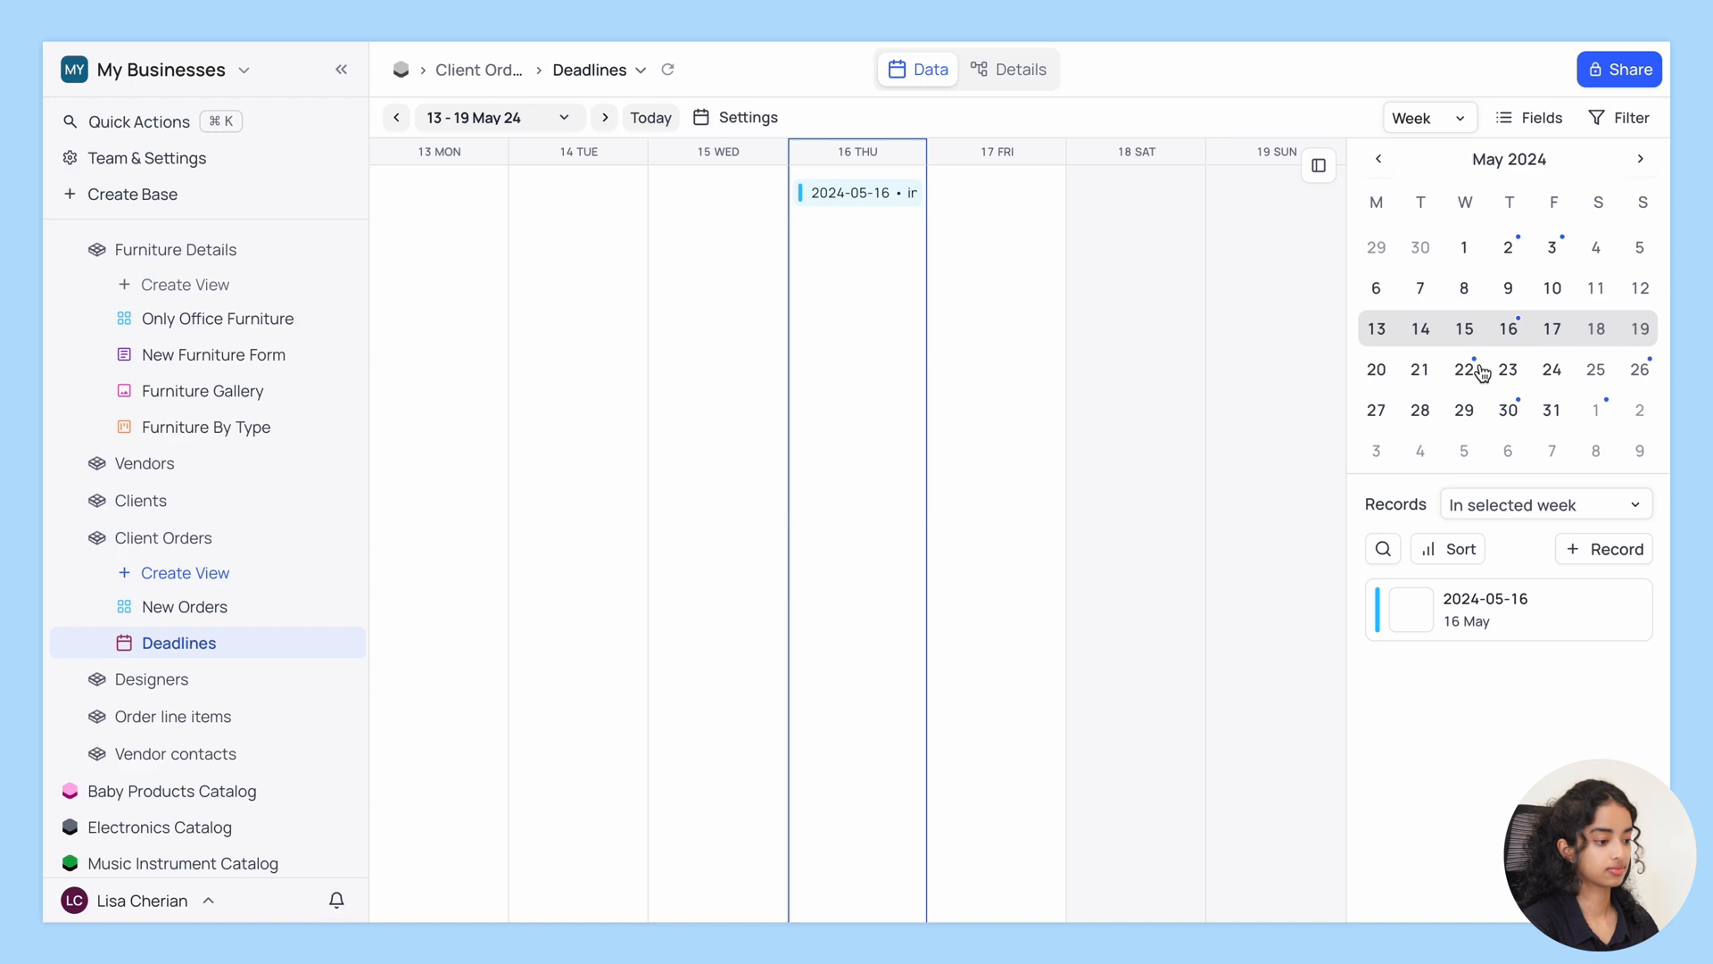
left_click(1421, 117)
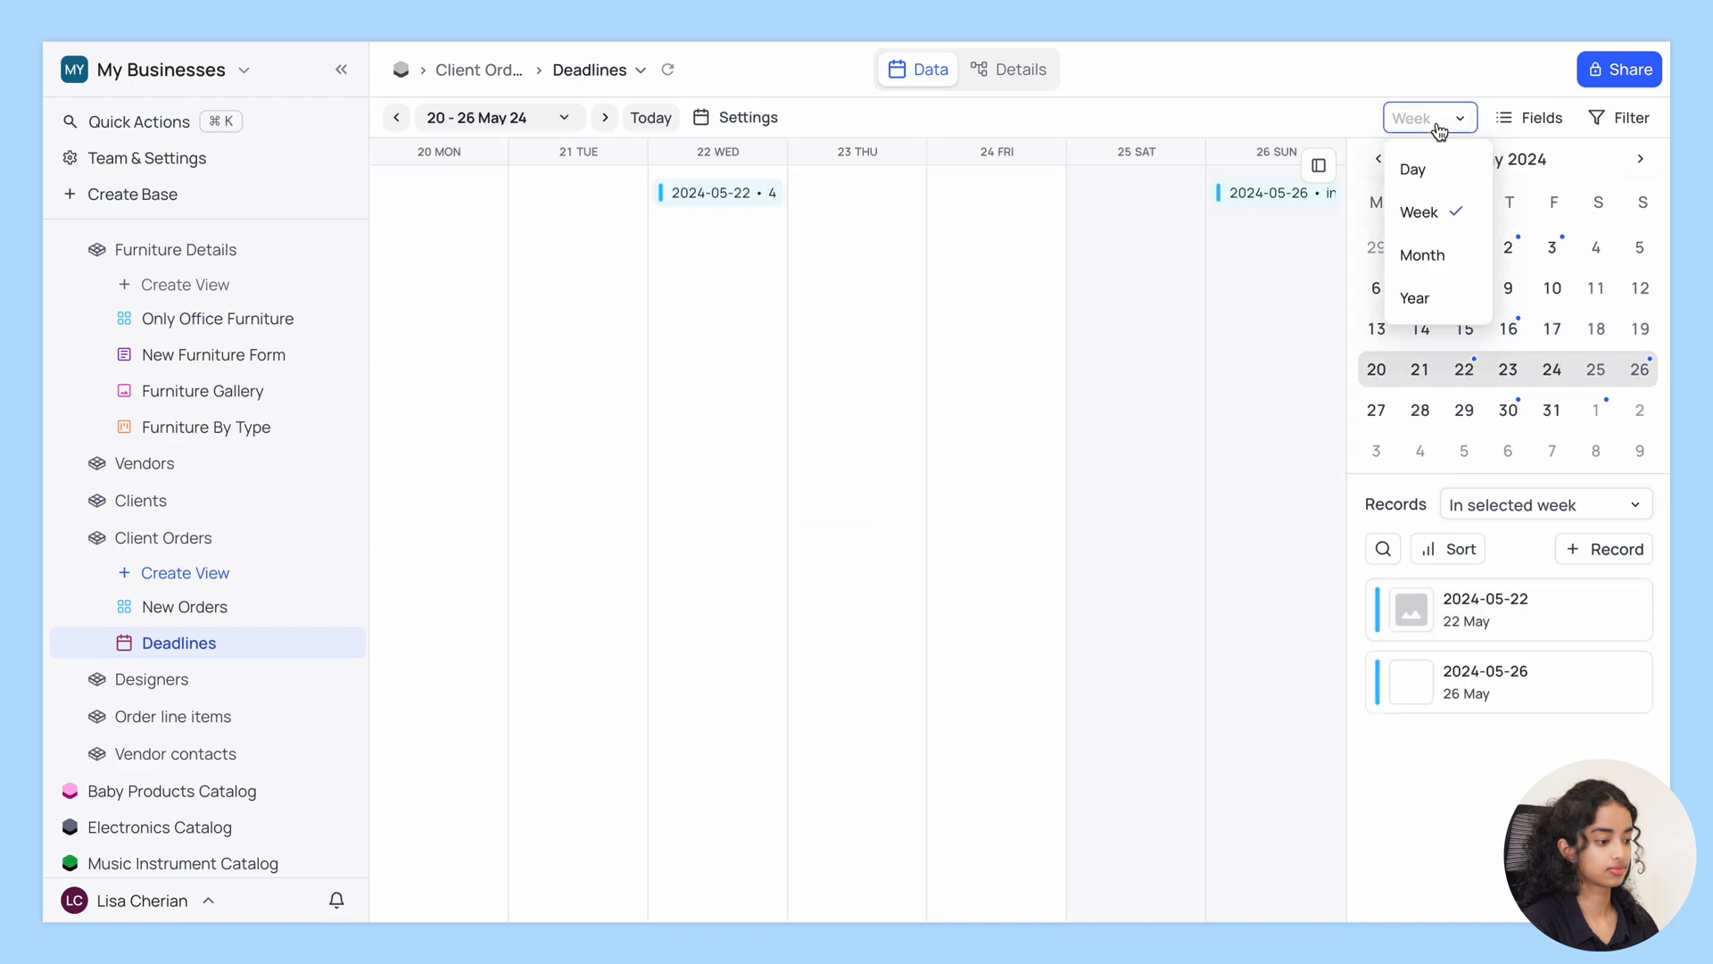
left_click(1413, 297)
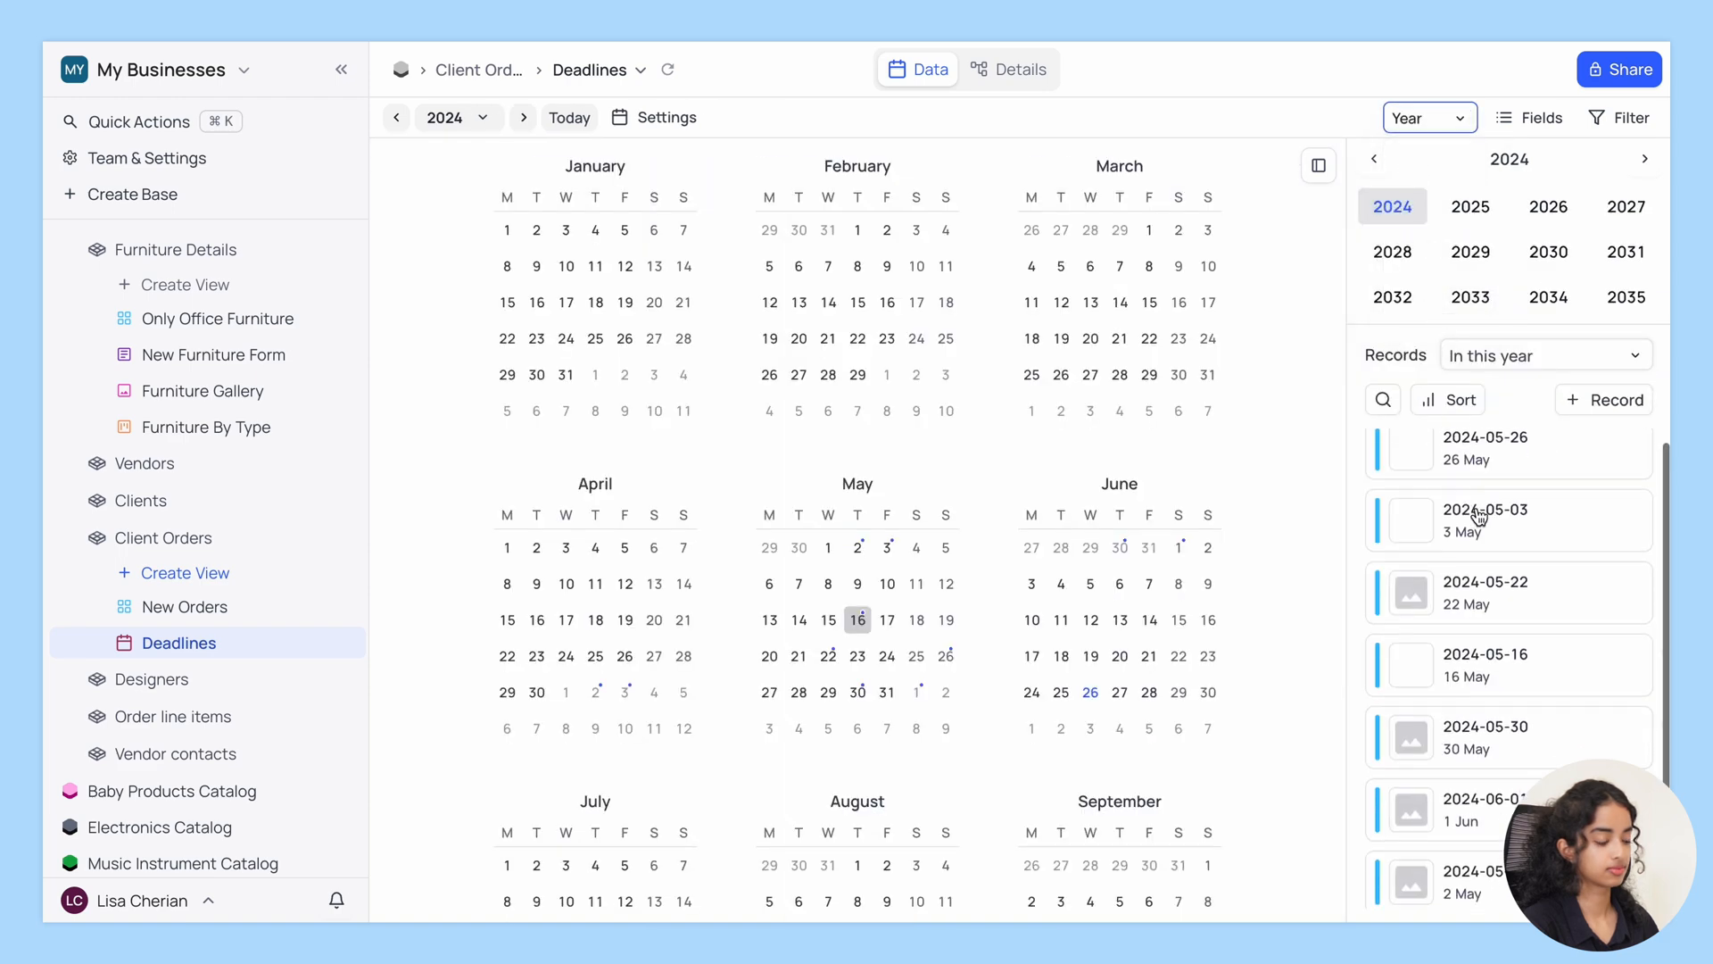
left_click(218, 317)
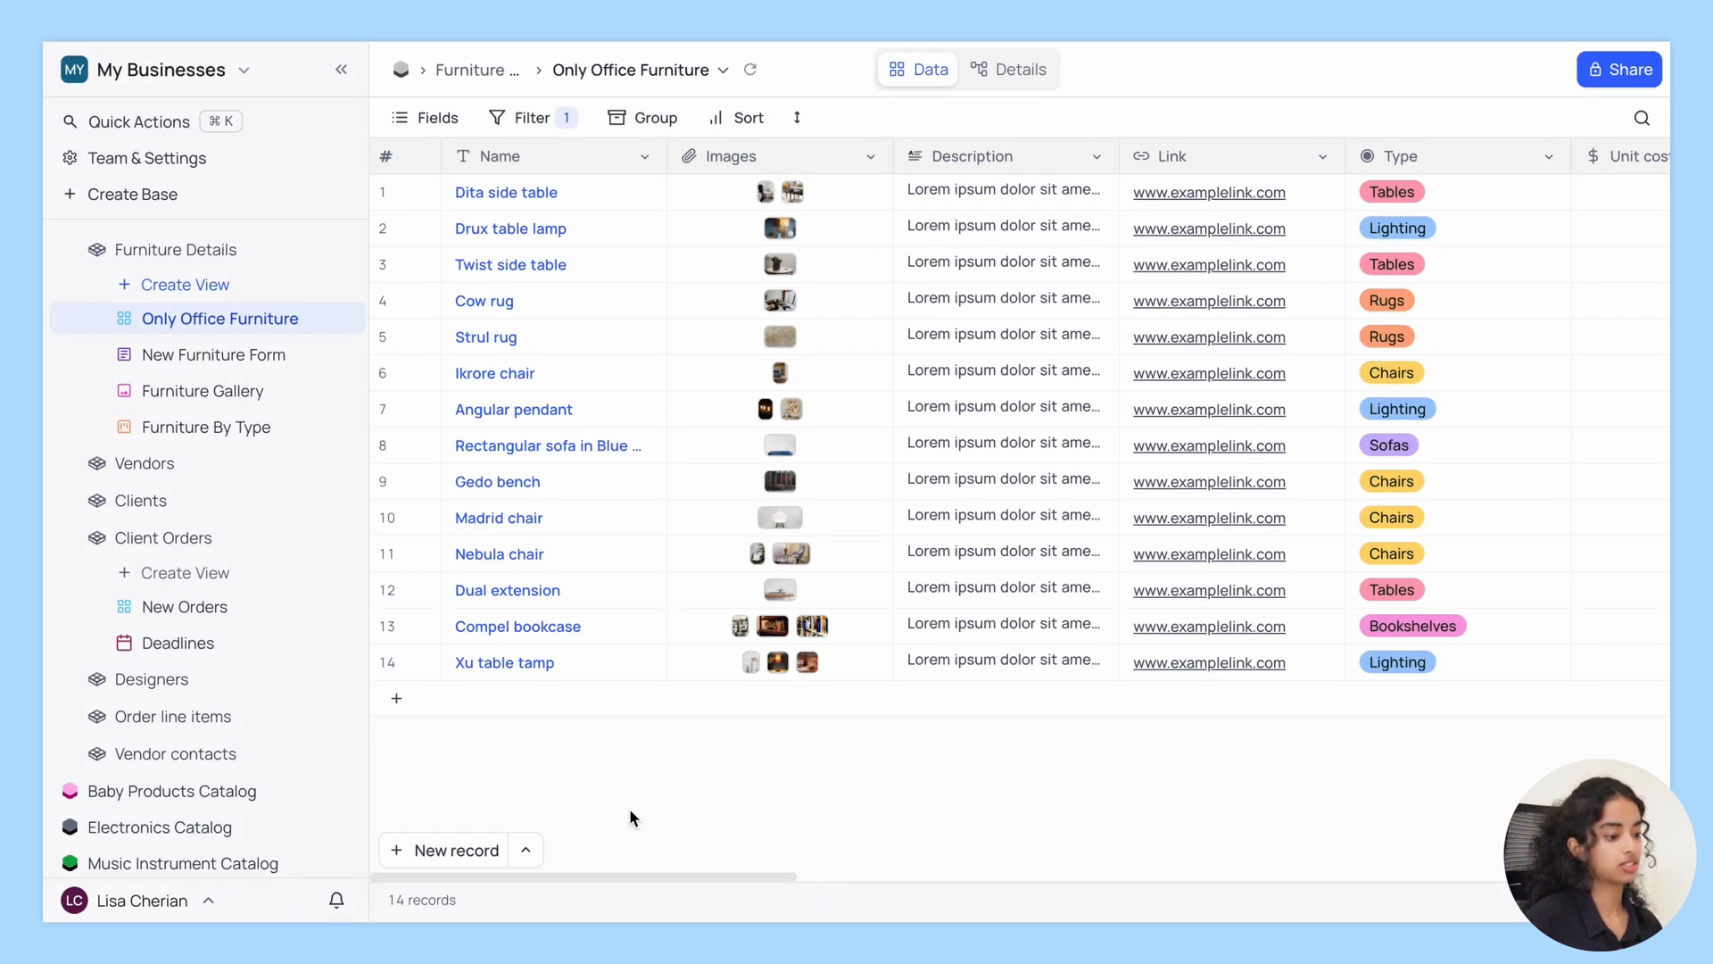
Rename the 'Twist side table' record to 'Twist table' and view it in Furniture Gallery.
left_click(511, 264)
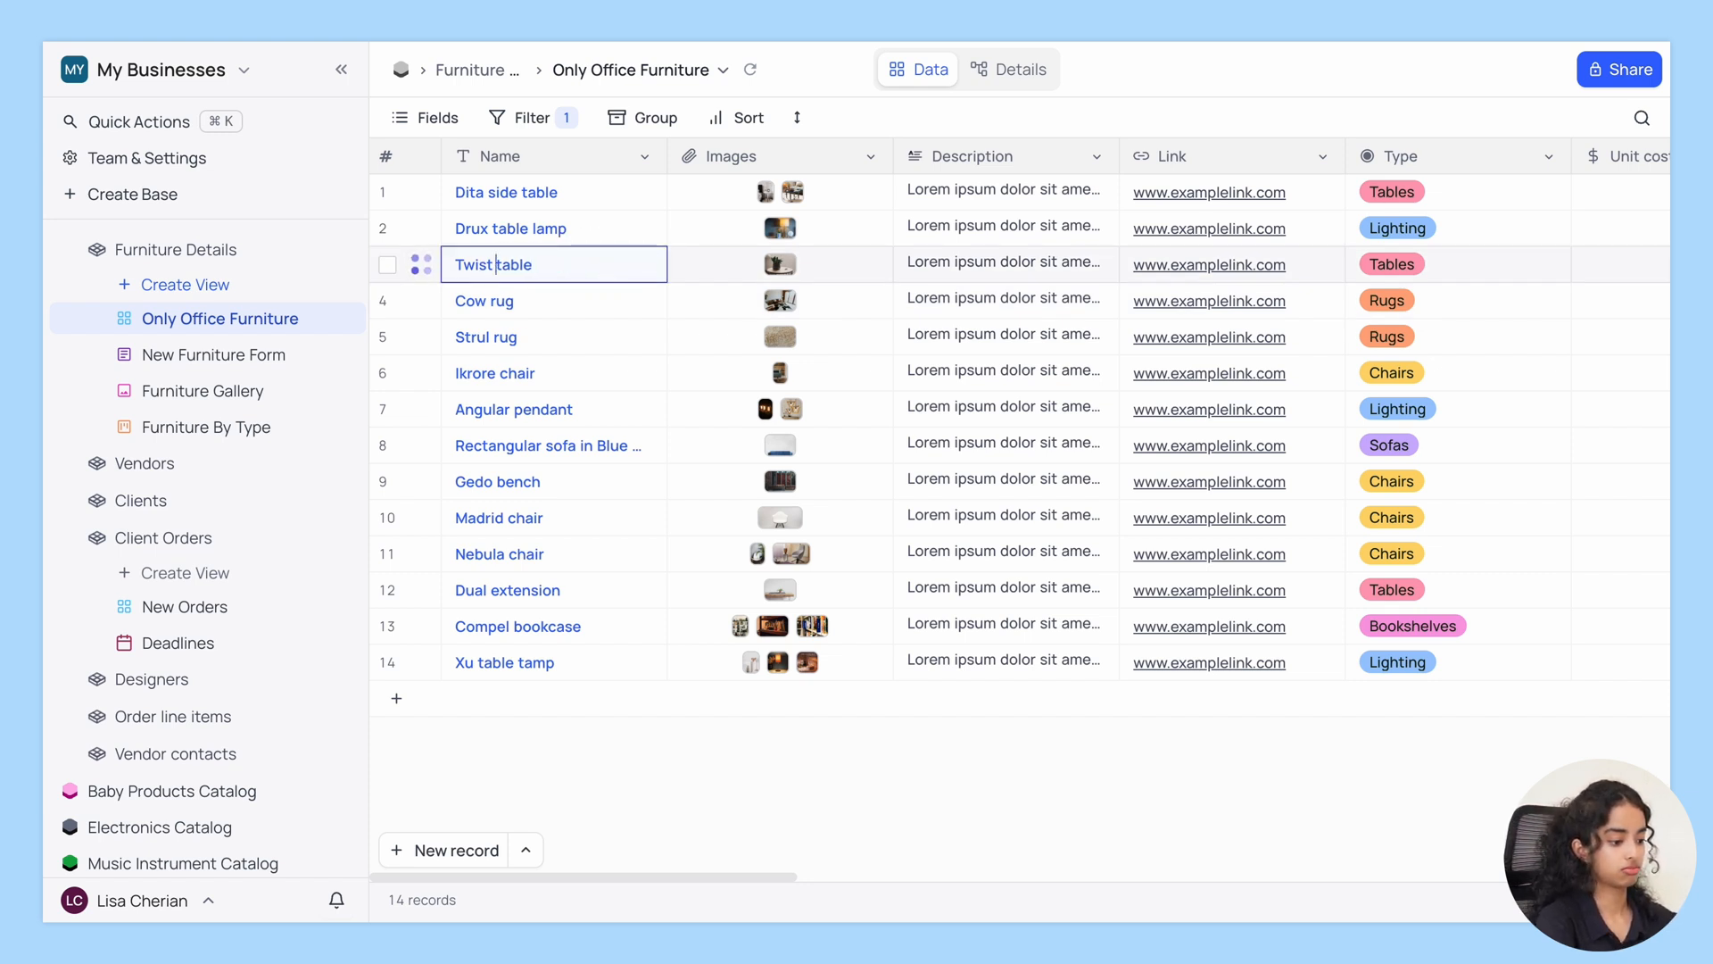
left_click(579, 759)
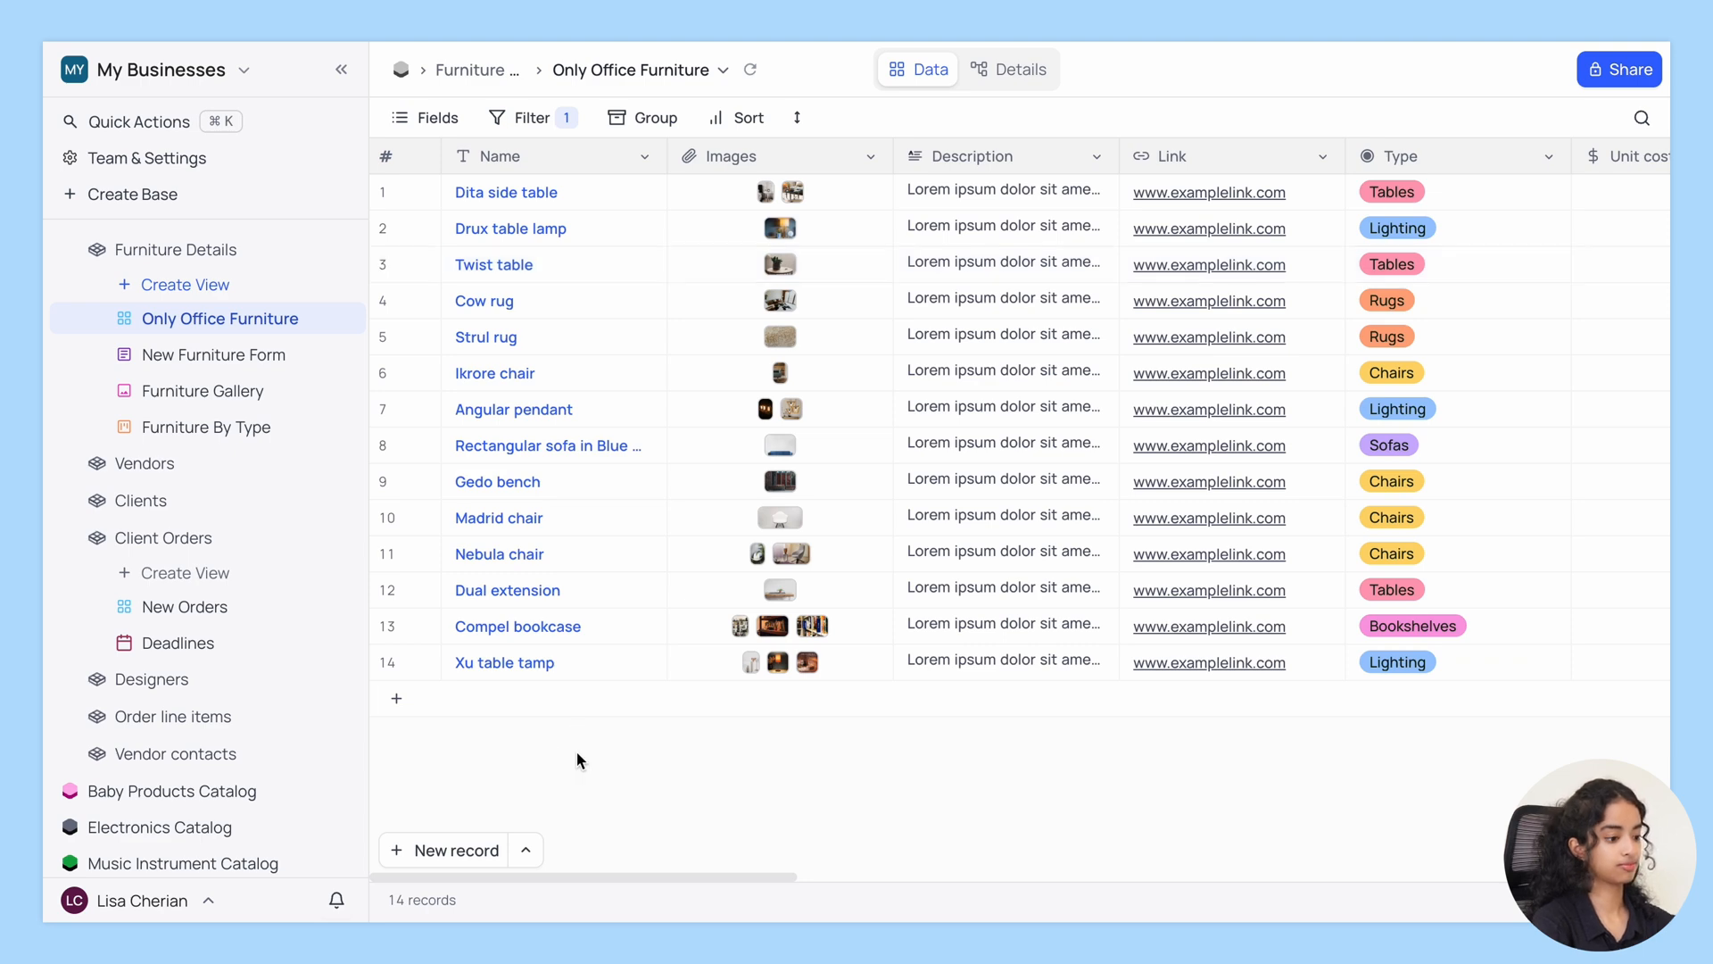
left_click(203, 391)
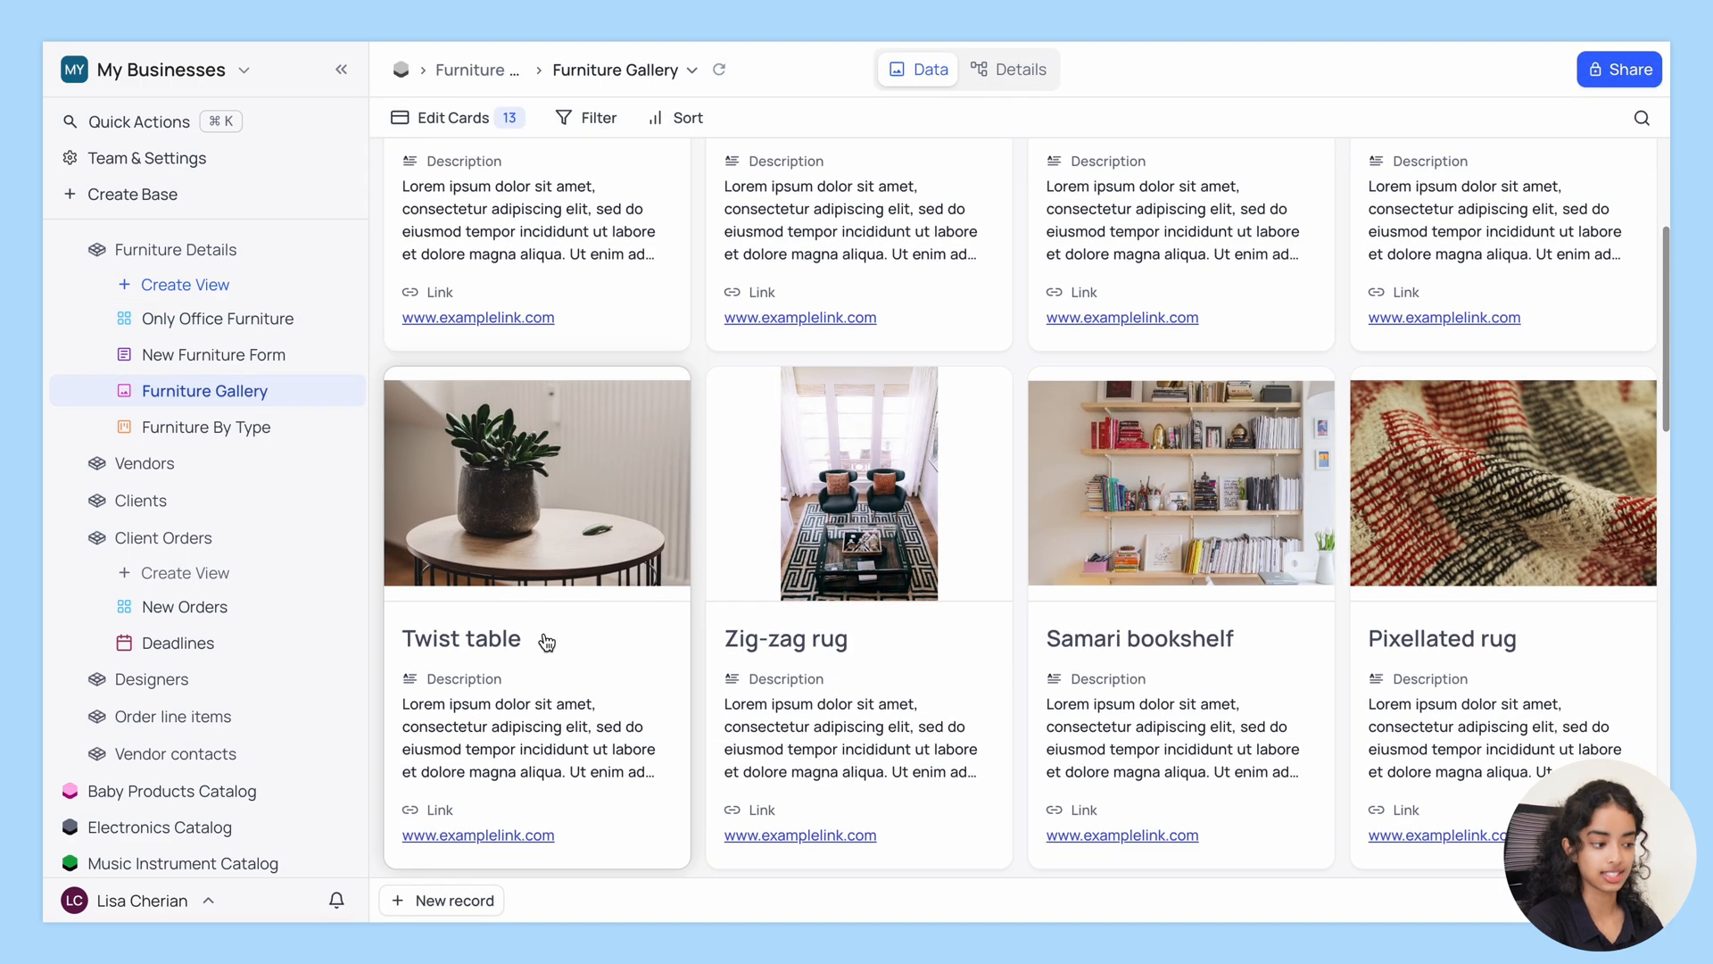
mouse_move(556, 639)
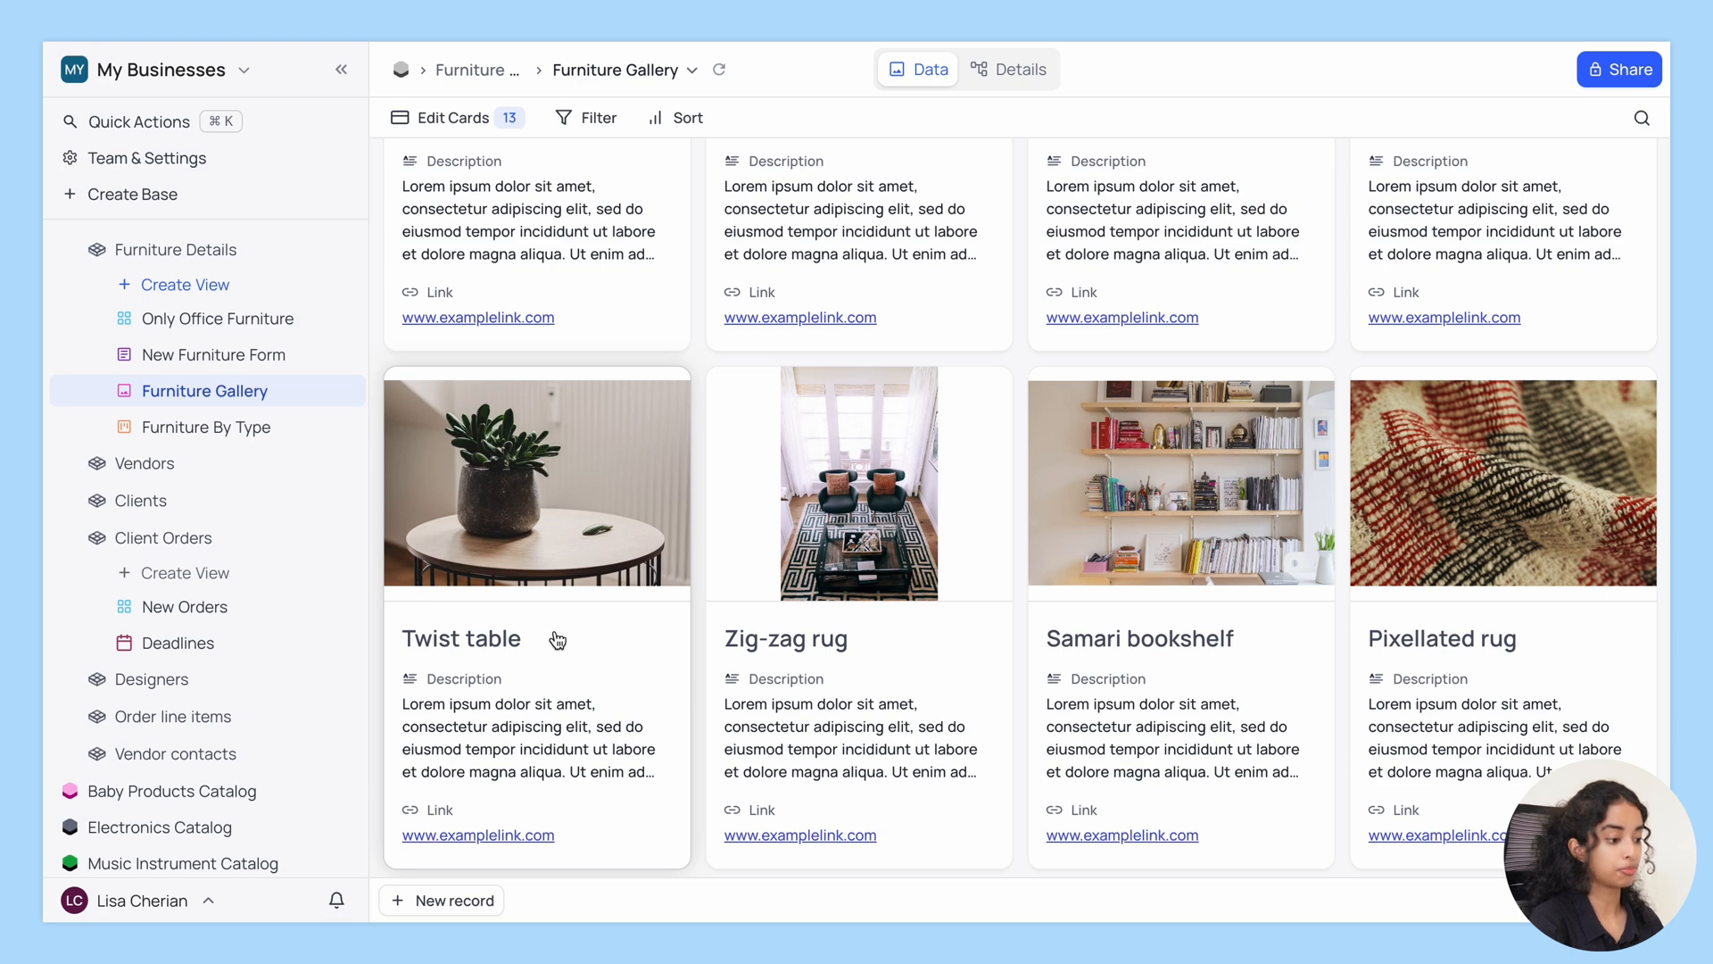
Open the Furniture Details default grid to see the renamed Twist table record.
left_click(179, 249)
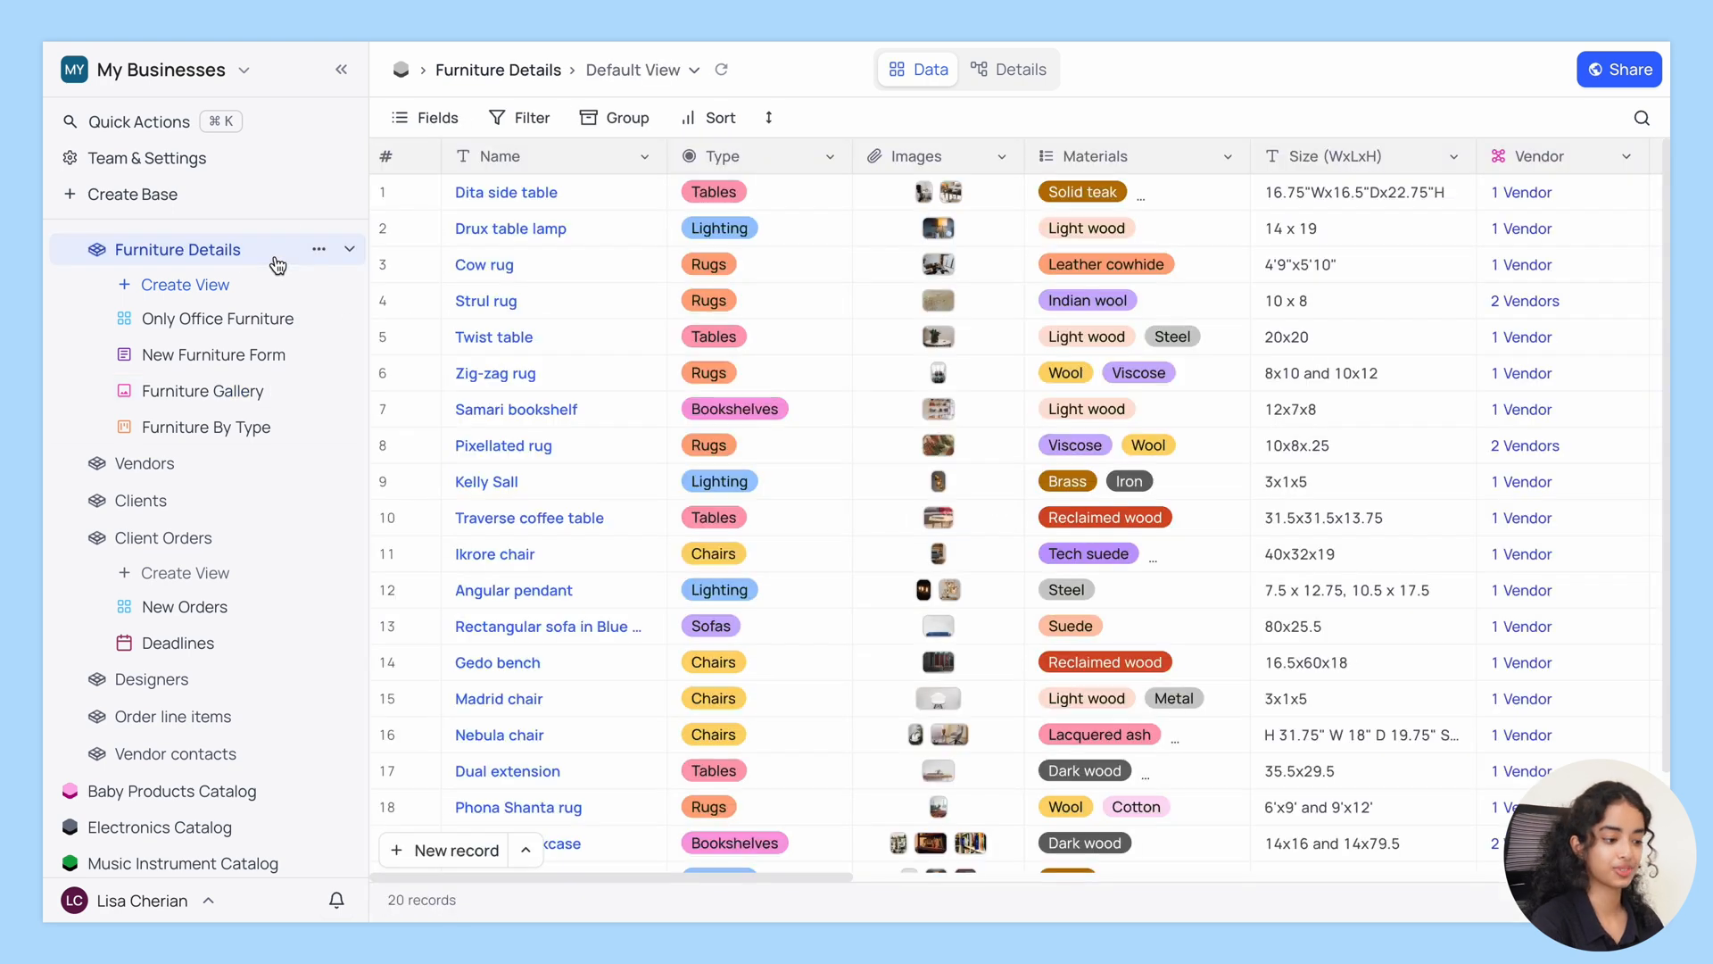
mouse_move(568, 336)
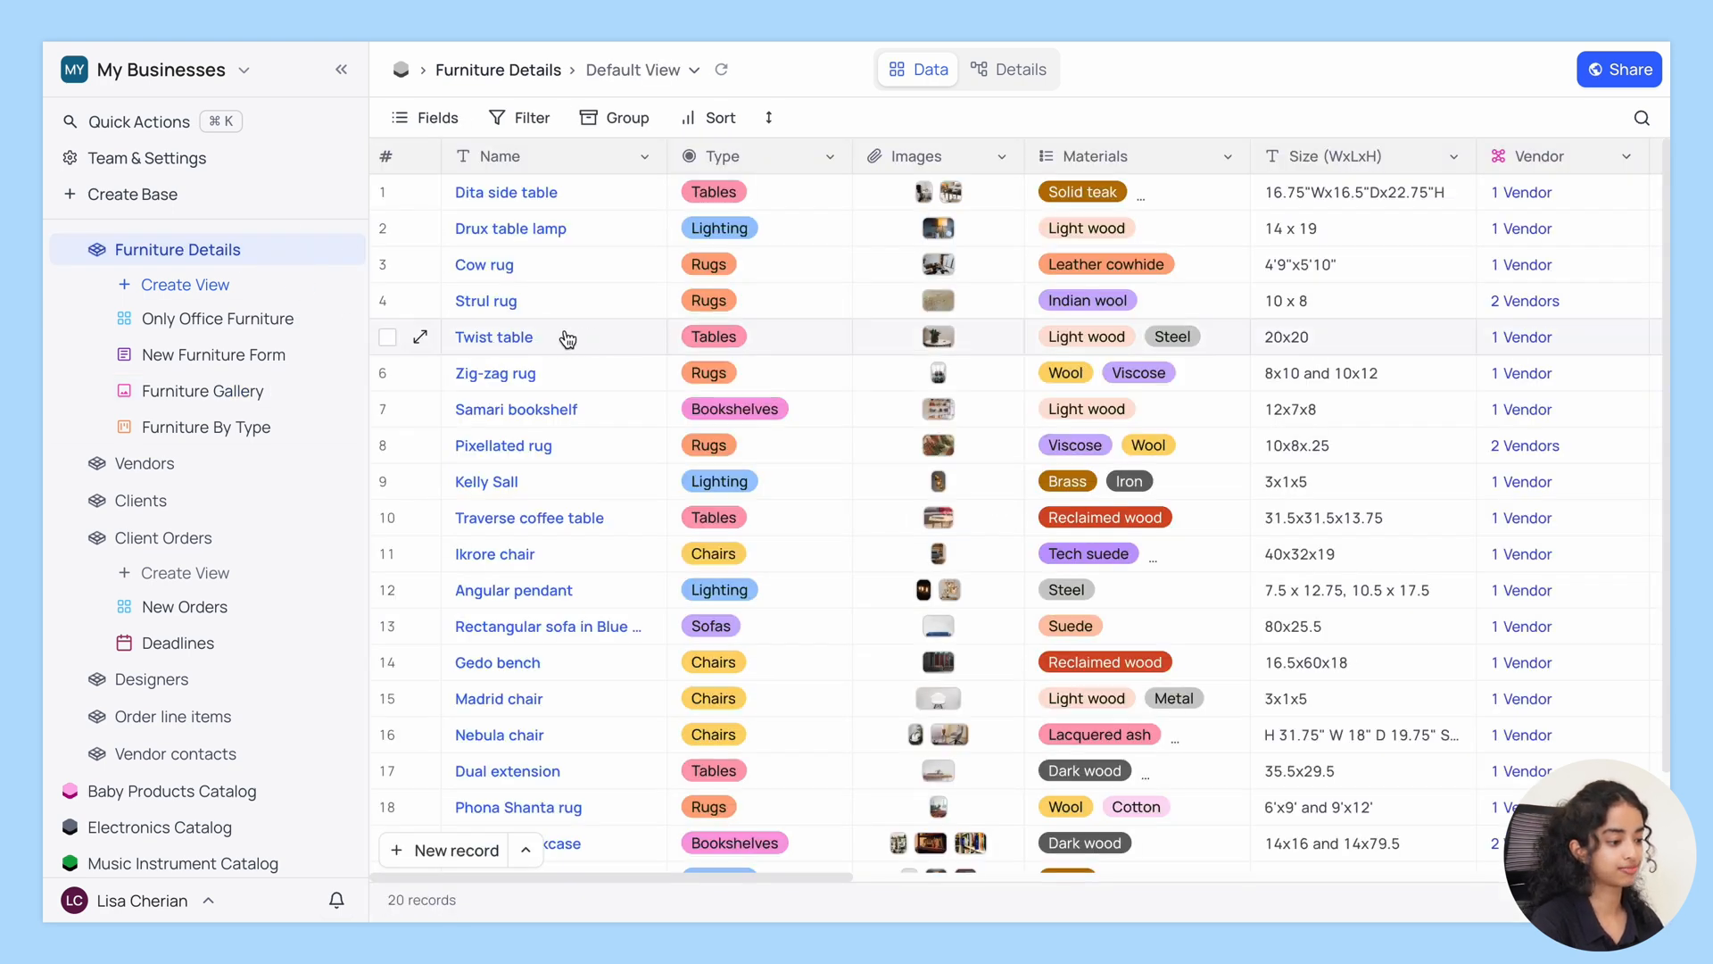